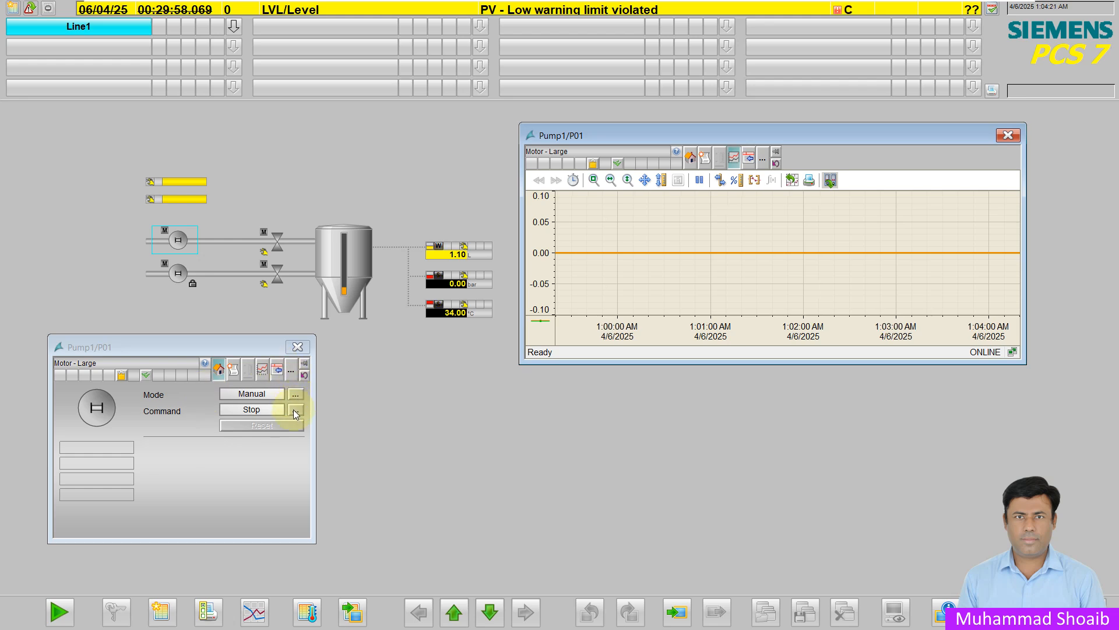
- Issue a manual Start command to Pump1/P01 from its faceplate Command button
left_click(295, 409)
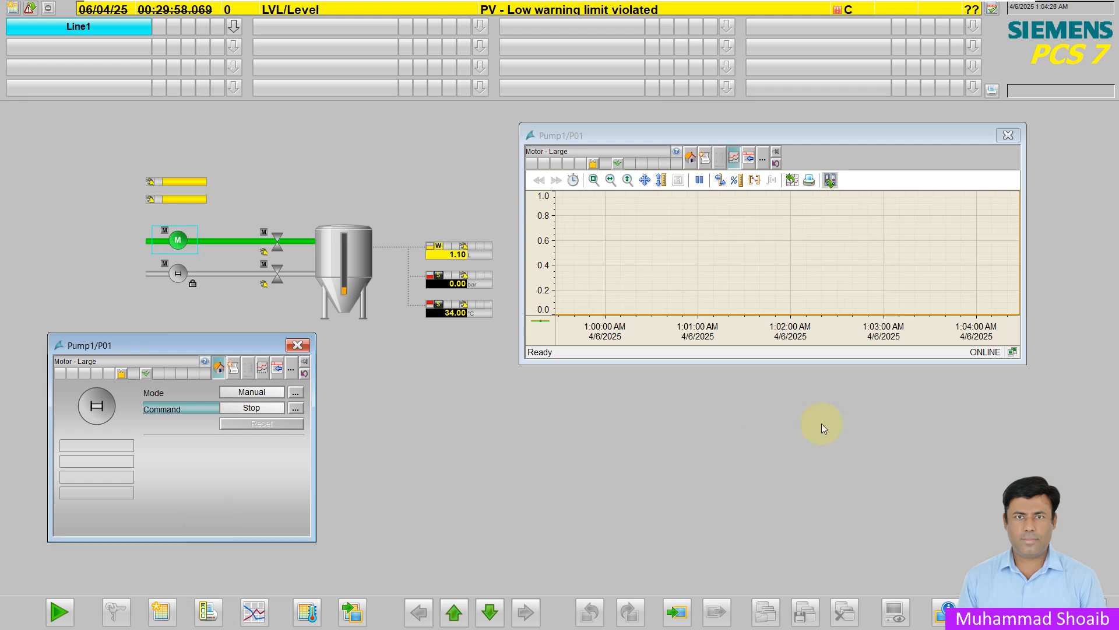
left_click(251, 407)
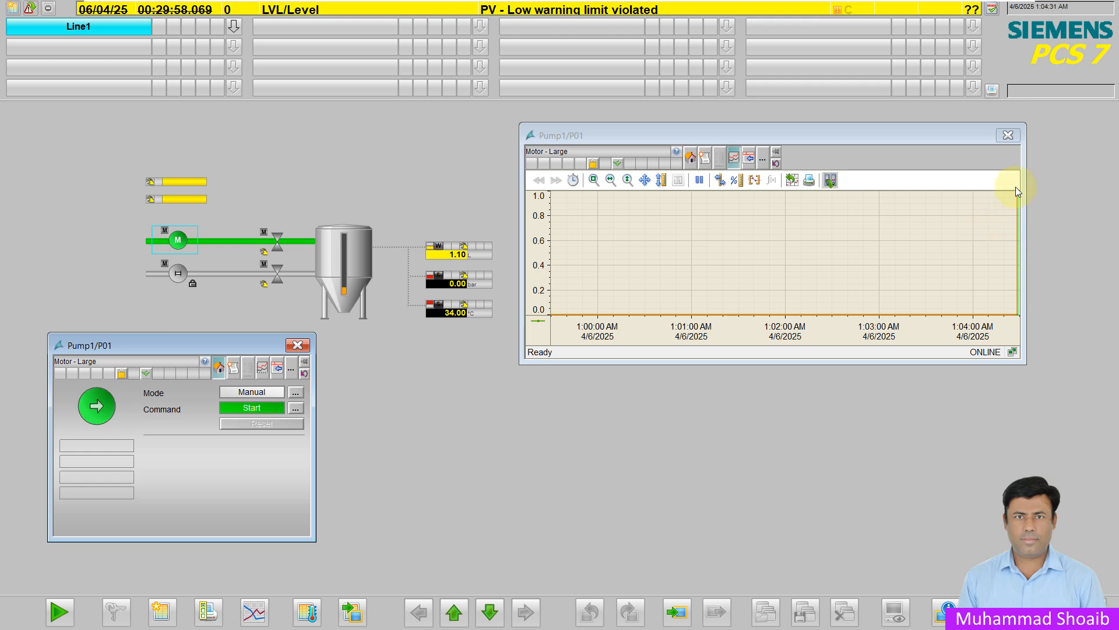
mouse_move(174, 472)
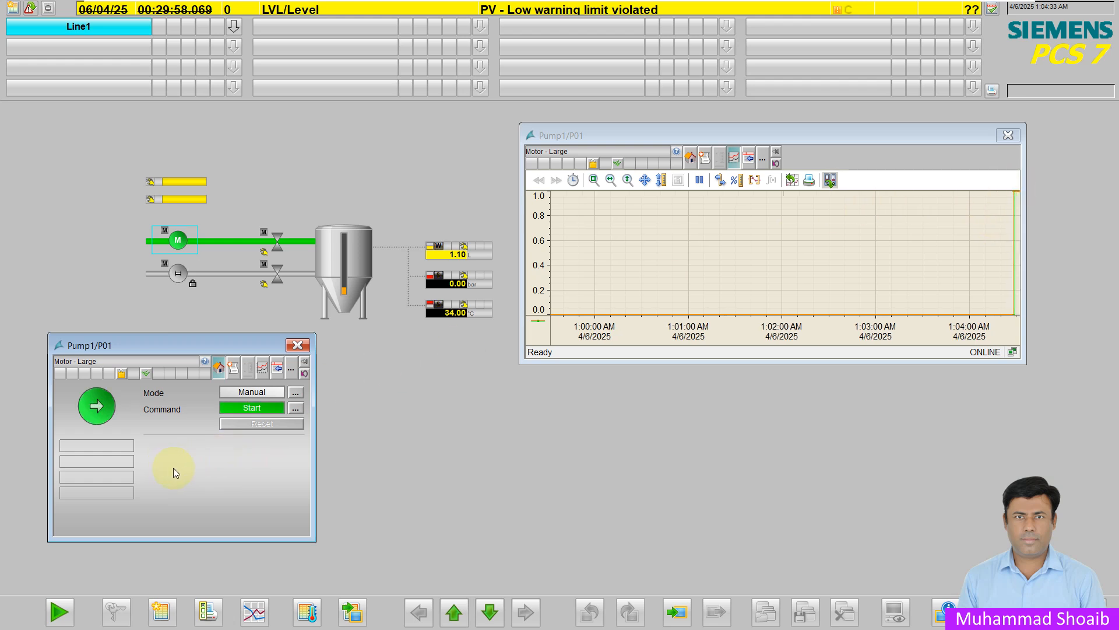
mouse_move(102, 441)
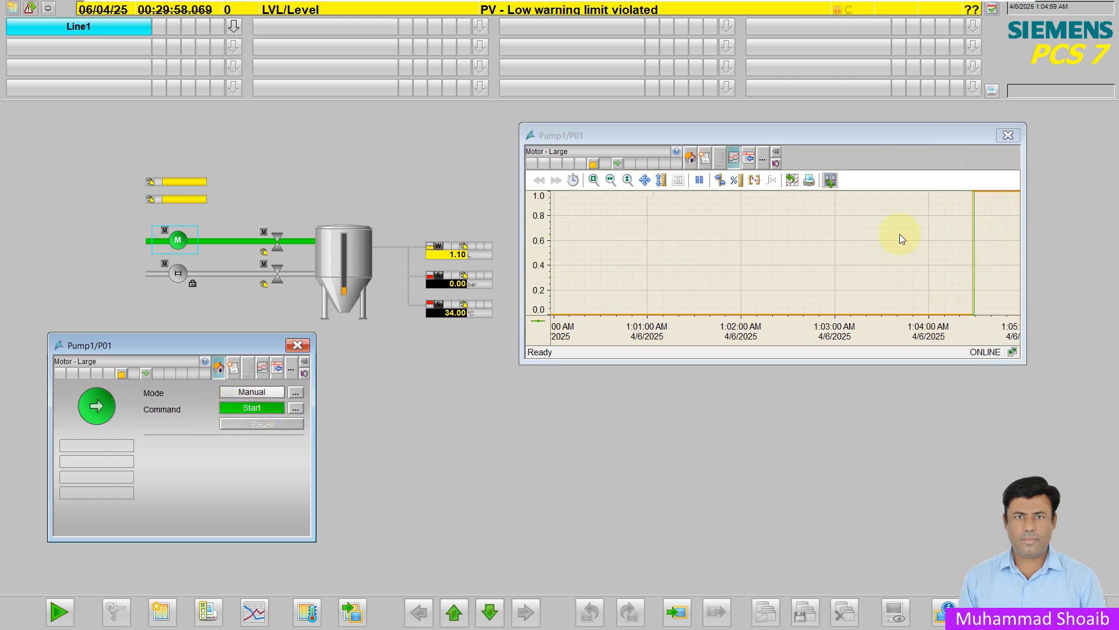
mouse_move(965, 205)
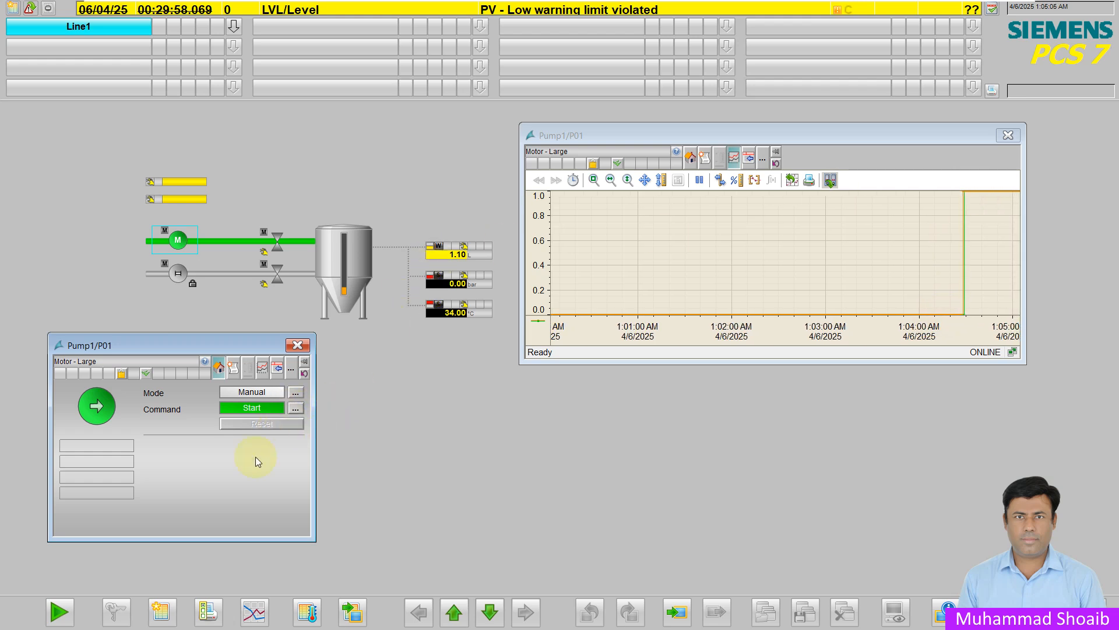
- Issue a manual Stop command to Pump1/P01, completing the start/stop pulse in the trend
left_click(251, 407)
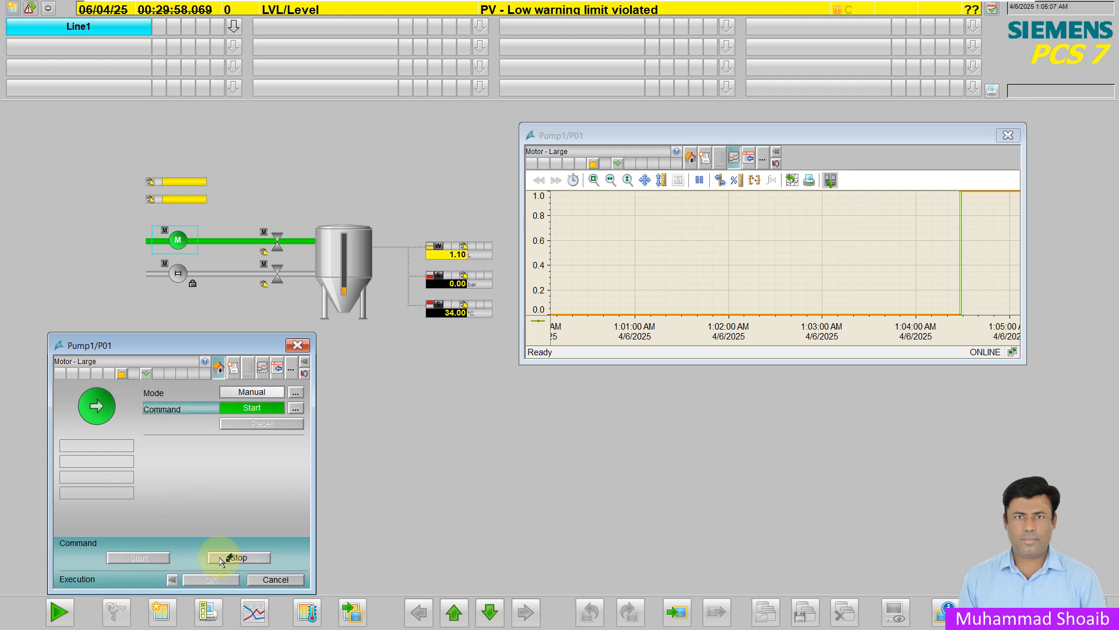
left_click(238, 557)
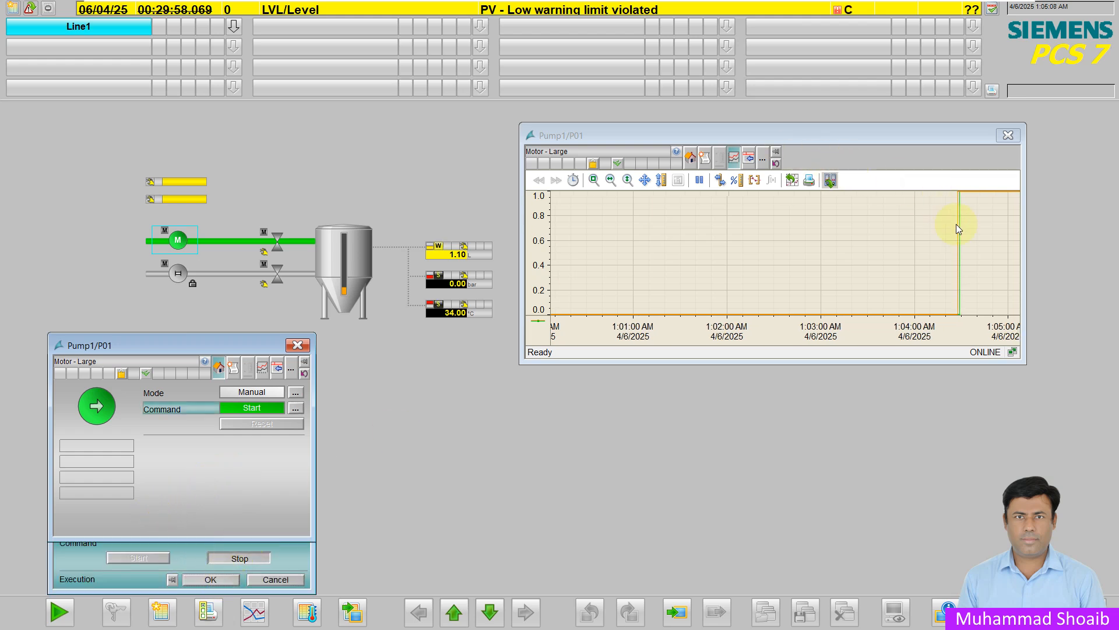
left_click(238, 558)
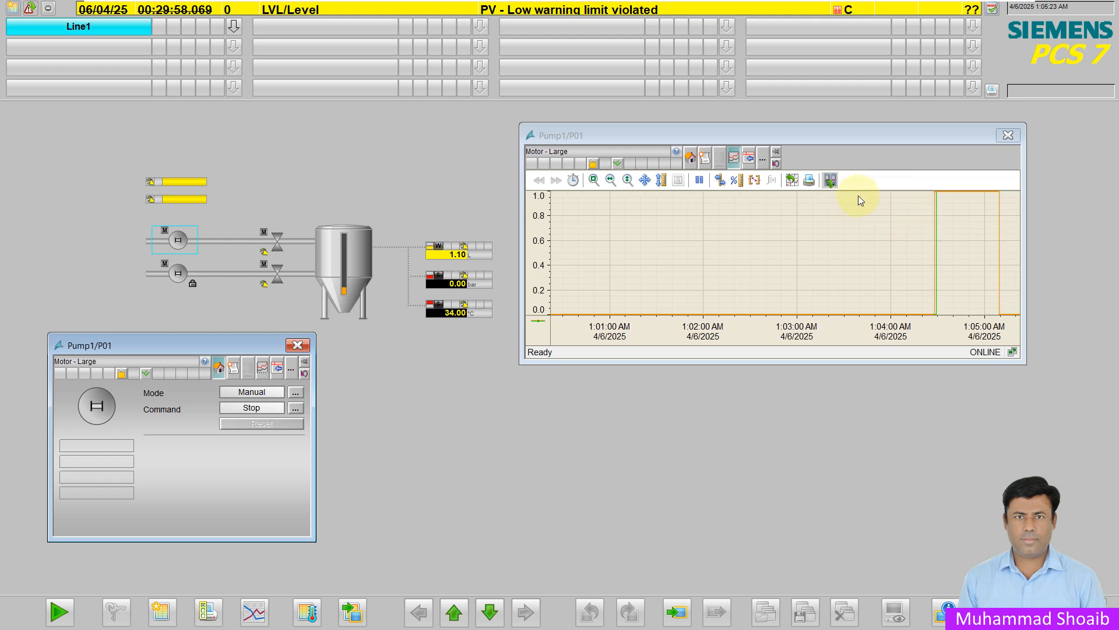
mouse_move(705, 250)
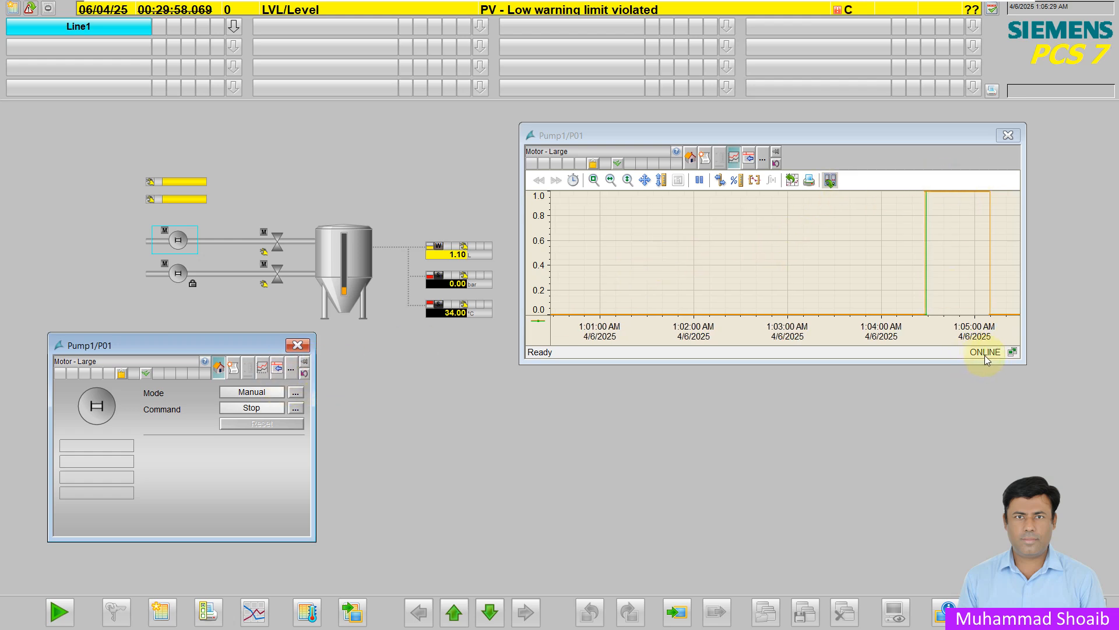
mouse_move(901, 252)
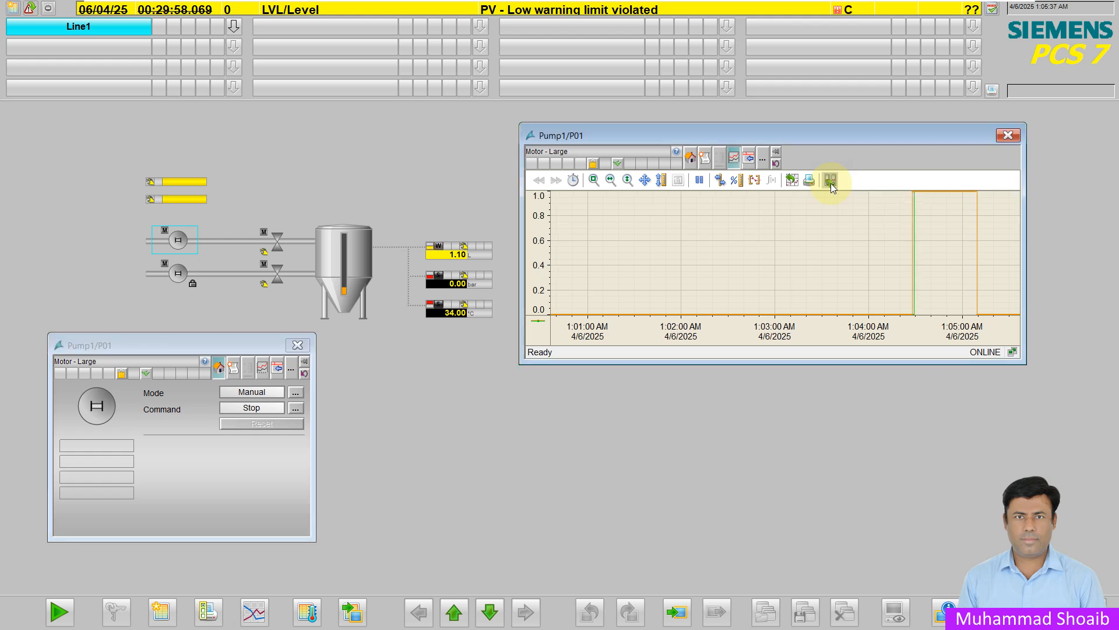
- View the P01 trend in archive mode with a 10 x 1 minute range, then switch back to online data
left_click(829, 180)
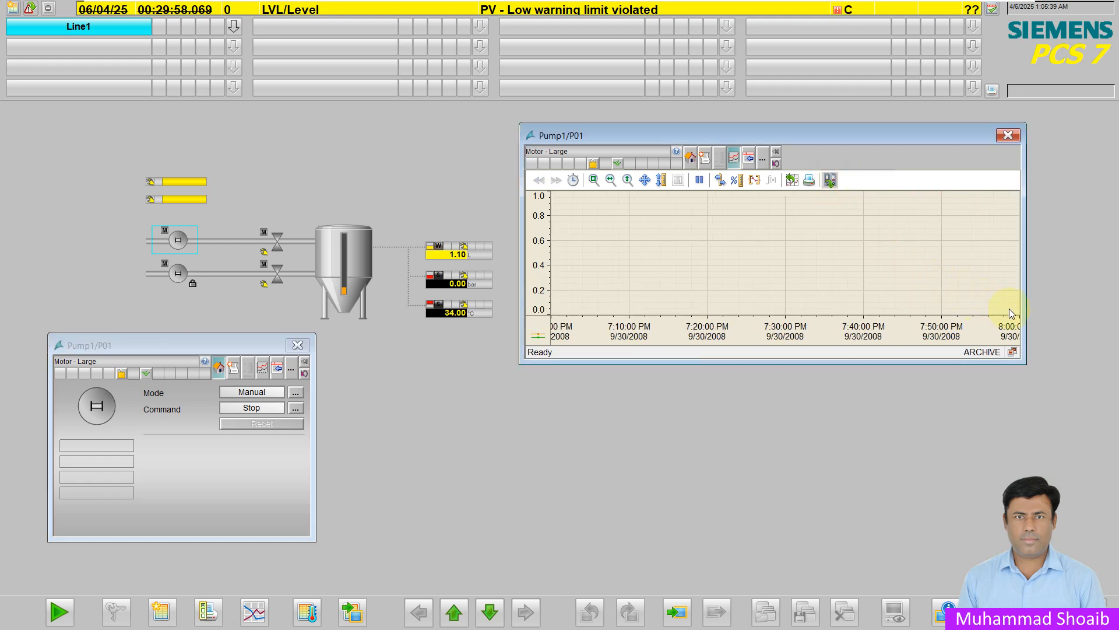
mouse_move(660, 254)
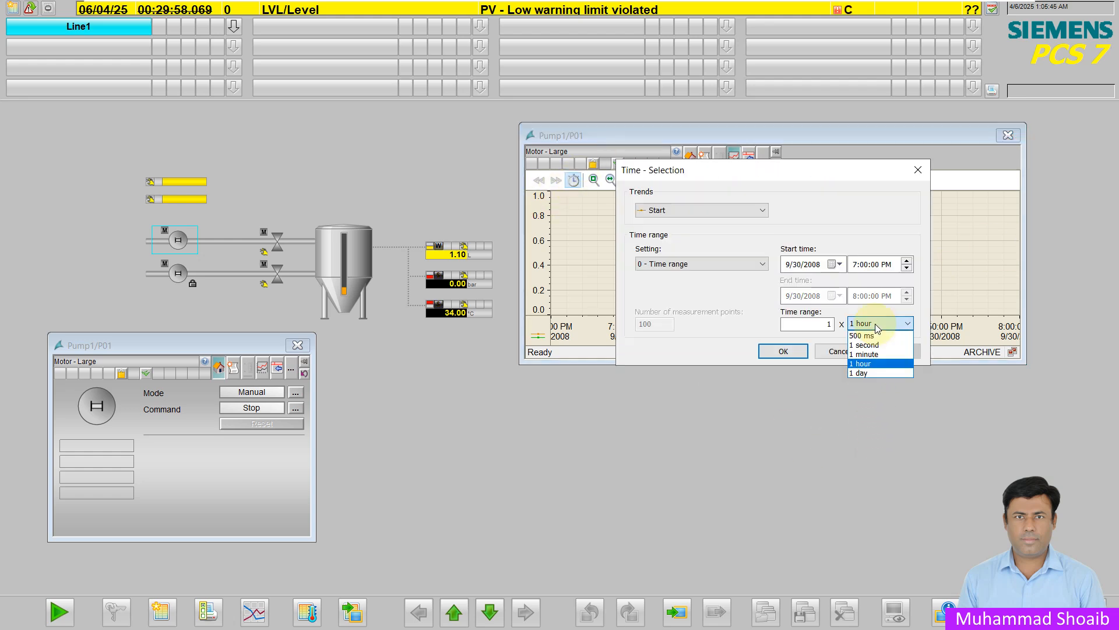
left_click(864, 355)
type("0")
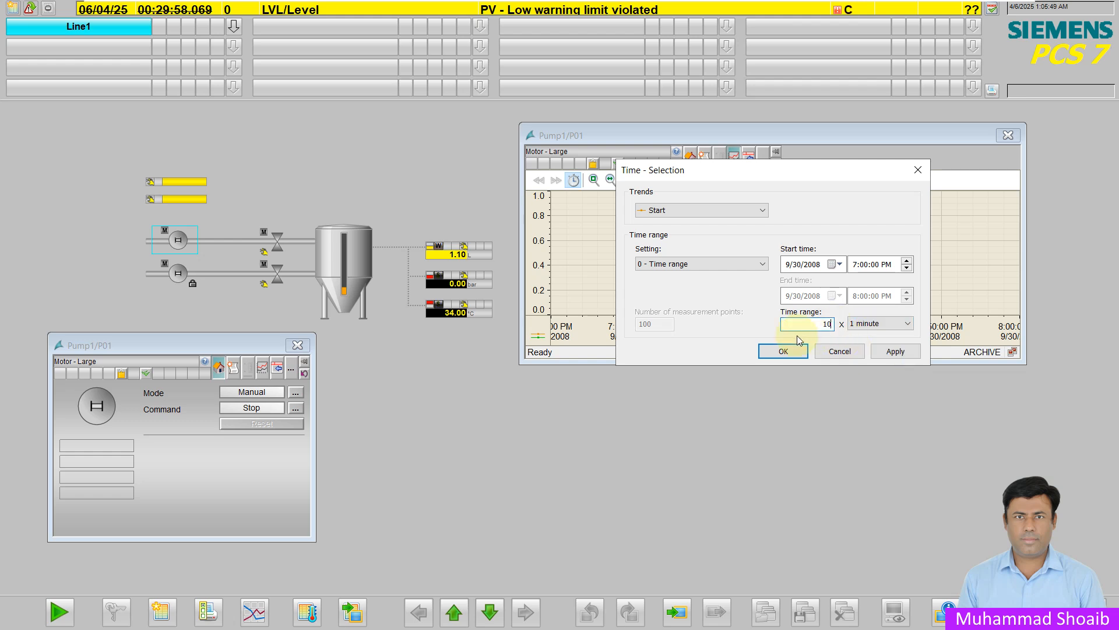
left_click(782, 351)
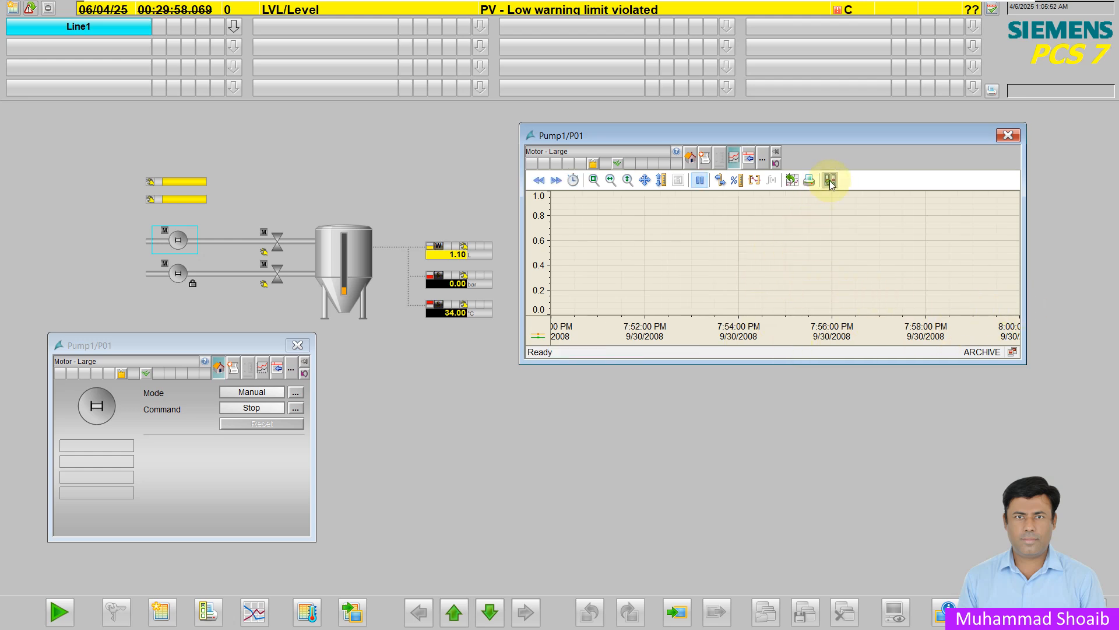
left_click(829, 180)
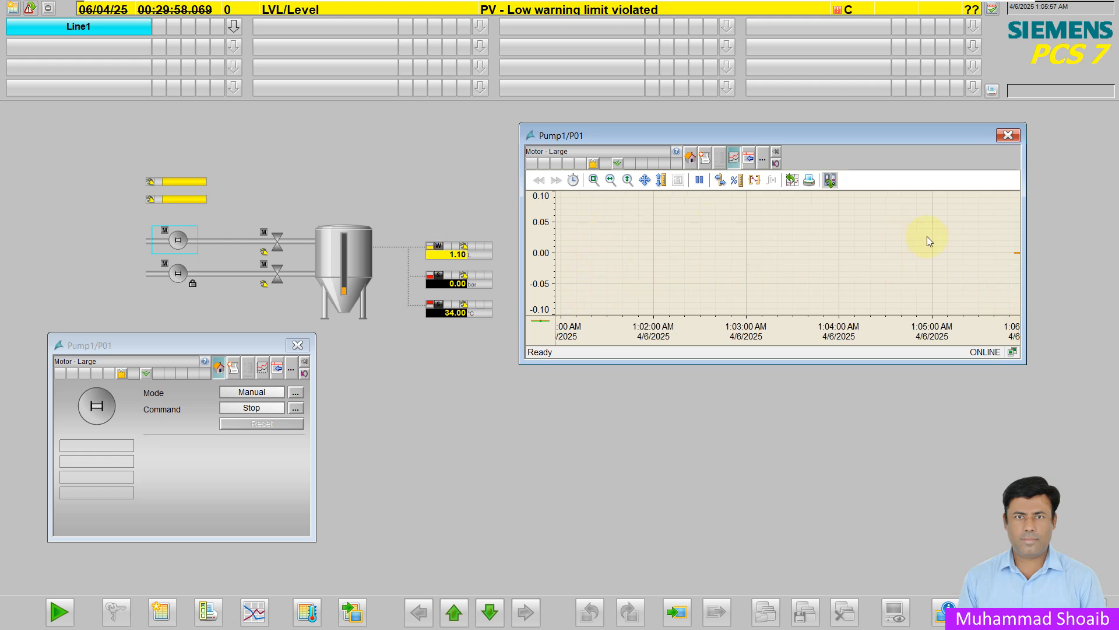
mouse_move(595, 297)
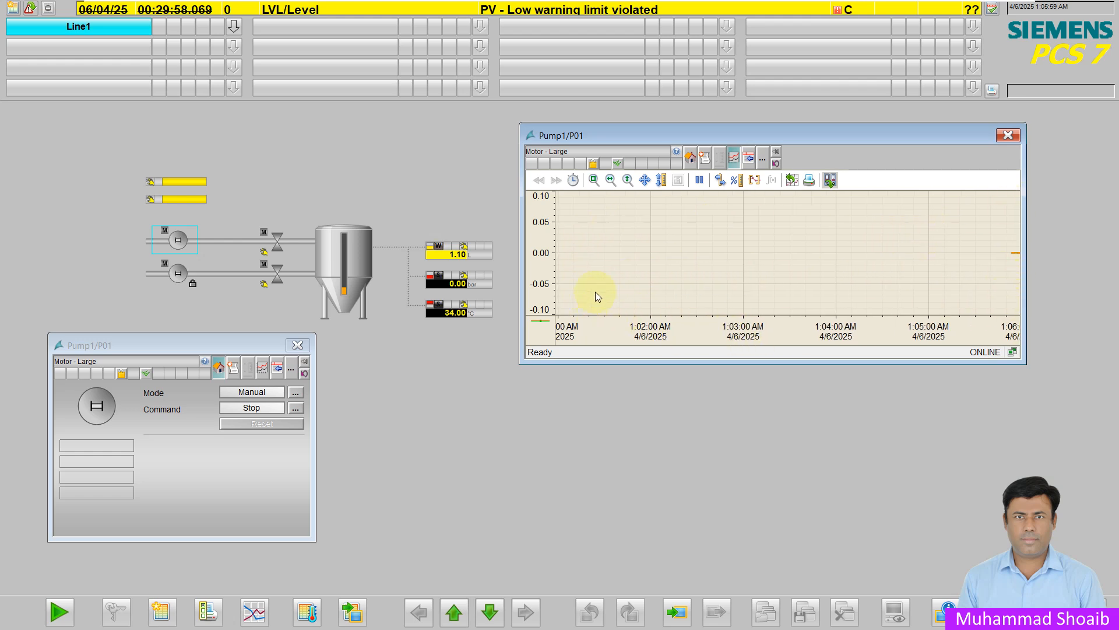
mouse_move(1009, 135)
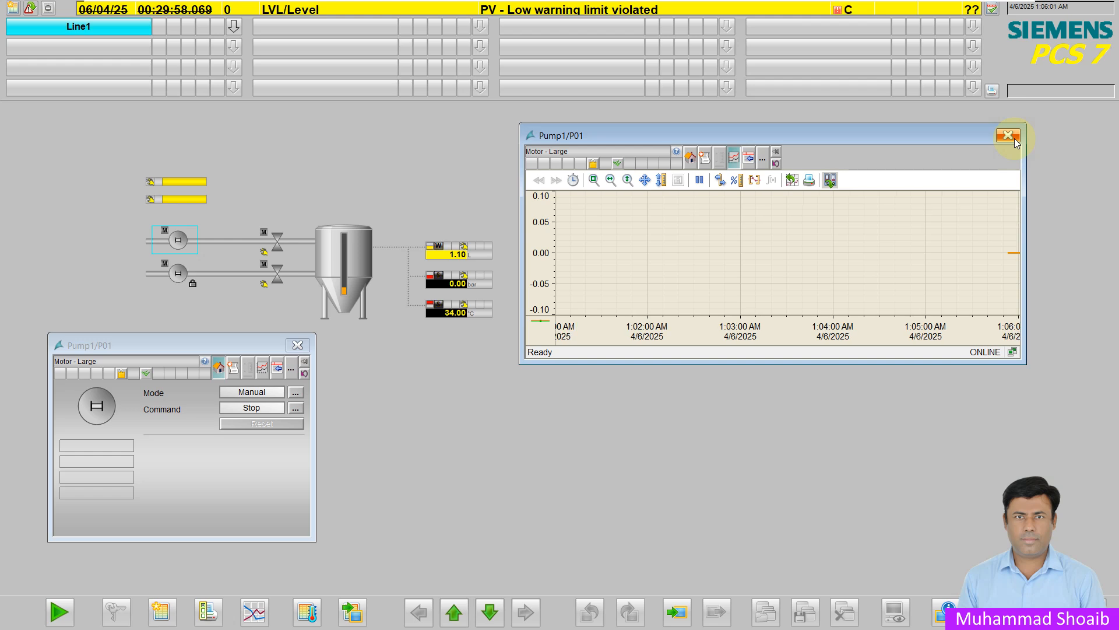
mouse_move(1007, 135)
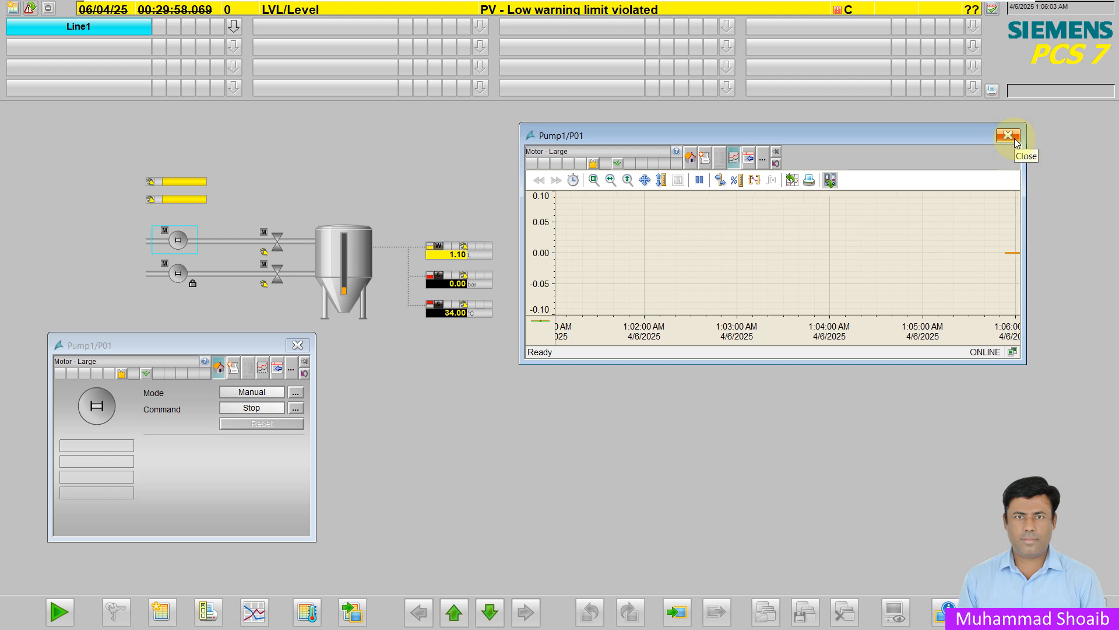
mouse_move(942, 251)
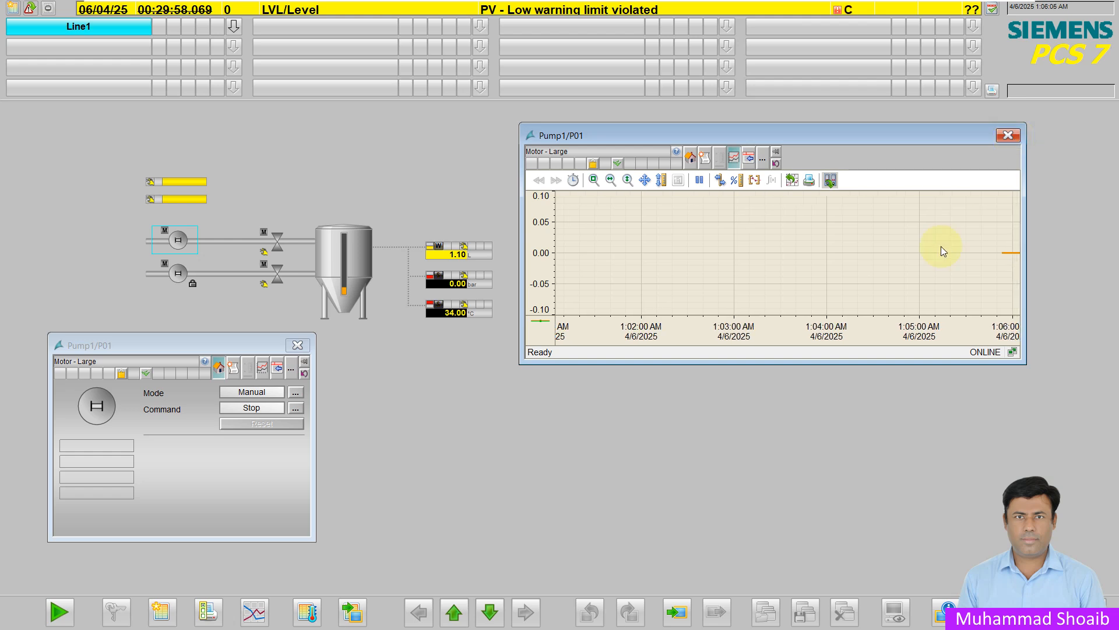
mouse_move(122, 471)
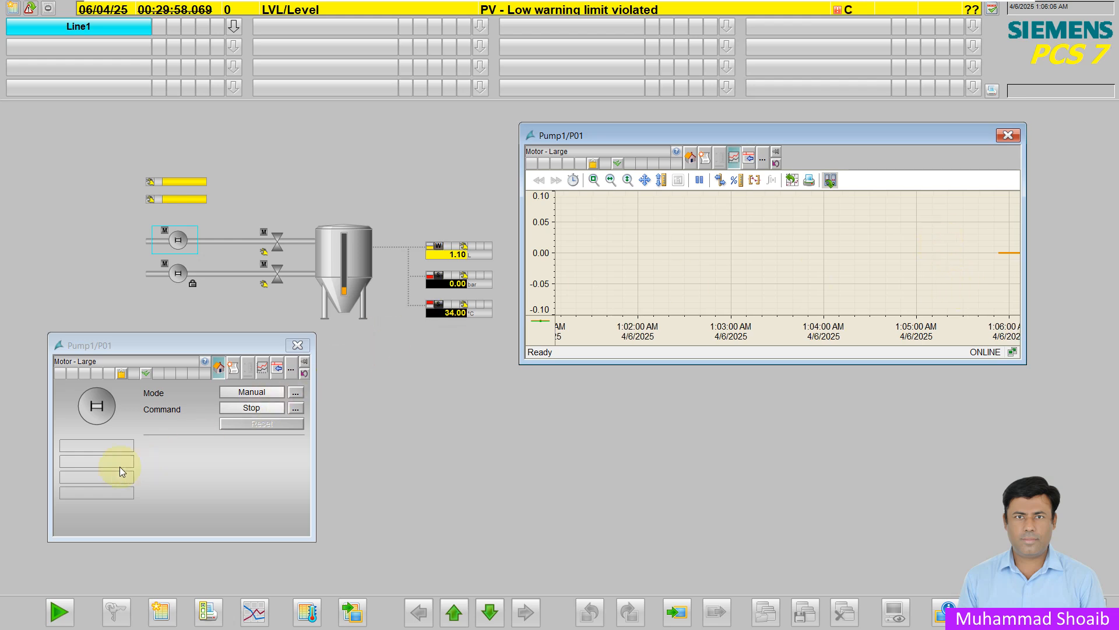
mouse_move(961, 326)
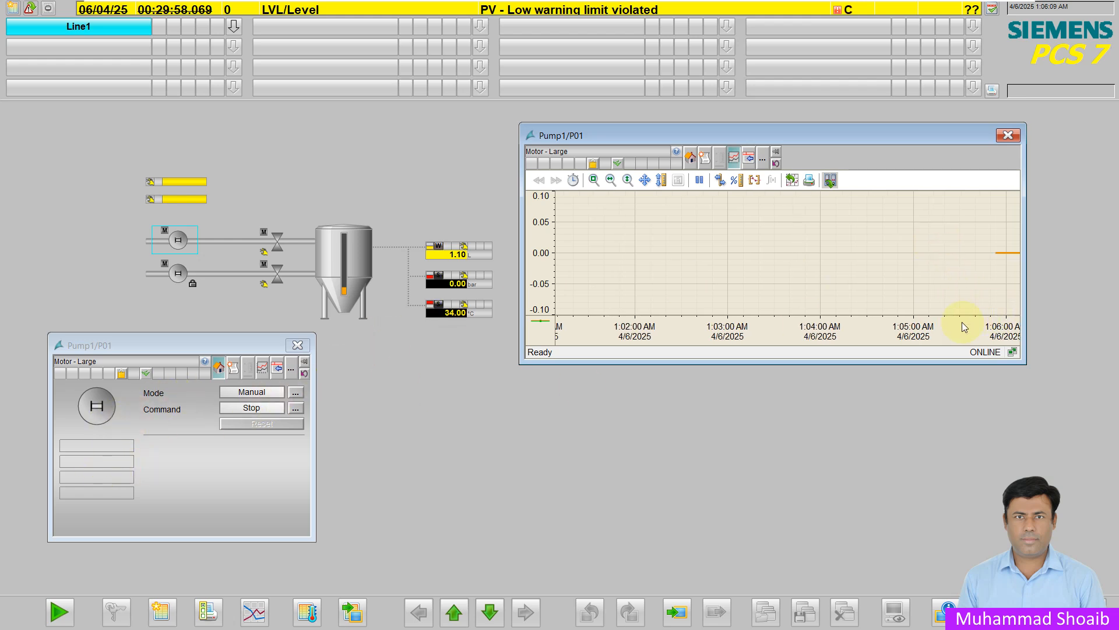
mouse_move(1019, 151)
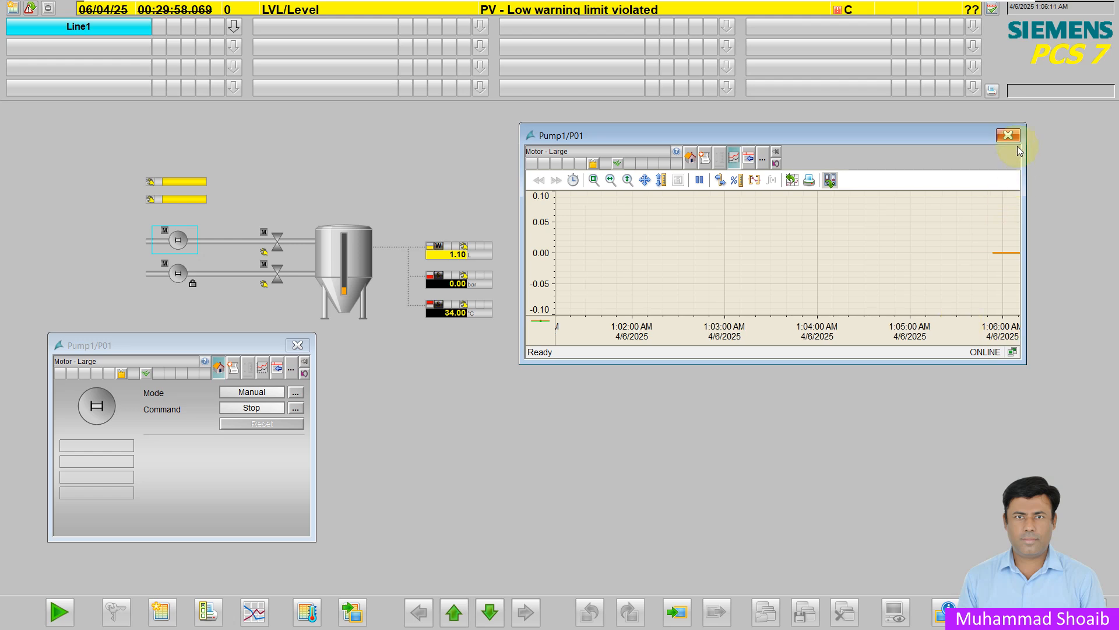
- Leave WinCC Runtime and select the Pump1 CFC chart under Mixer1 in the plant view
left_click(1009, 134)
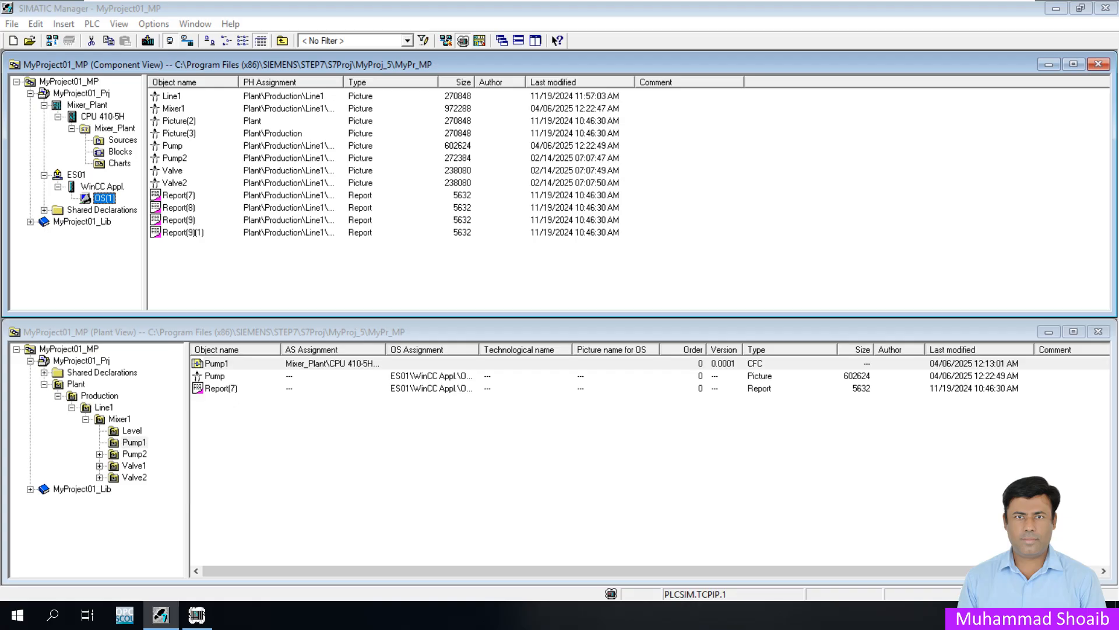
mouse_move(250, 311)
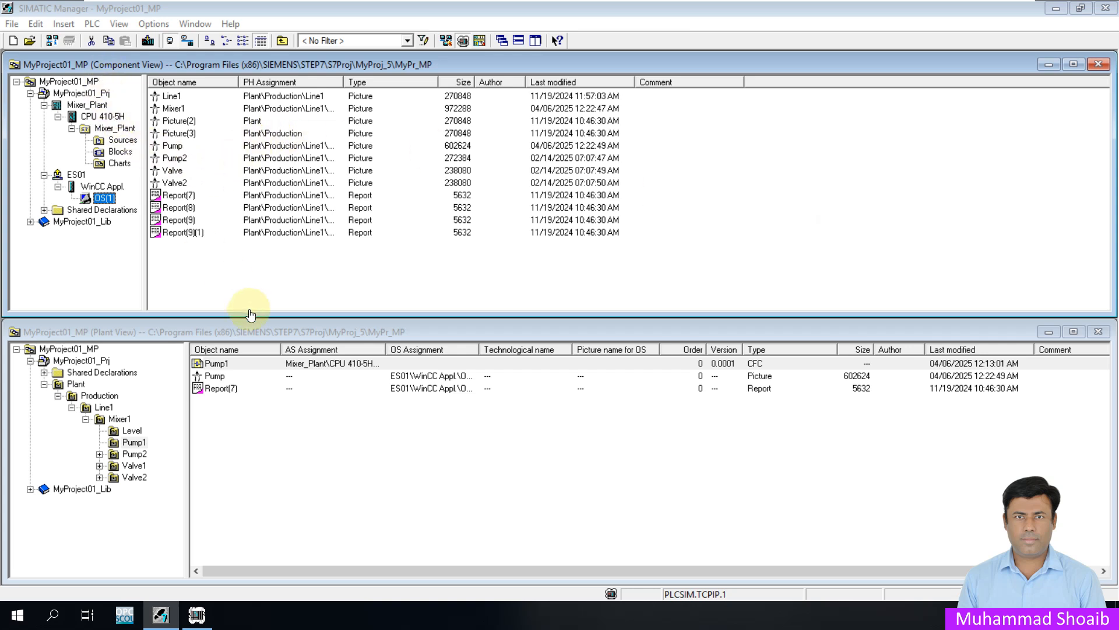
mouse_move(262, 333)
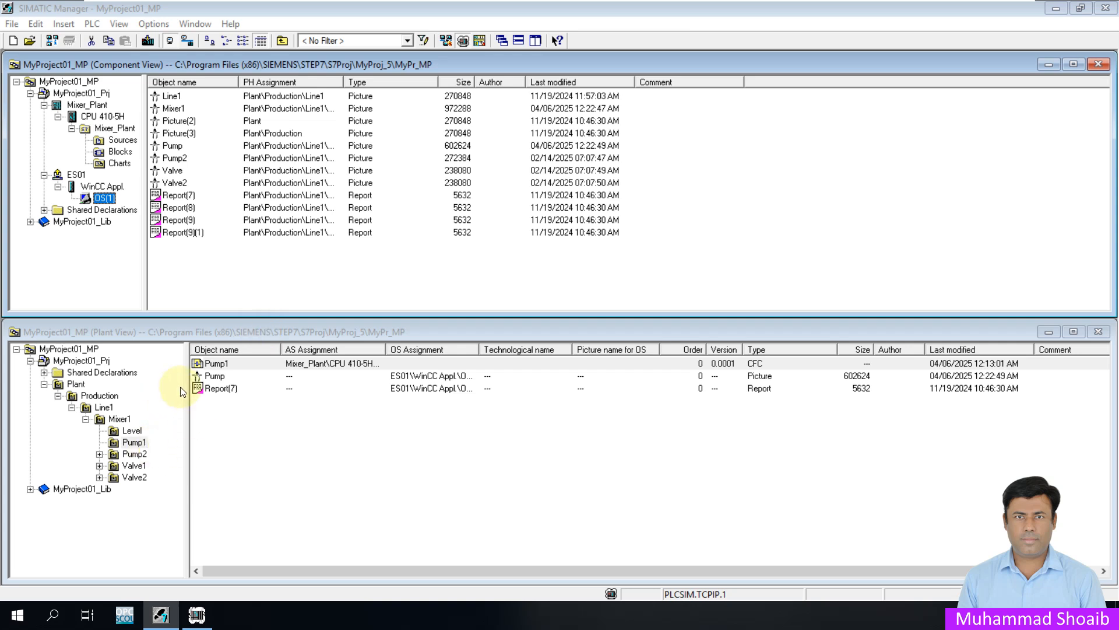
left_click(134, 442)
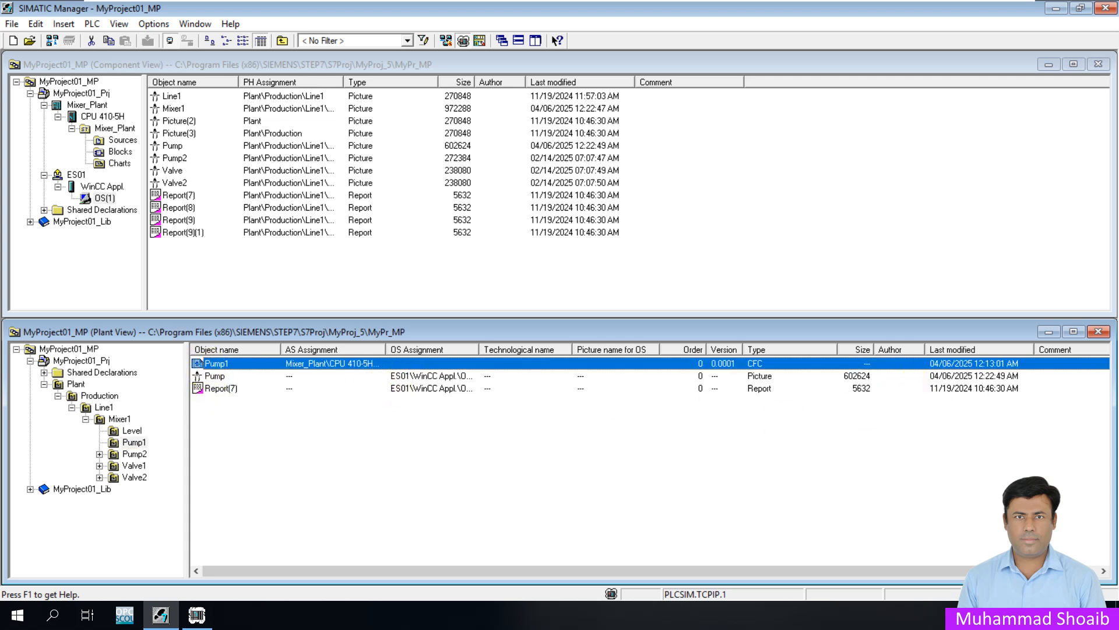
- Open the Pump1 chart in CFC and select the P01 MotL motor block
double_click(214, 364)
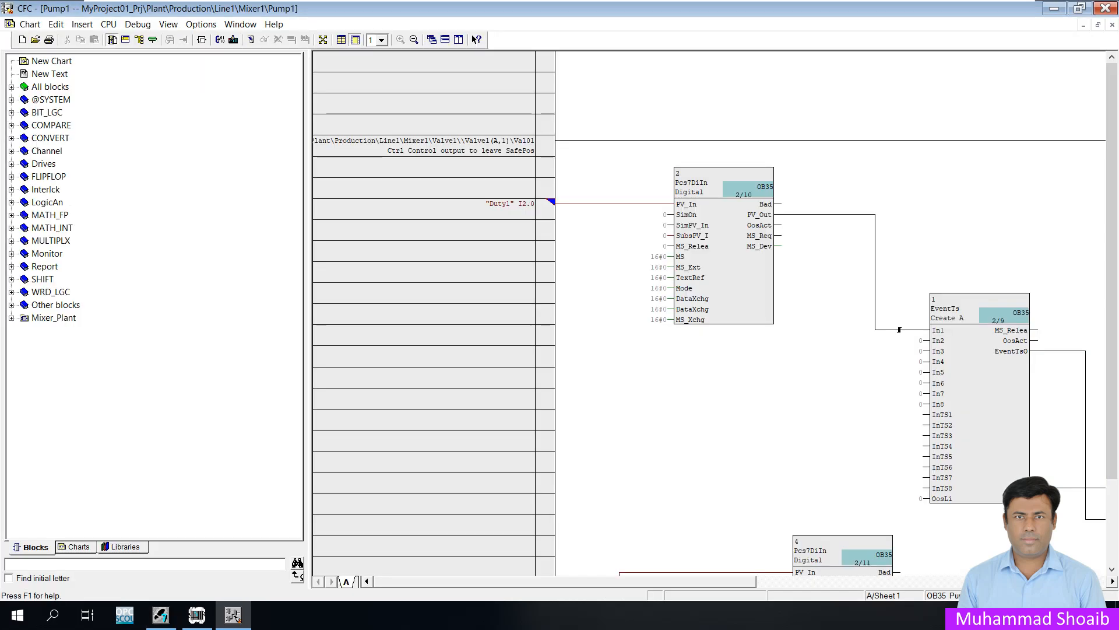
mouse_move(734, 580)
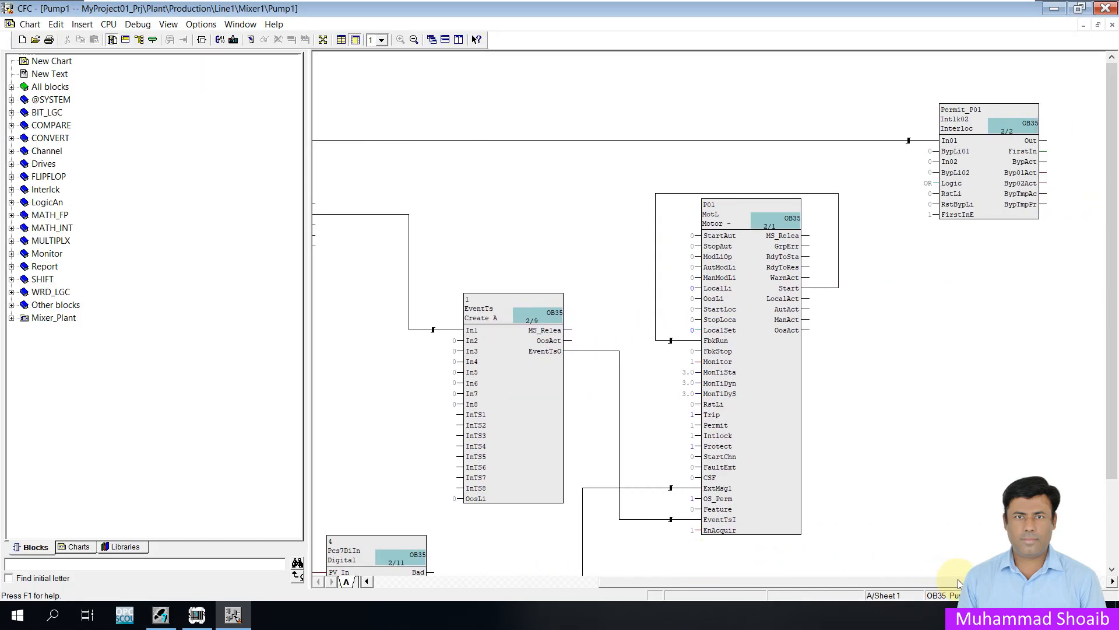
mouse_move(790, 293)
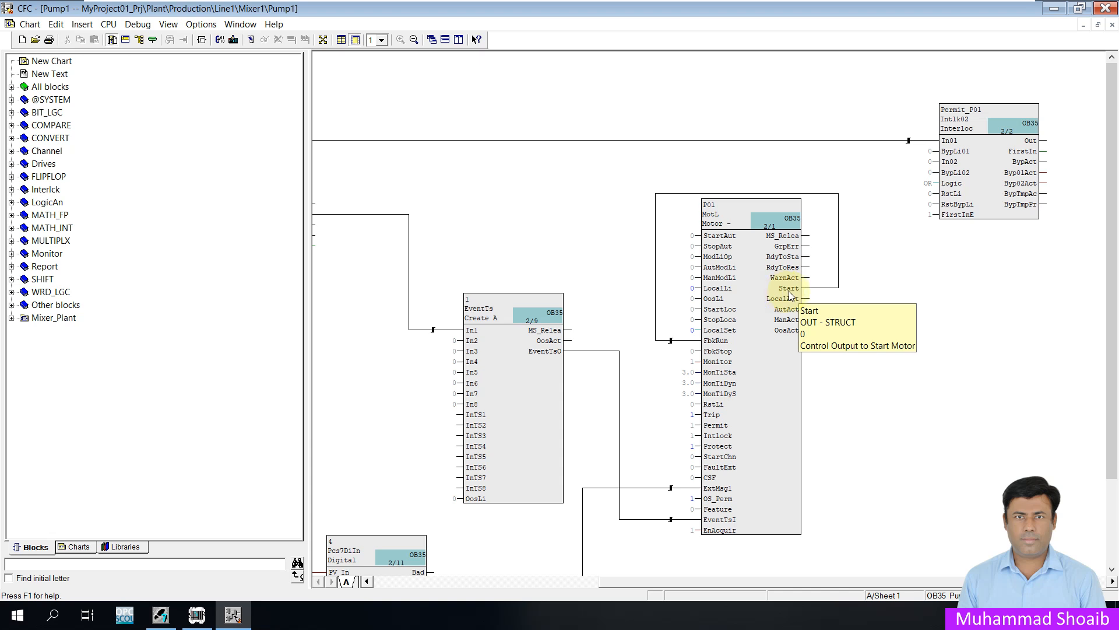
left_click(787, 288)
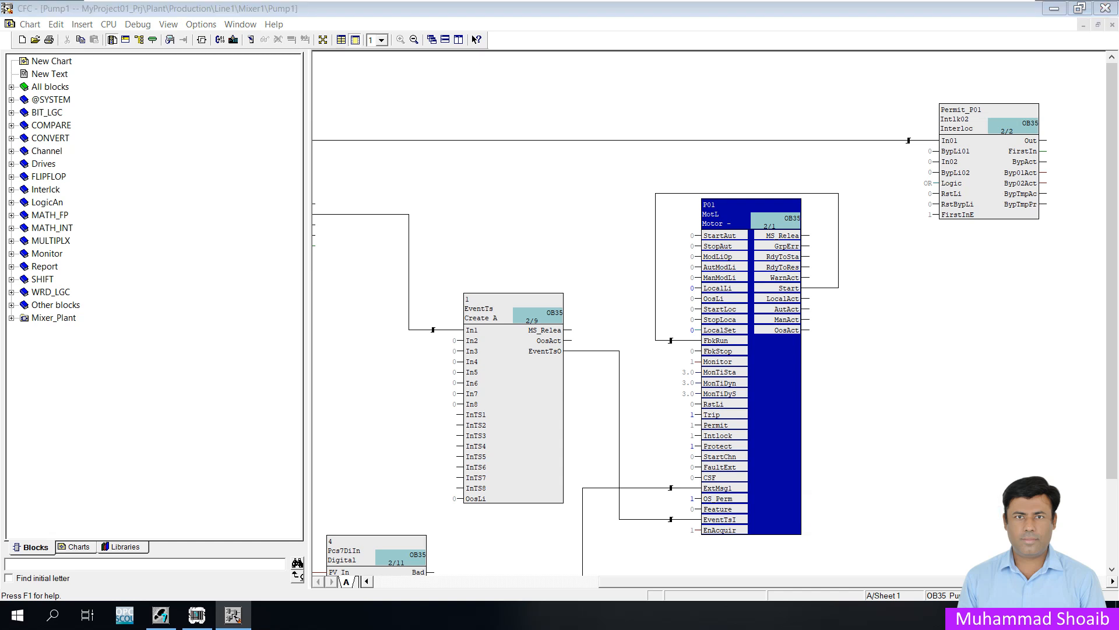
- Show the P01 block's I/Os list and select the Start.Value output row
double_click(742, 213)
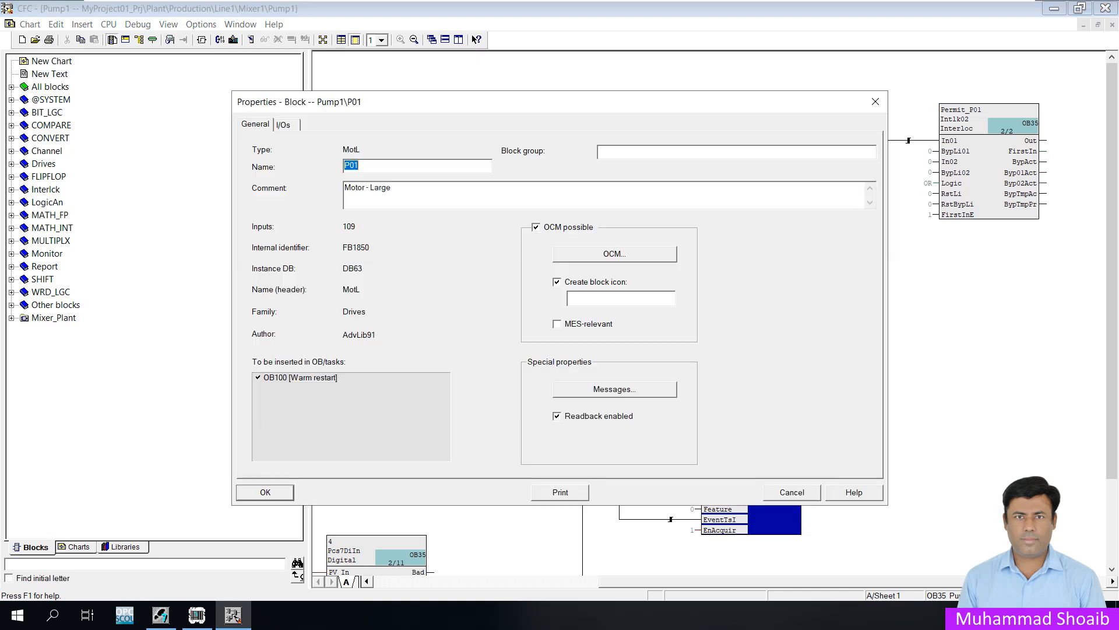
mouse_move(284, 124)
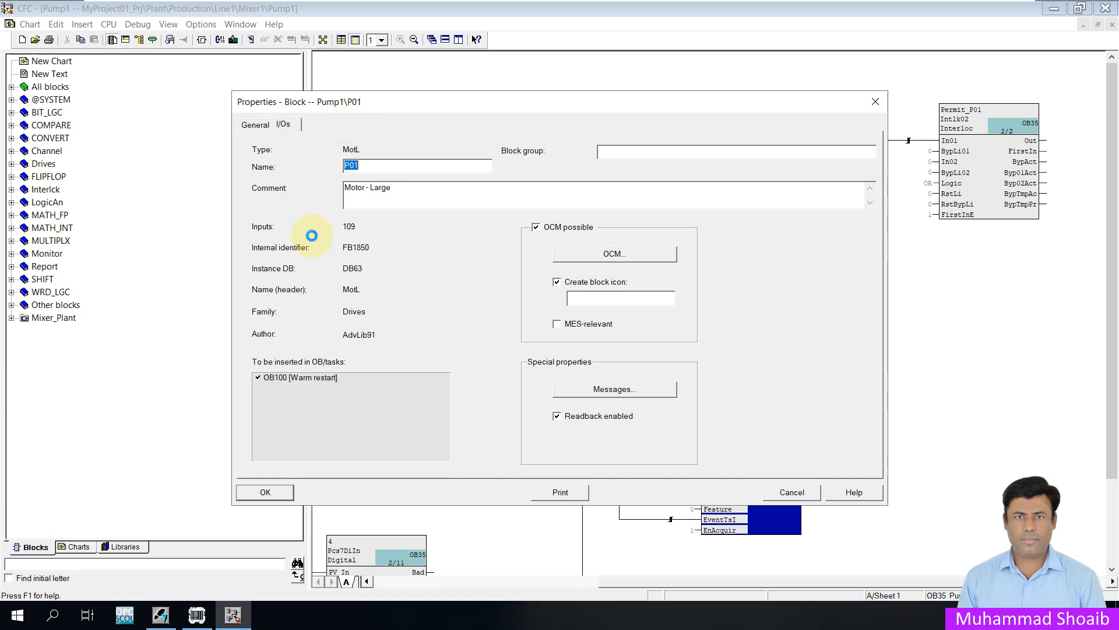
left_click(282, 125)
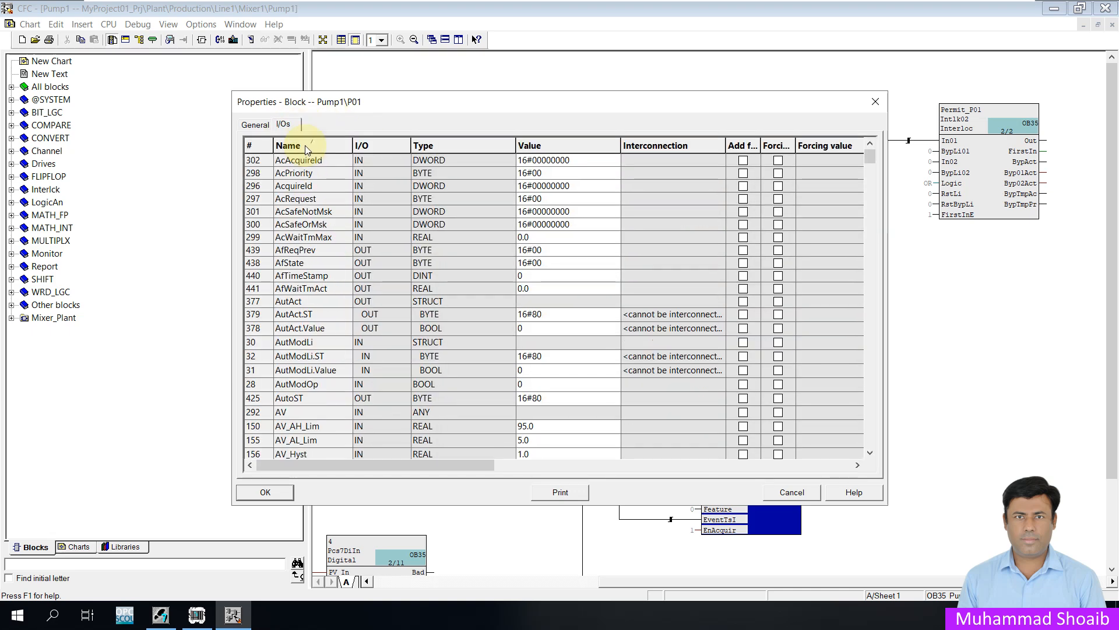
scroll("down", 3)
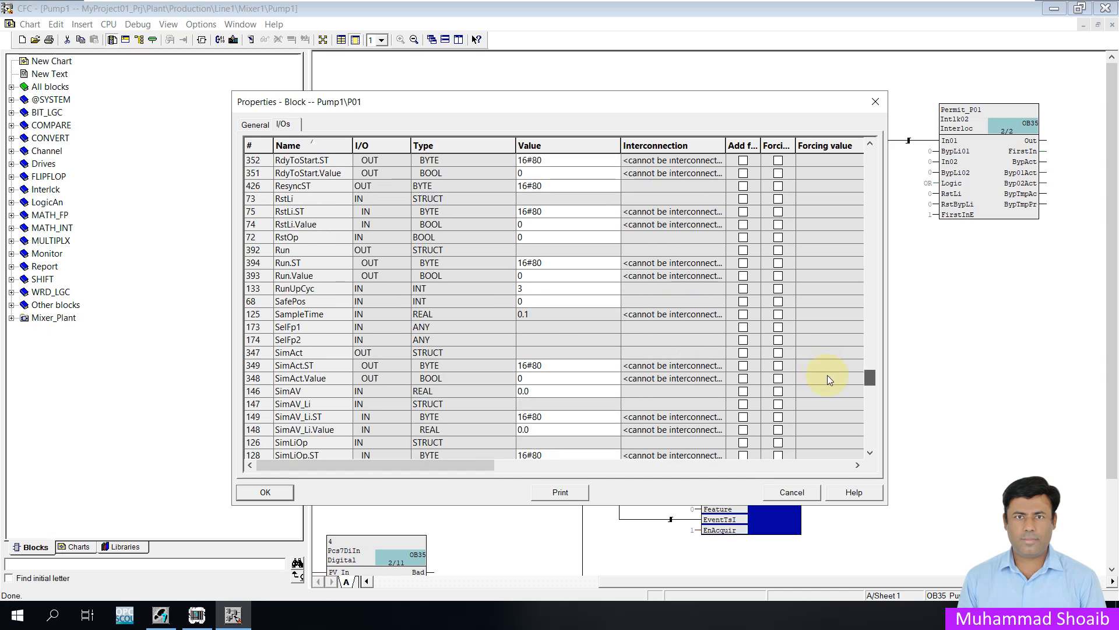
scroll("down", 3)
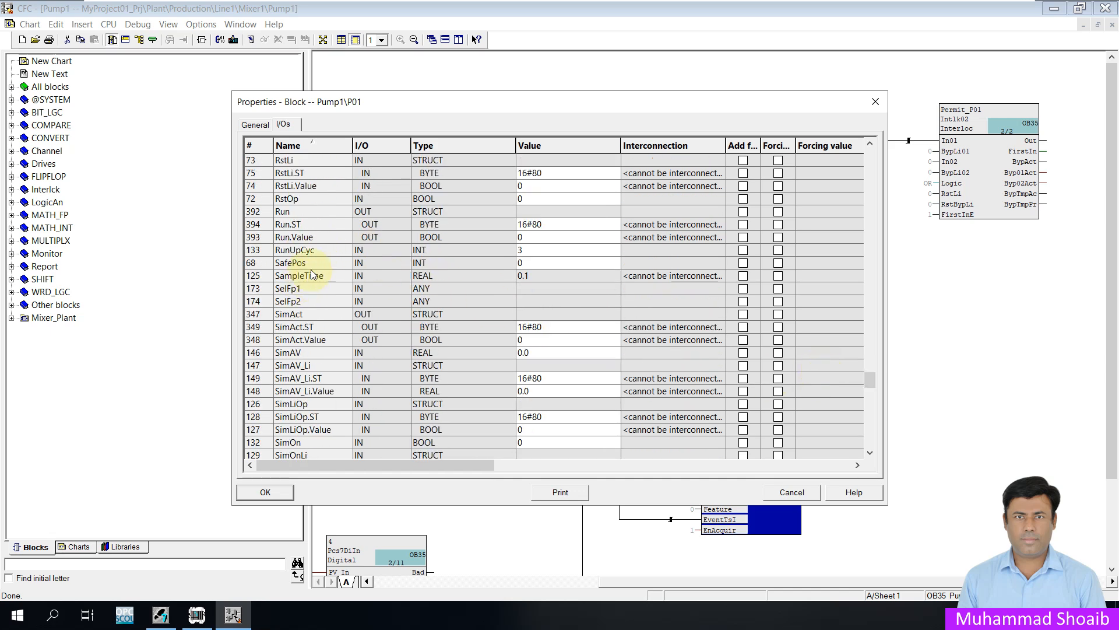
scroll("down", 3)
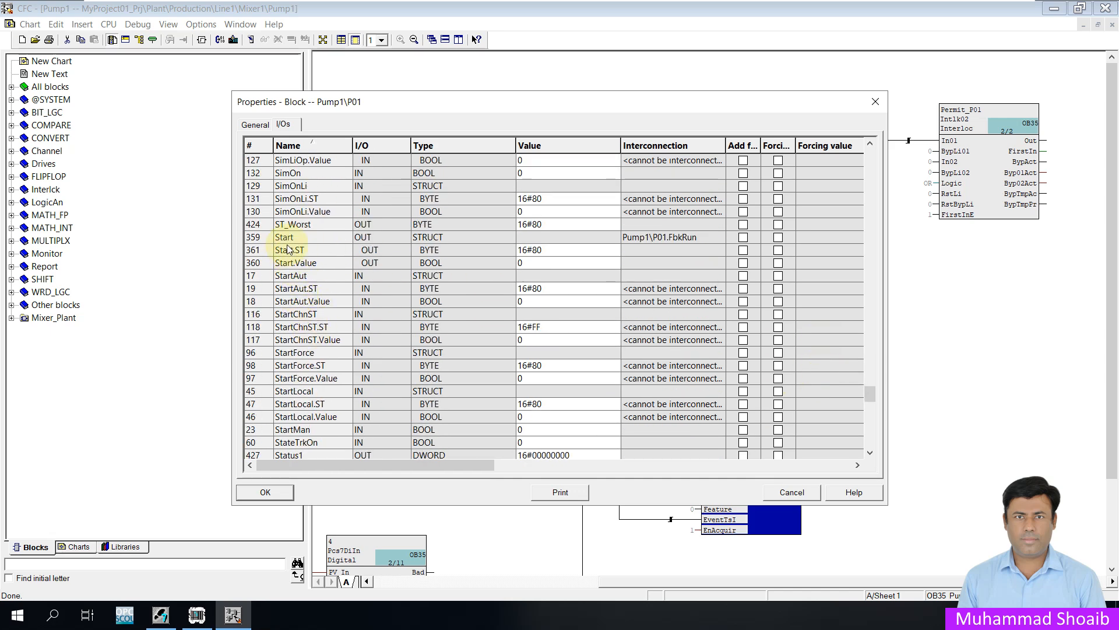
left_click(285, 237)
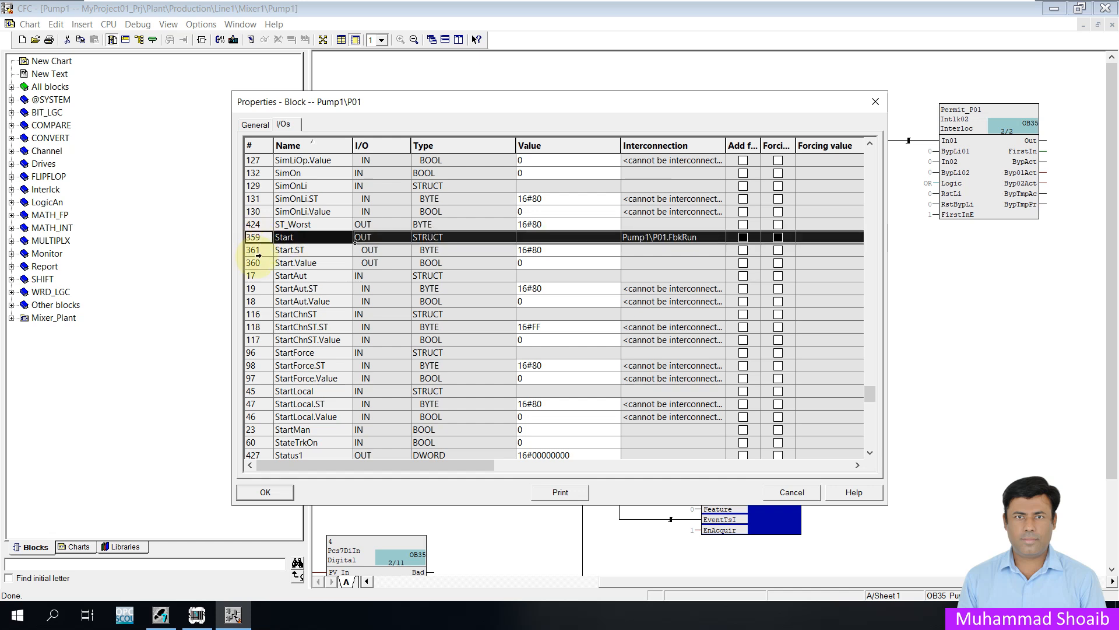
left_click(295, 263)
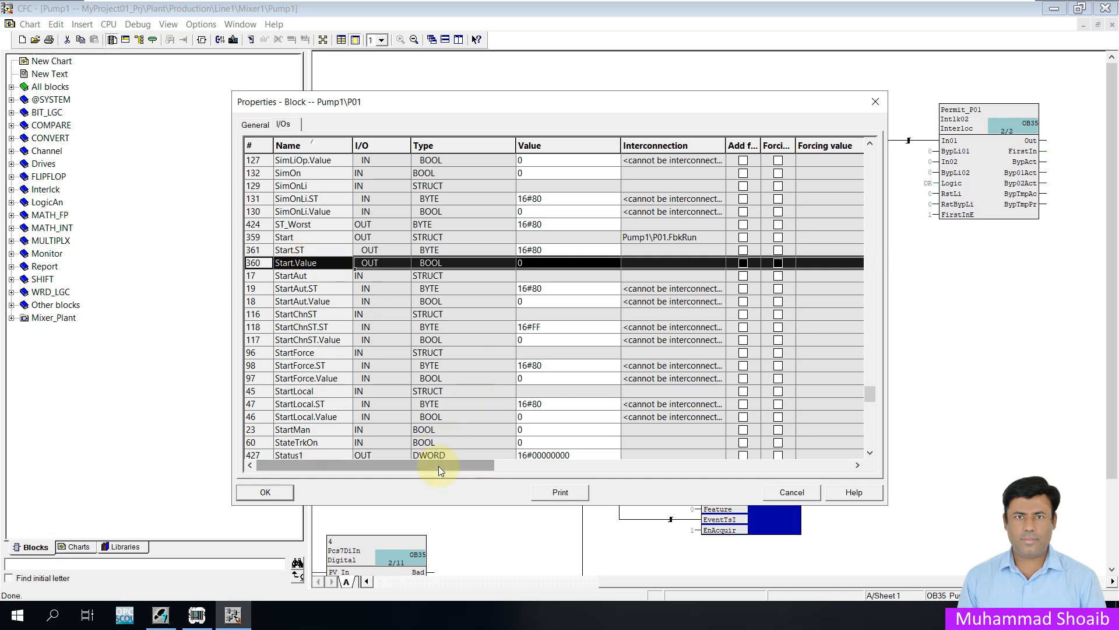
- Bring the Archive column into view and open the archive choices for Start.Value
scroll("right", 3)
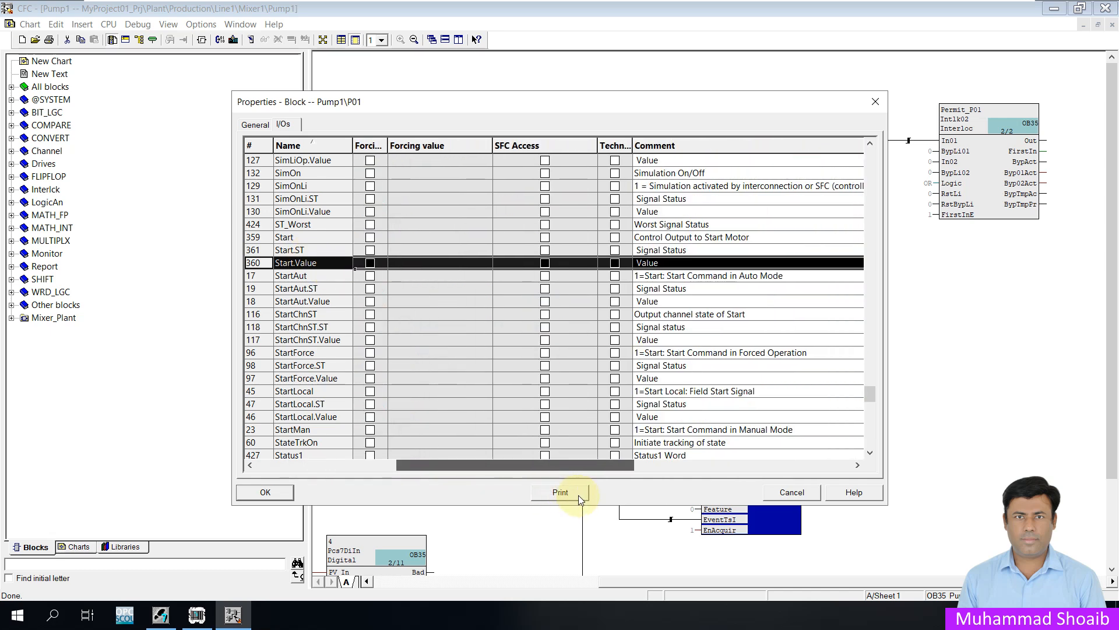
scroll("right", 3)
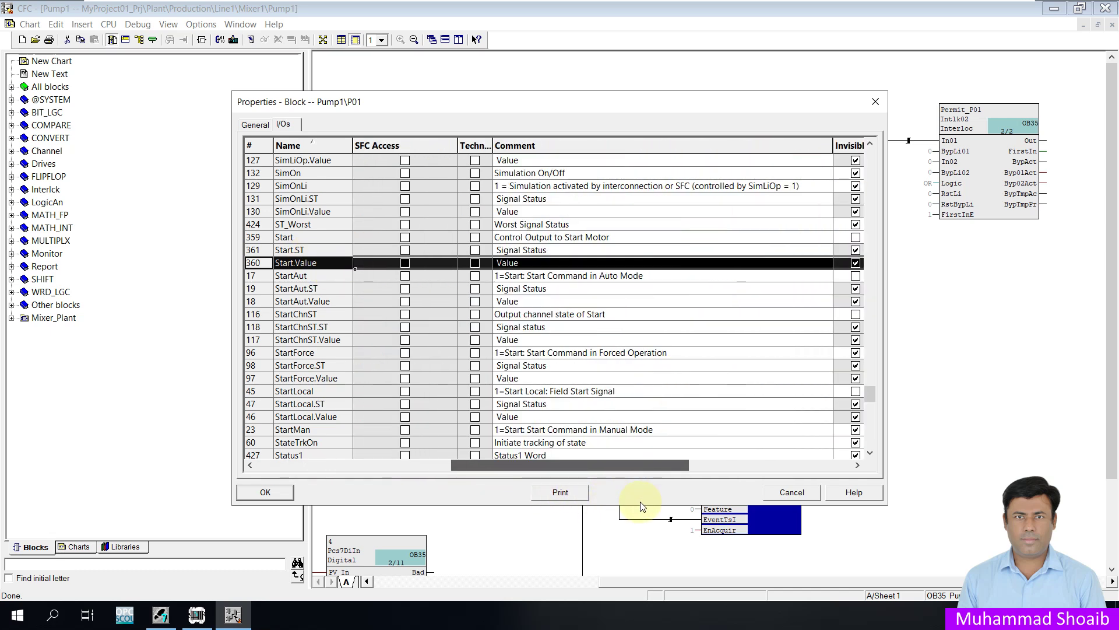
scroll("right", 3)
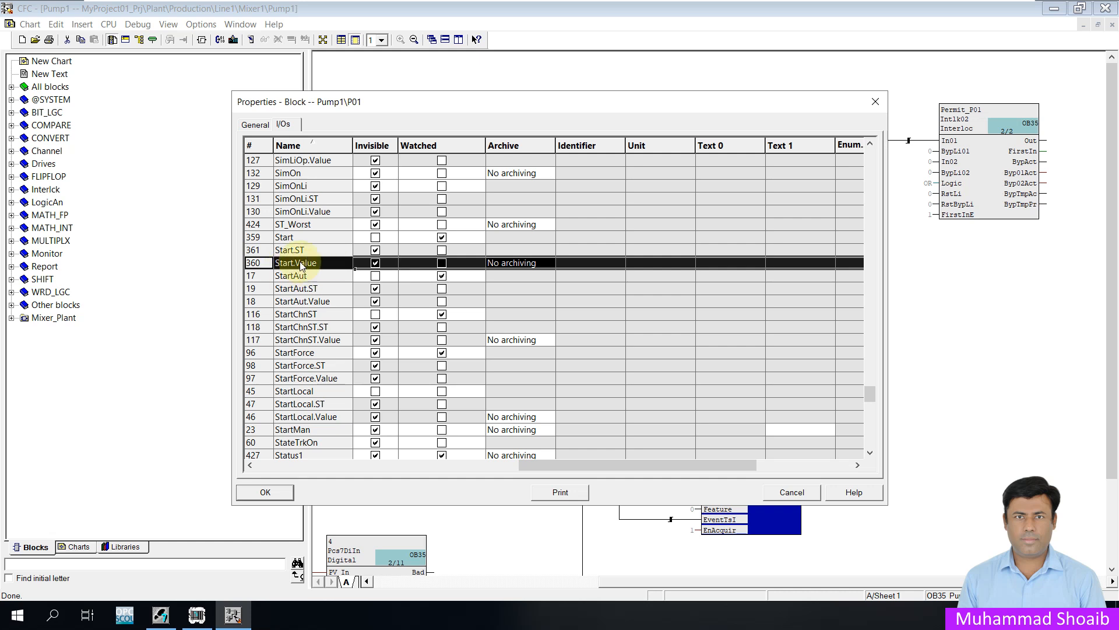
left_click(552, 263)
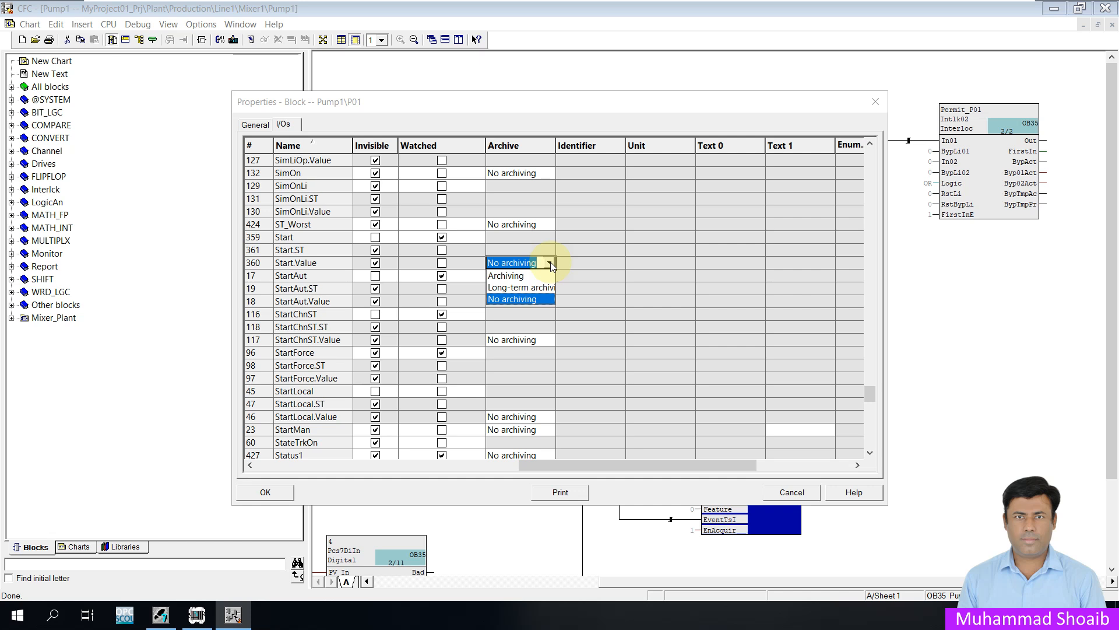
mouse_move(506, 276)
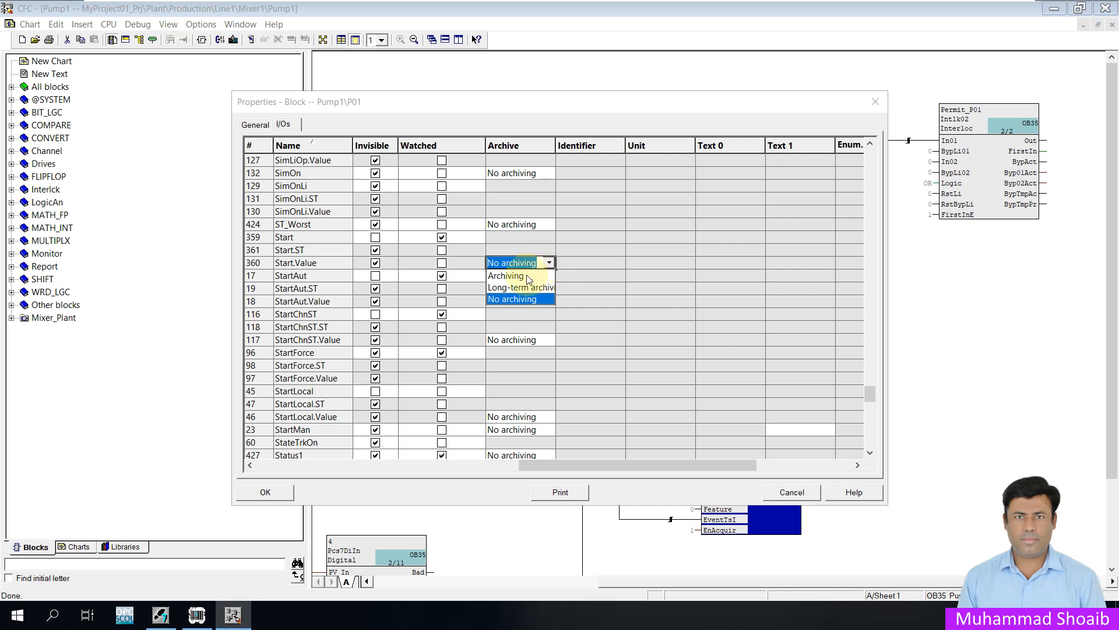
mouse_move(505, 275)
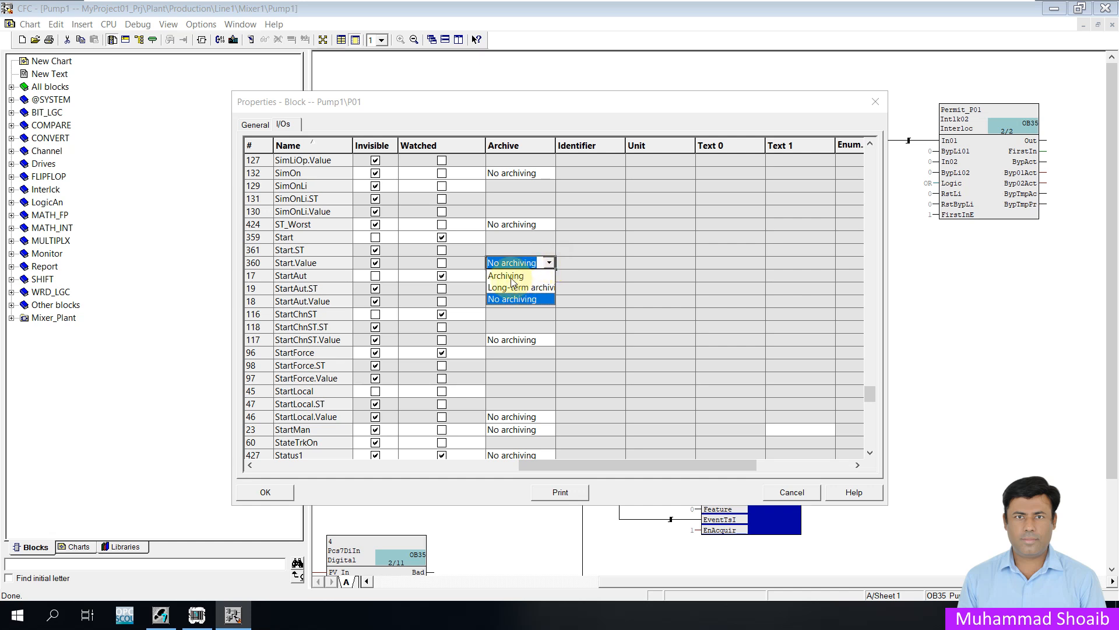
mouse_move(505, 275)
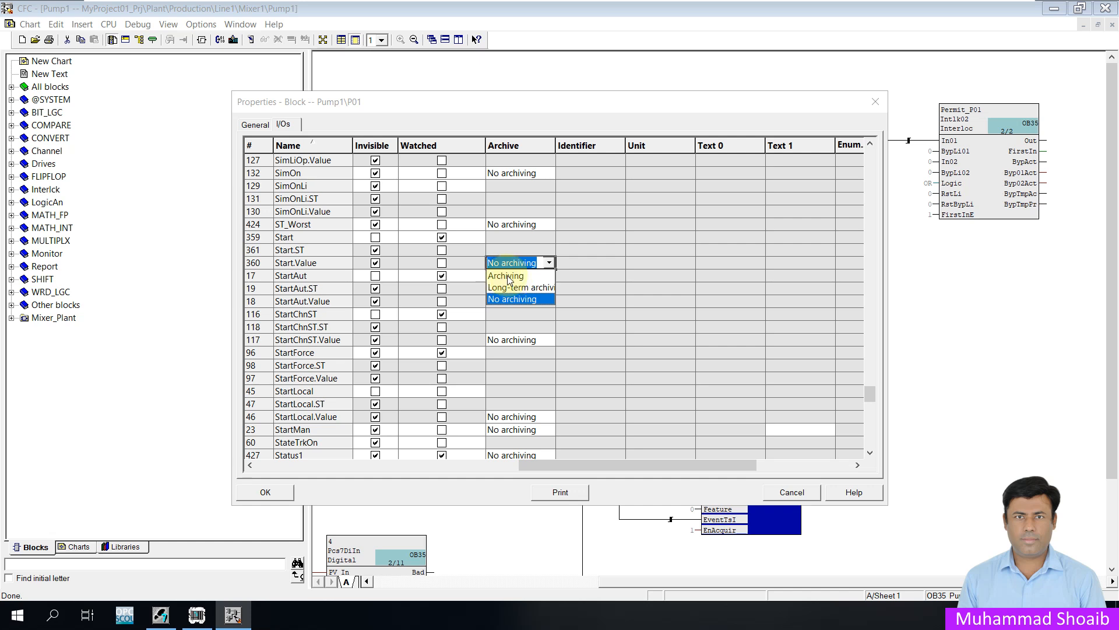
mouse_move(509, 287)
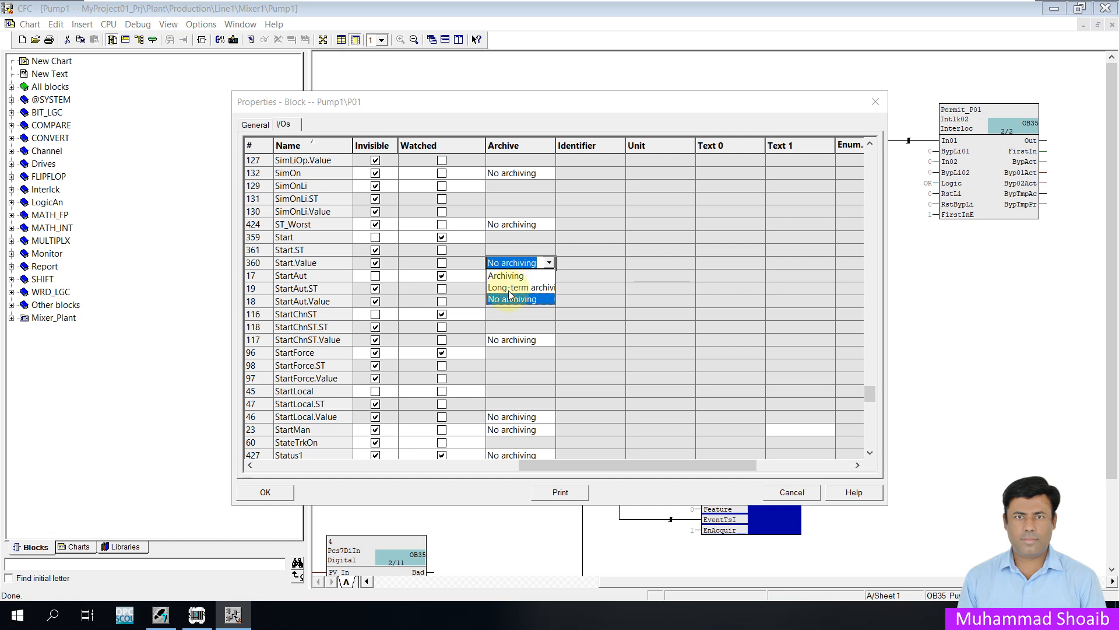
- Set P01 Start.Value to Archiving and confirm the block Properties dialog
left_click(505, 275)
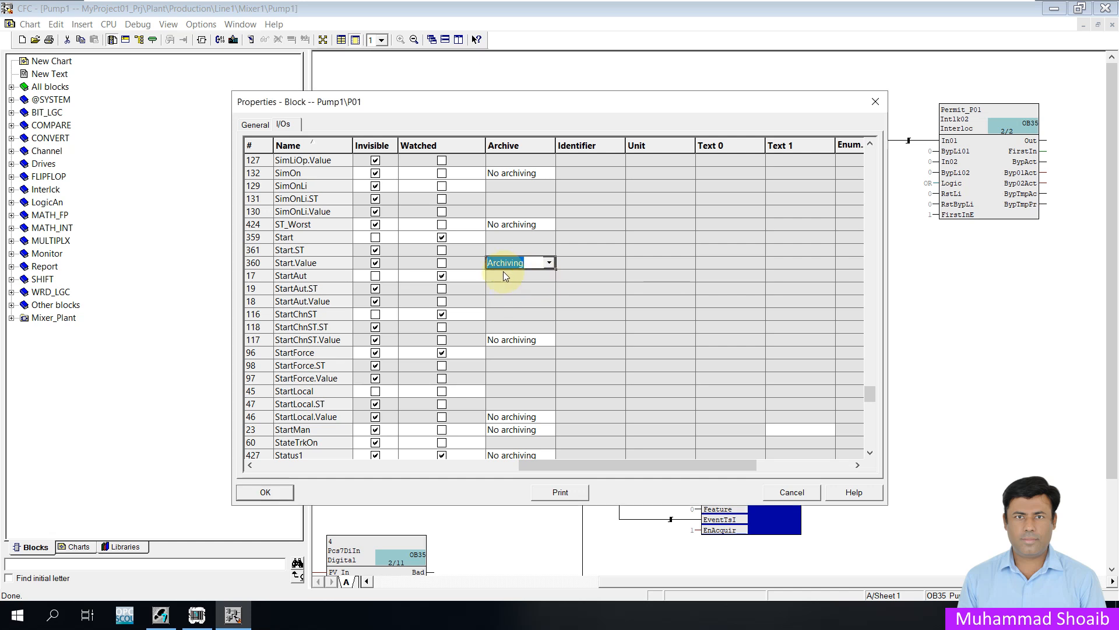
mouse_move(521, 353)
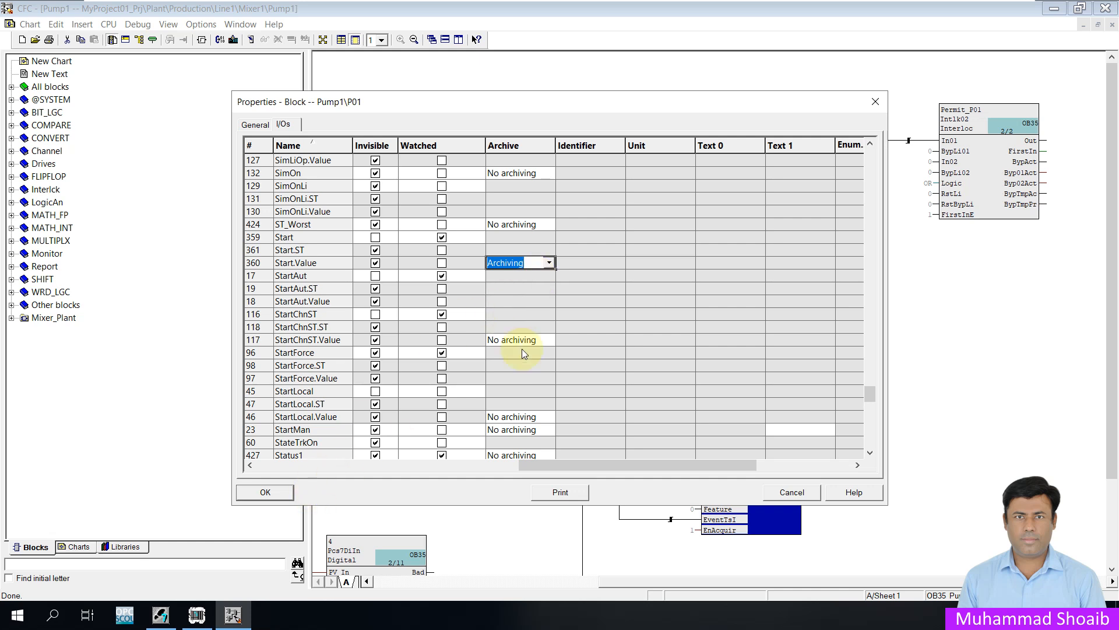
left_click(520, 288)
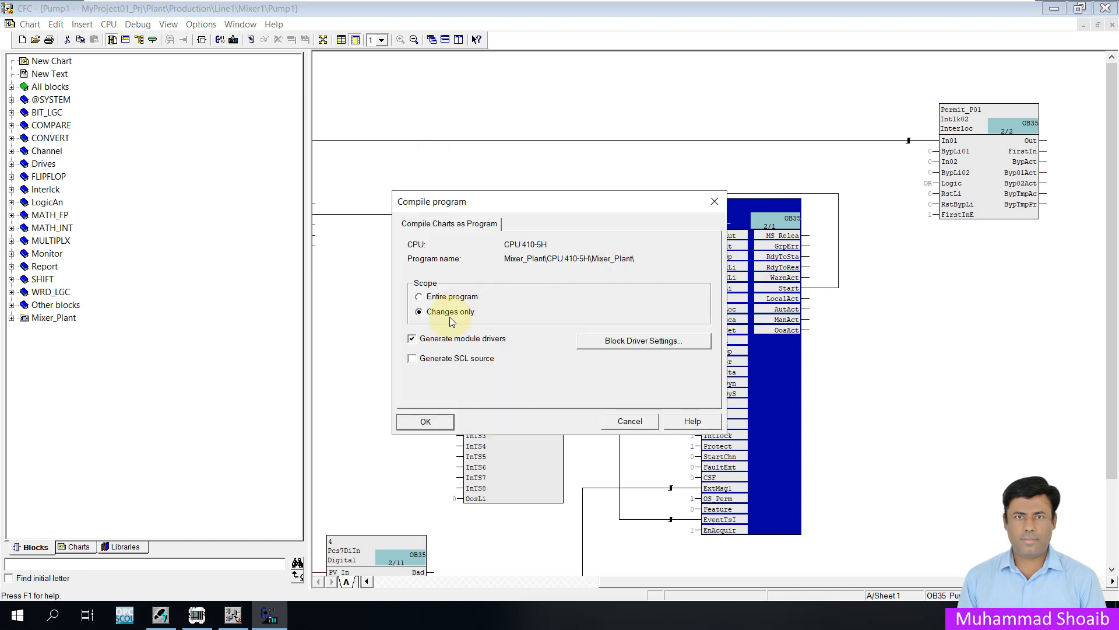
- Compile the chart changes only into Mixer_Plant (0 errors, 1 warning) and close the log
left_click(424, 421)
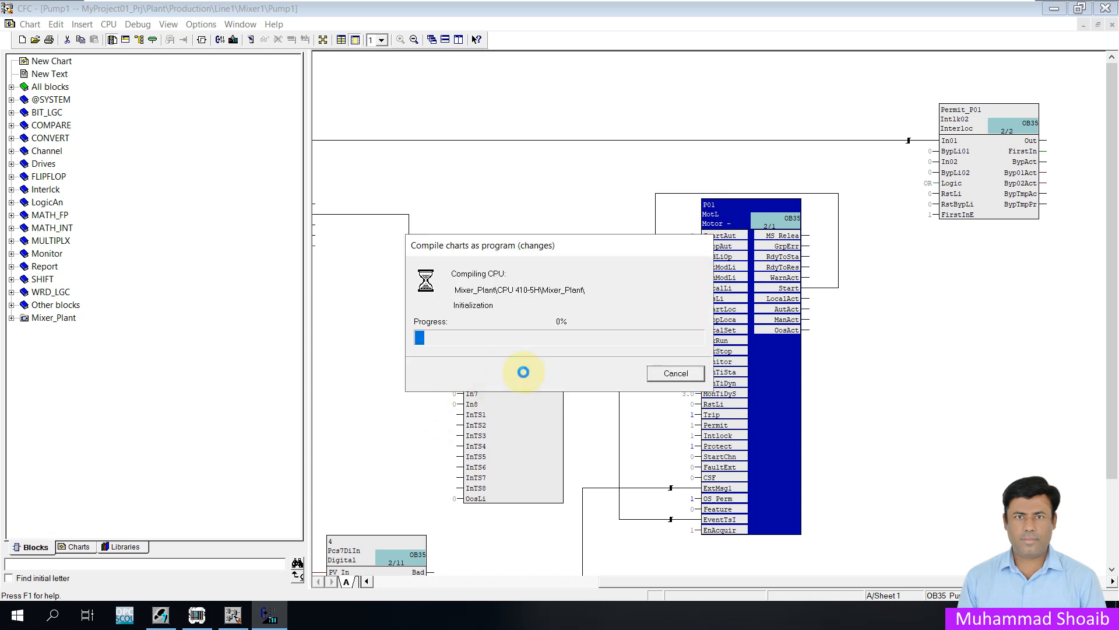
mouse_move(533, 357)
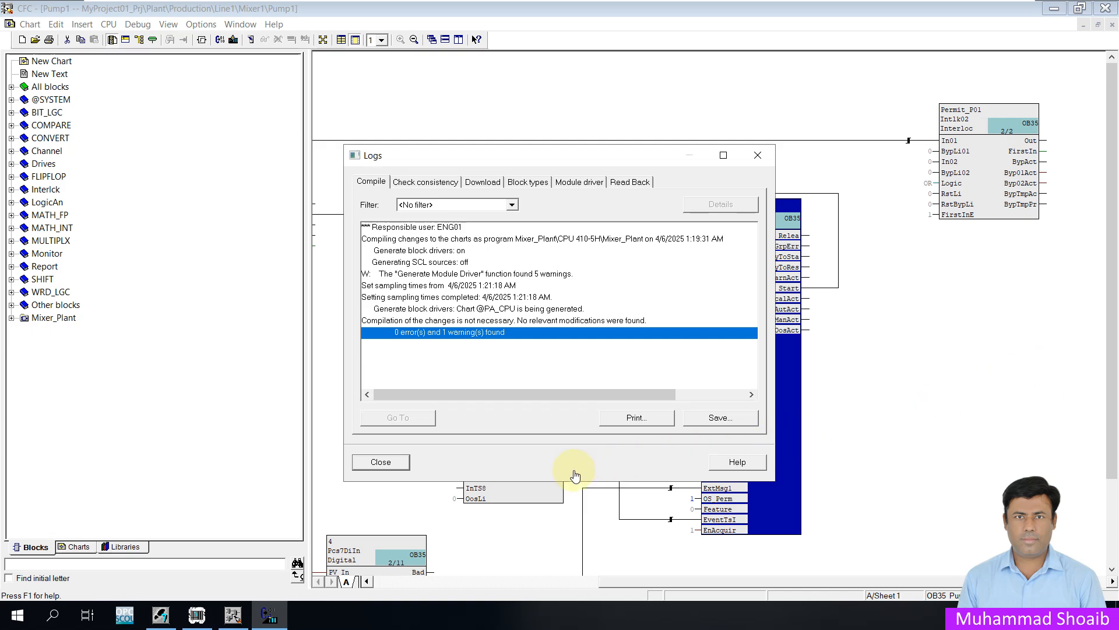
left_click(380, 462)
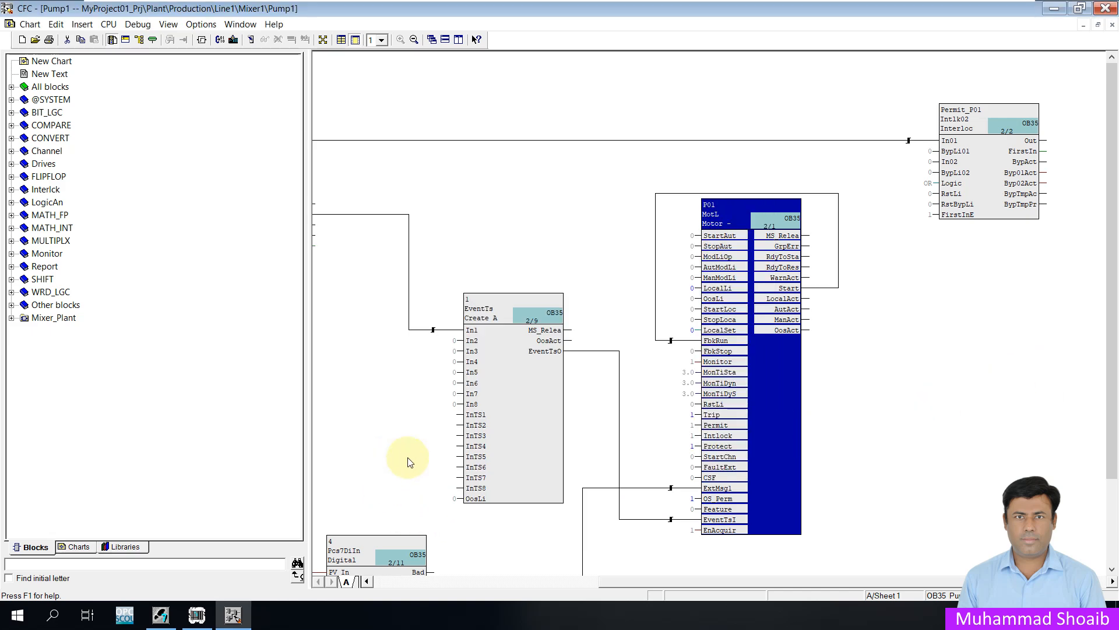
mouse_move(235, 40)
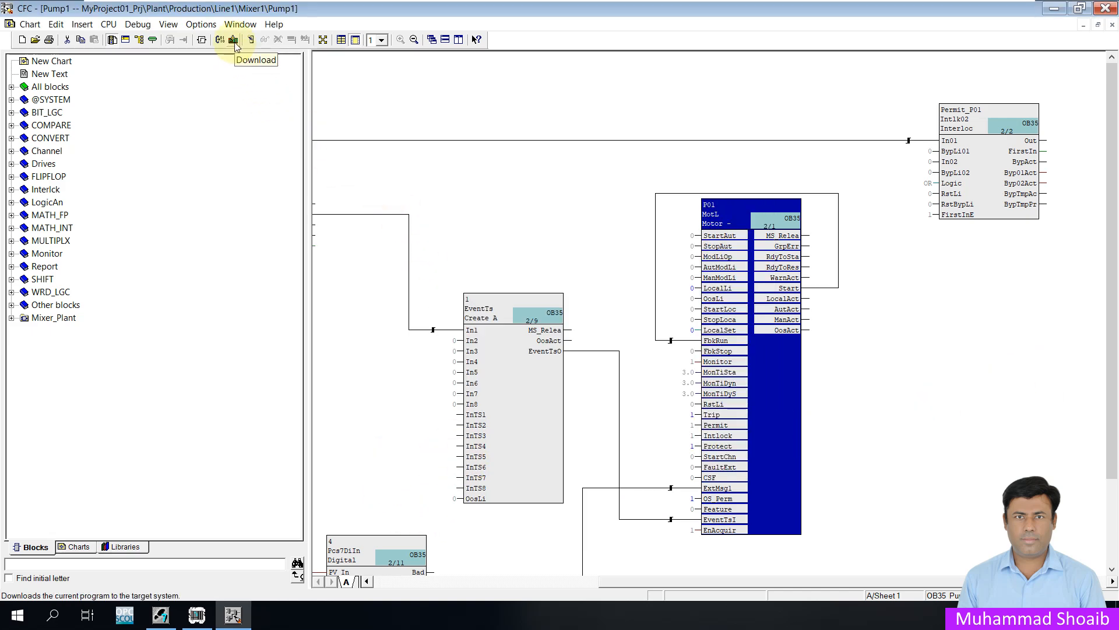
- Download changes only to the CPU 410-5H and close the download log
left_click(235, 40)
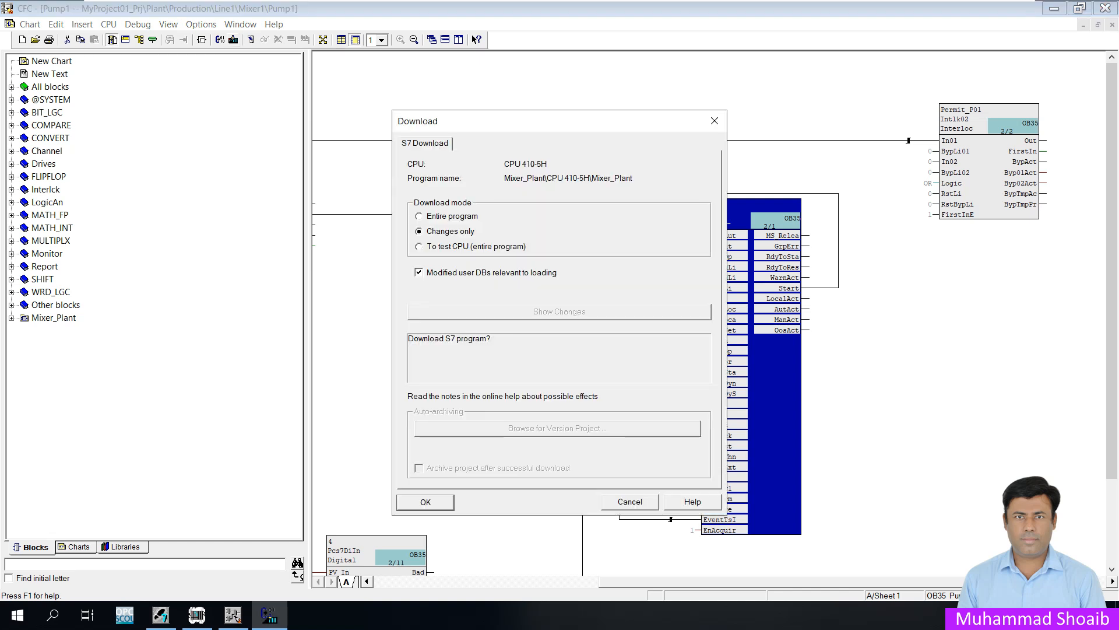
mouse_move(444, 407)
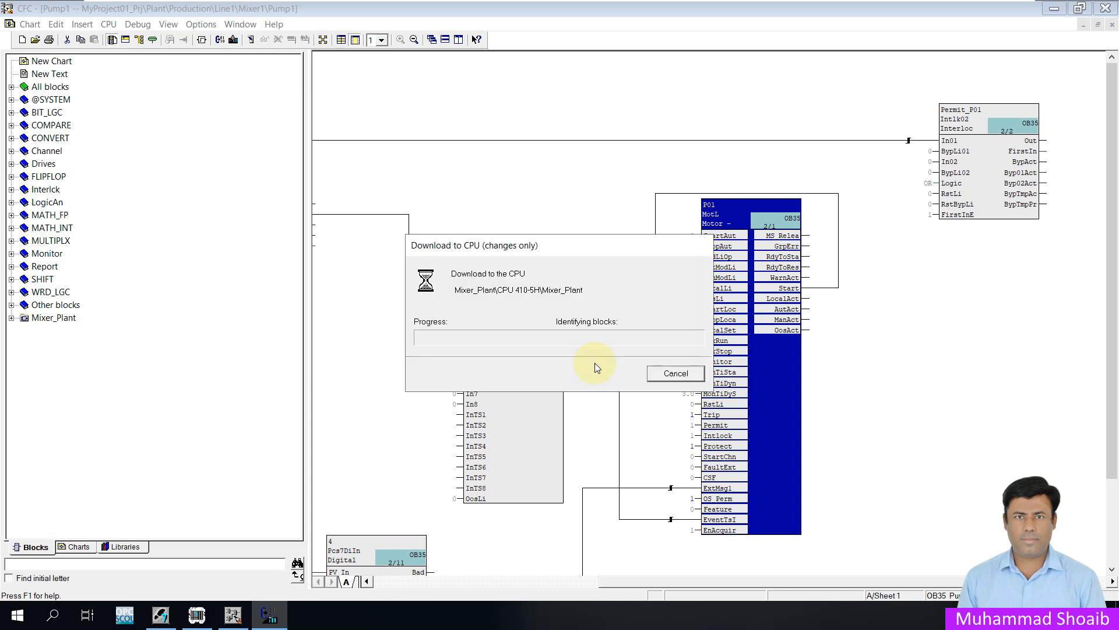
mouse_move(596, 368)
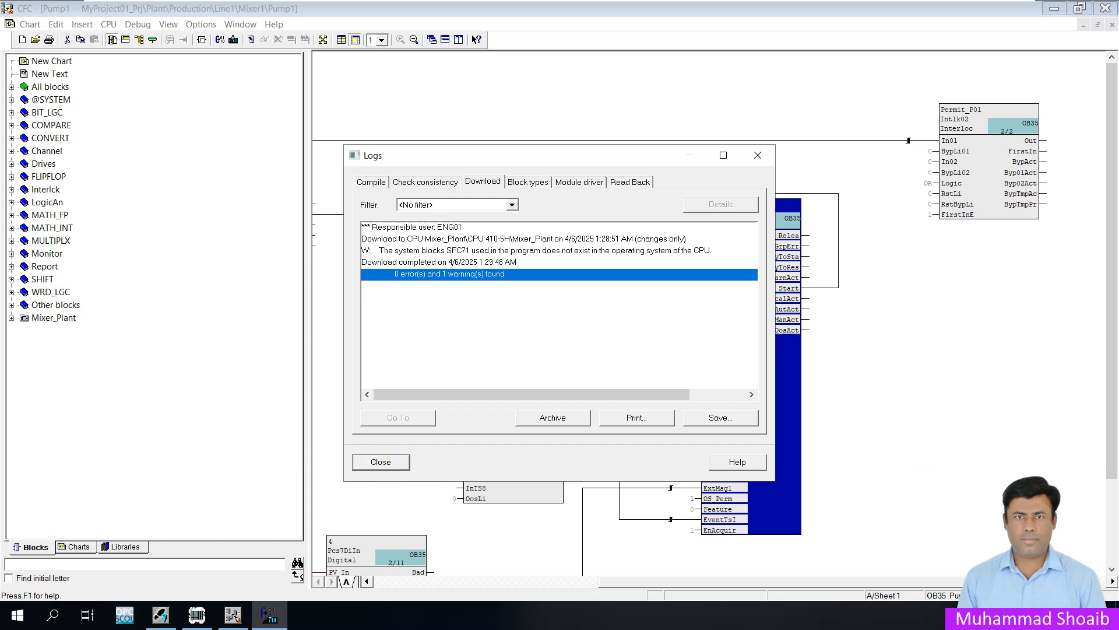
left_click(380, 462)
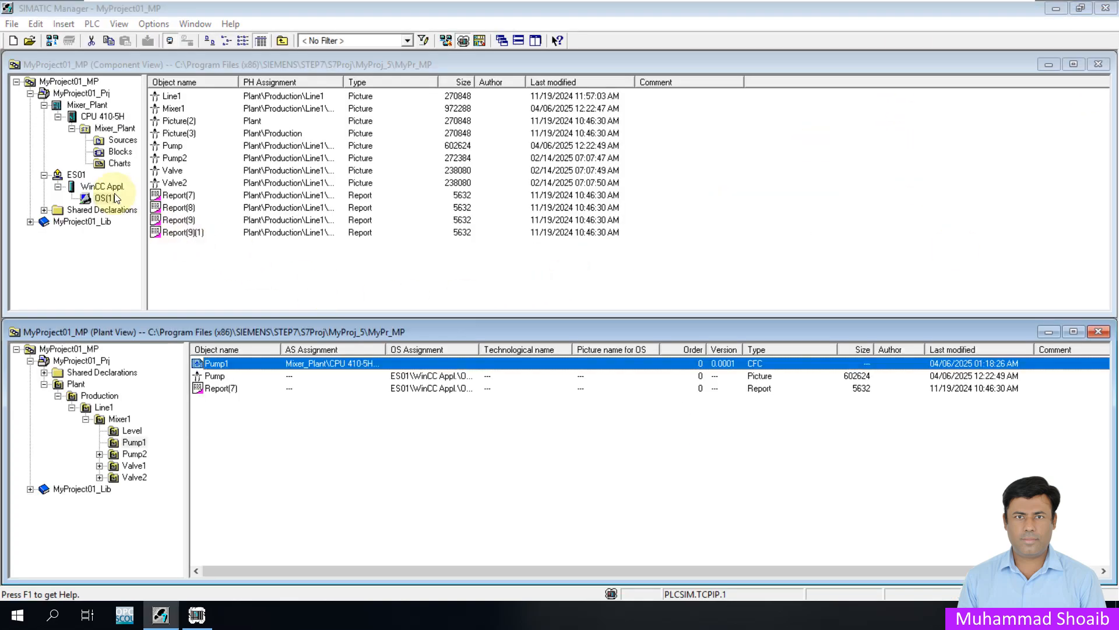
- Compile OS(1) through the wizard with default scope, acknowledging the completion and zip-file messages
left_click(100, 198)
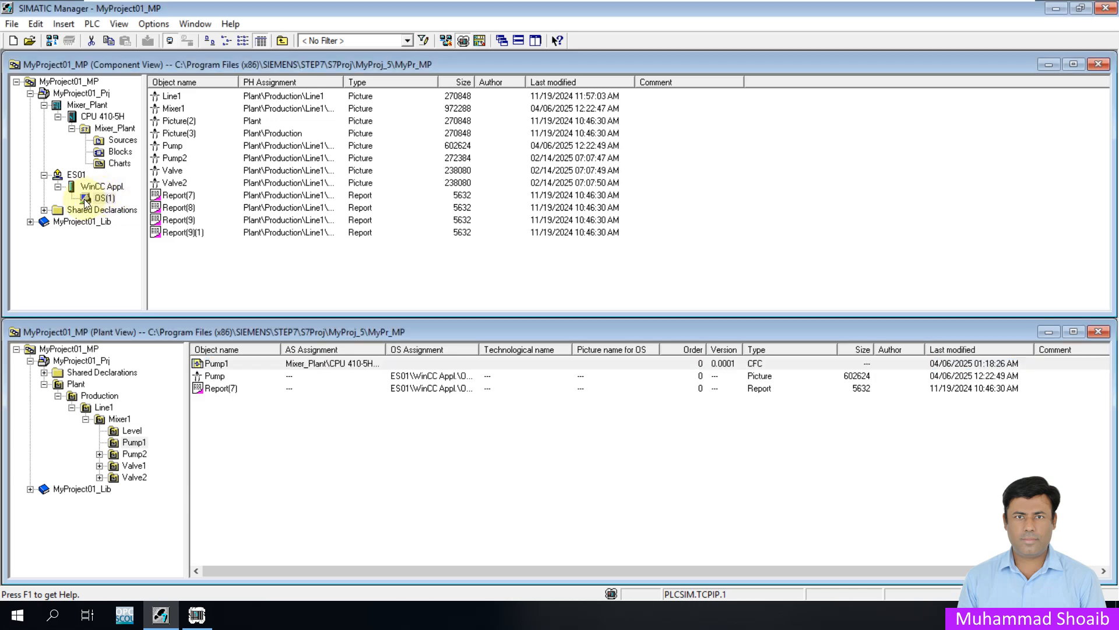
right_click(102, 198)
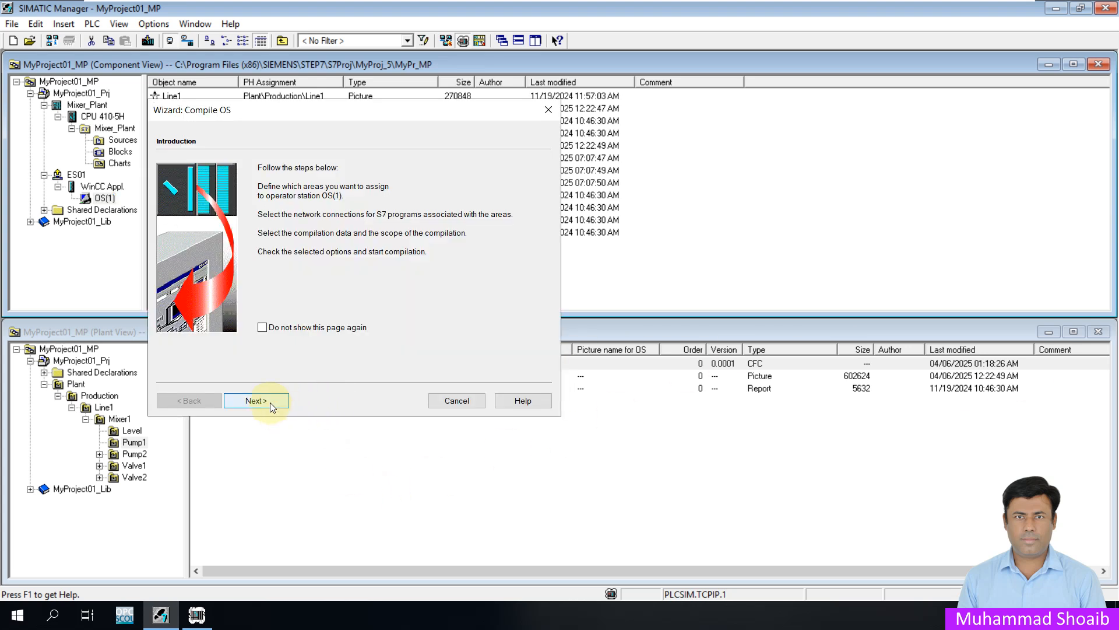
left_click(255, 400)
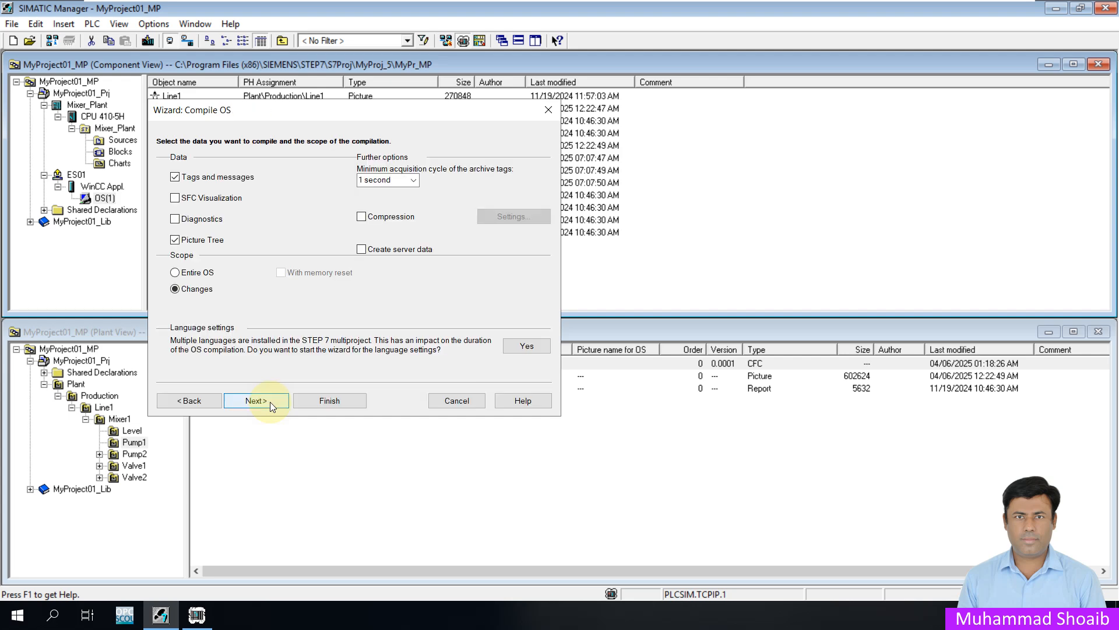
left_click(329, 400)
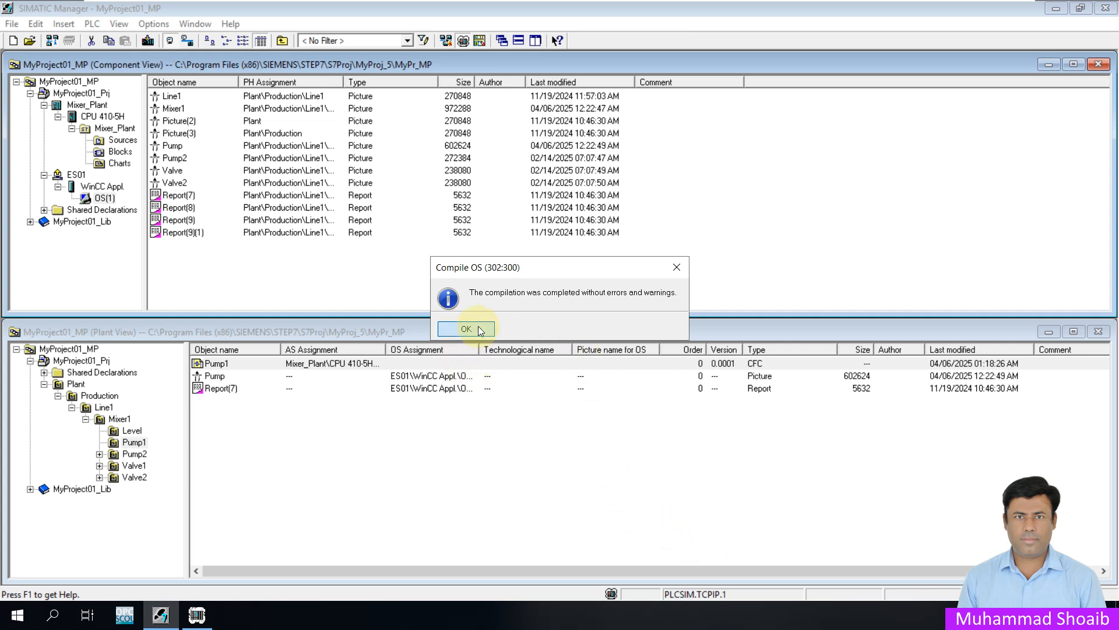
left_click(465, 329)
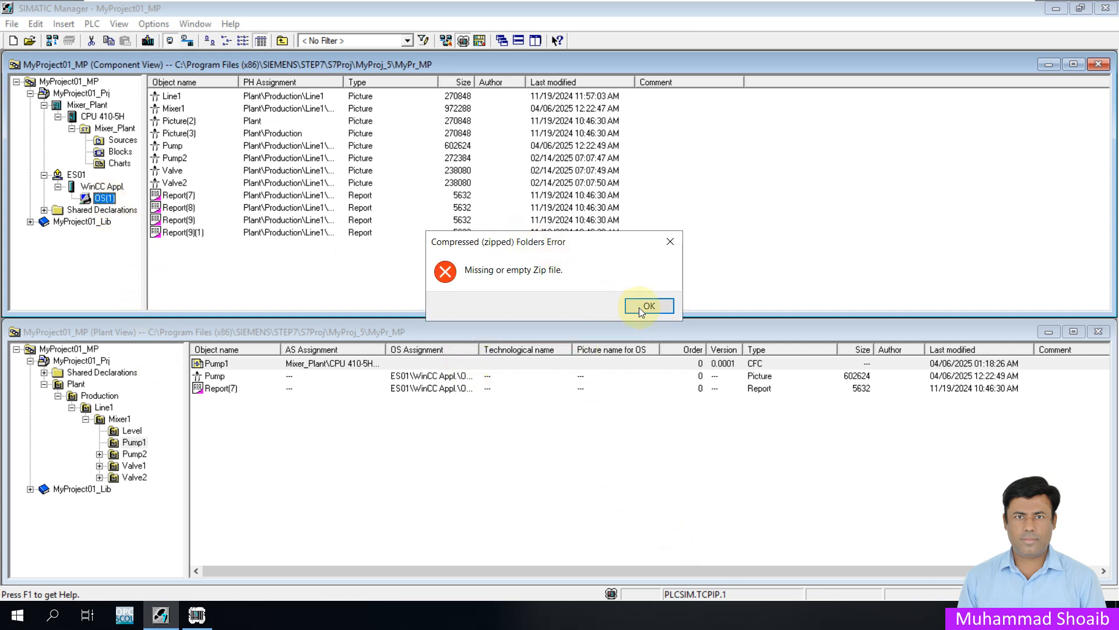
left_click(647, 305)
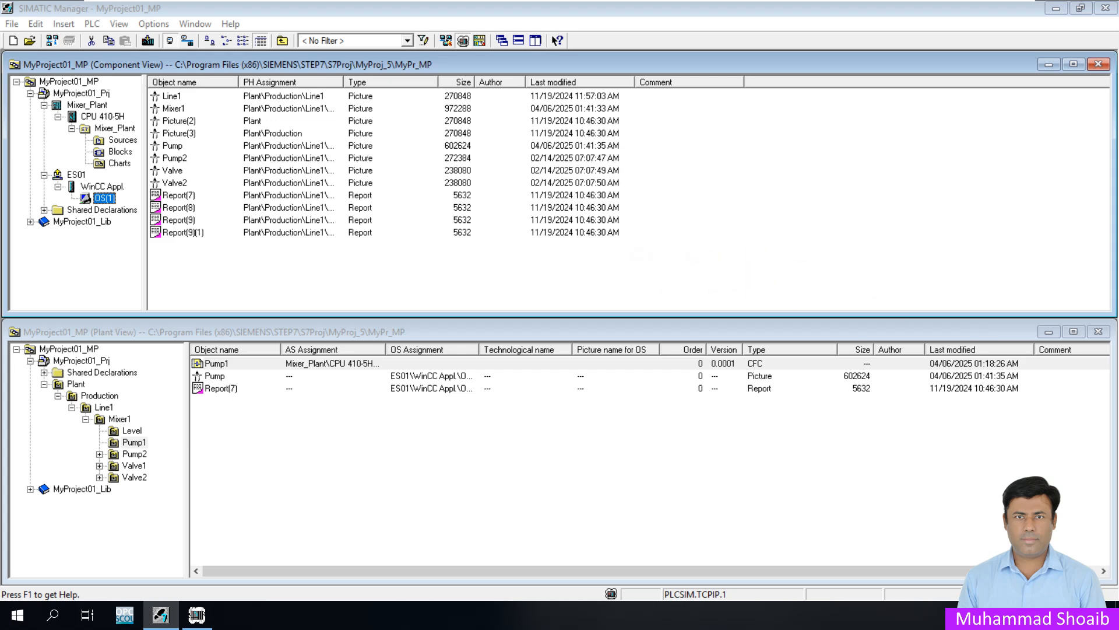
- Open the OS(1) project in WinCC Explorer and launch its Tag Logging editor
double_click(98, 198)
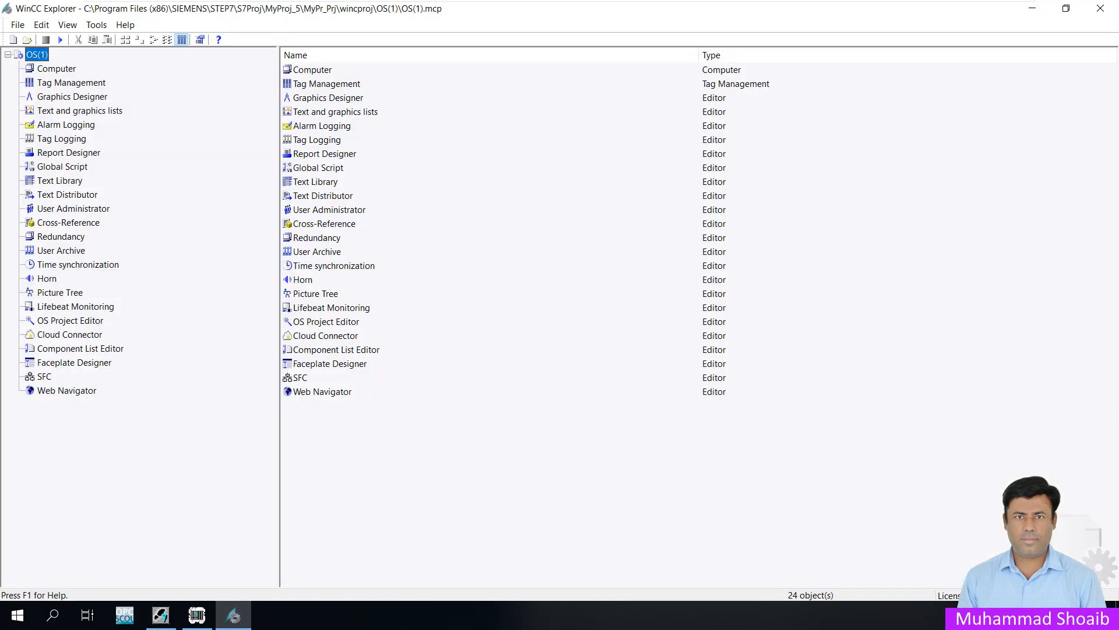
mouse_move(64, 137)
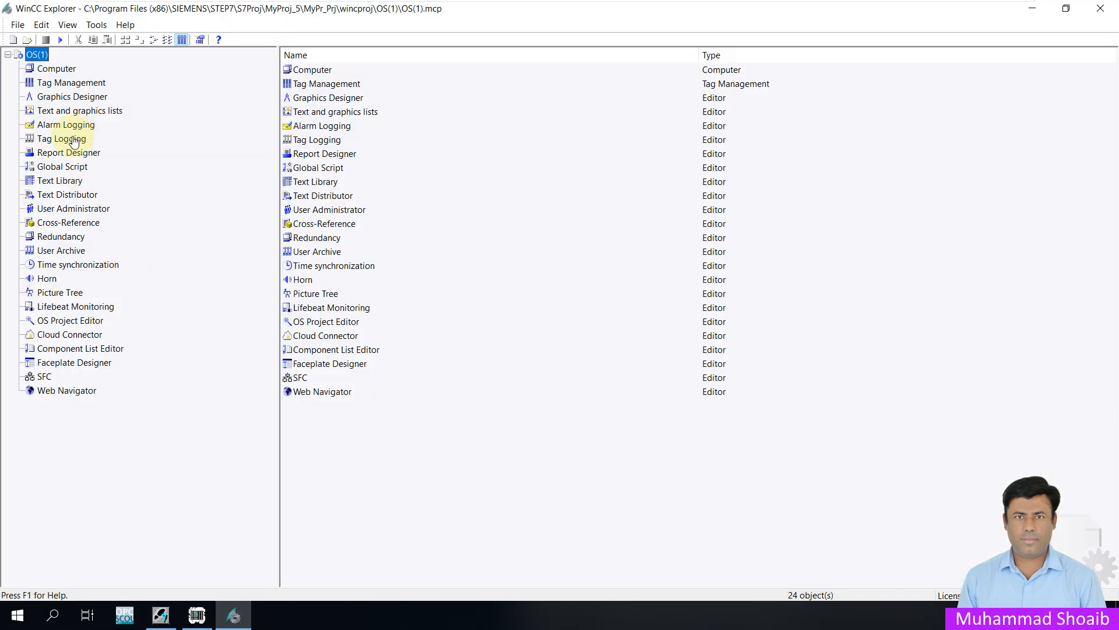
left_click(60, 139)
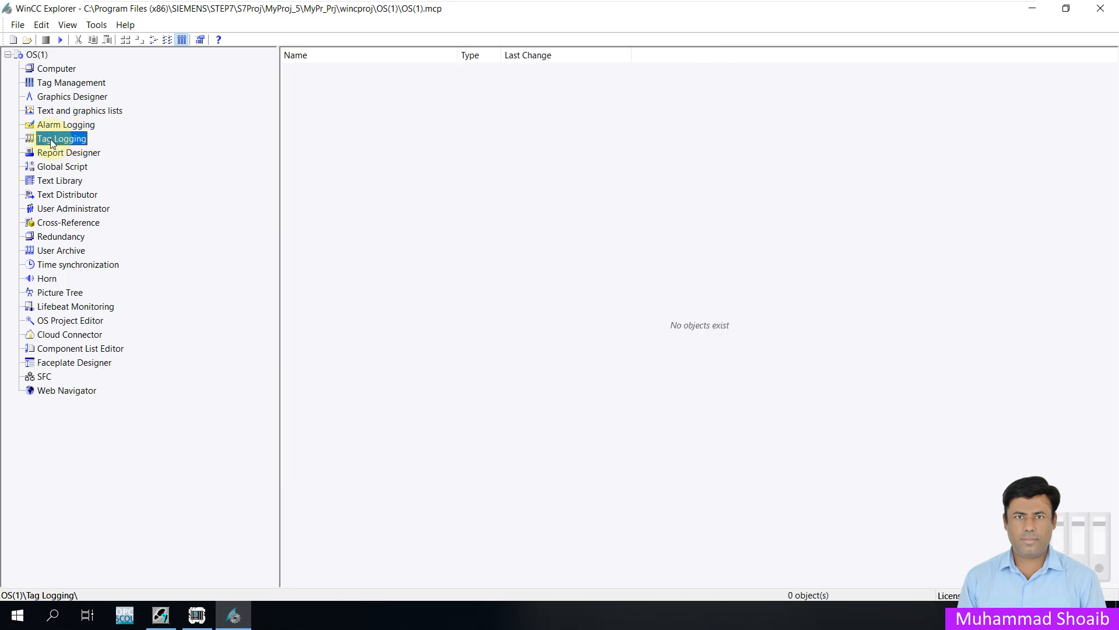
right_click(62, 138)
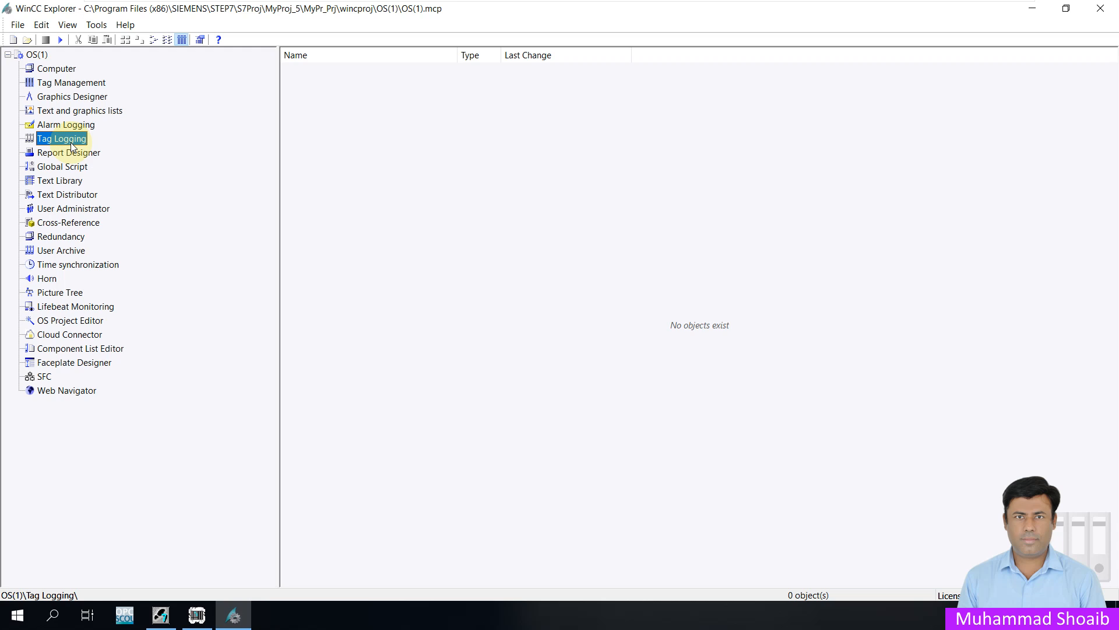
double_click(61, 138)
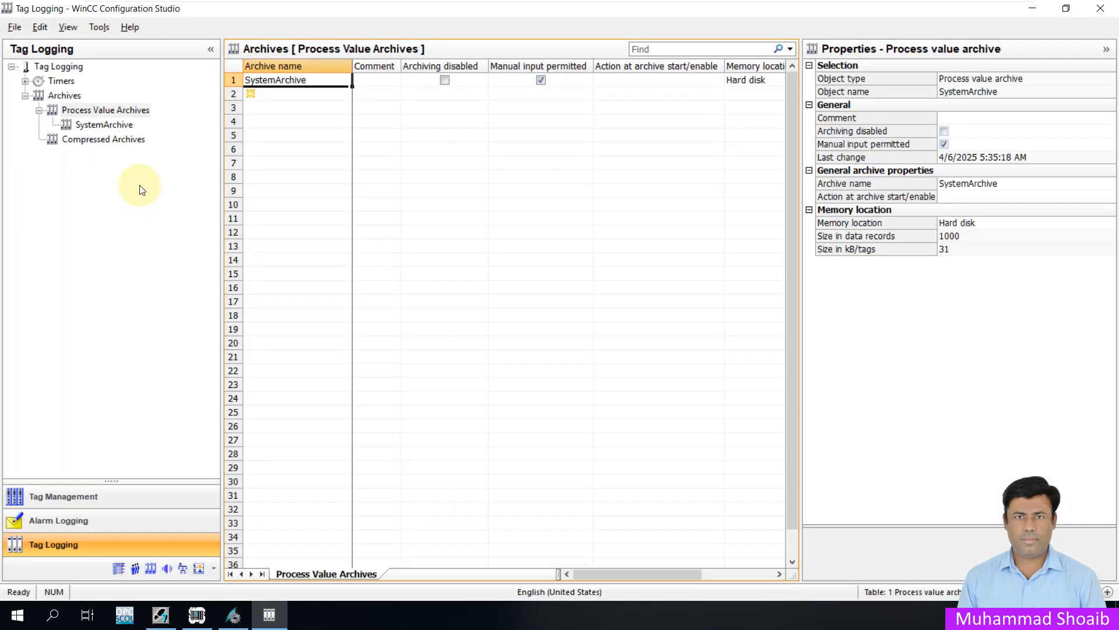
mouse_move(78, 118)
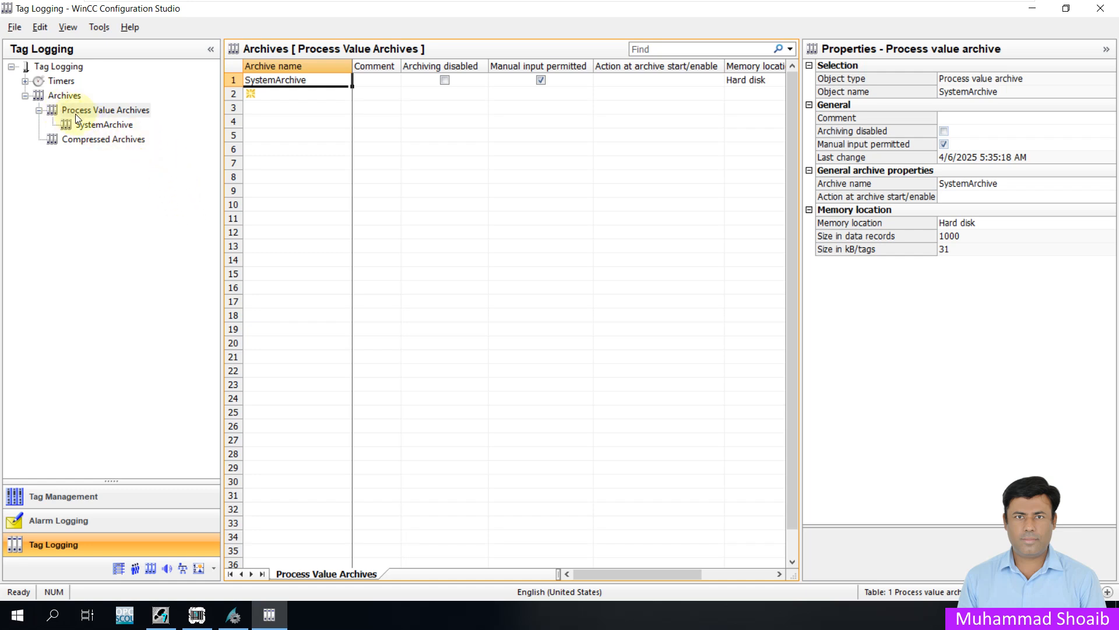
- Verify SystemArchive logs Pump1/P01.Start#Value as a binary tag archived after every change
left_click(104, 125)
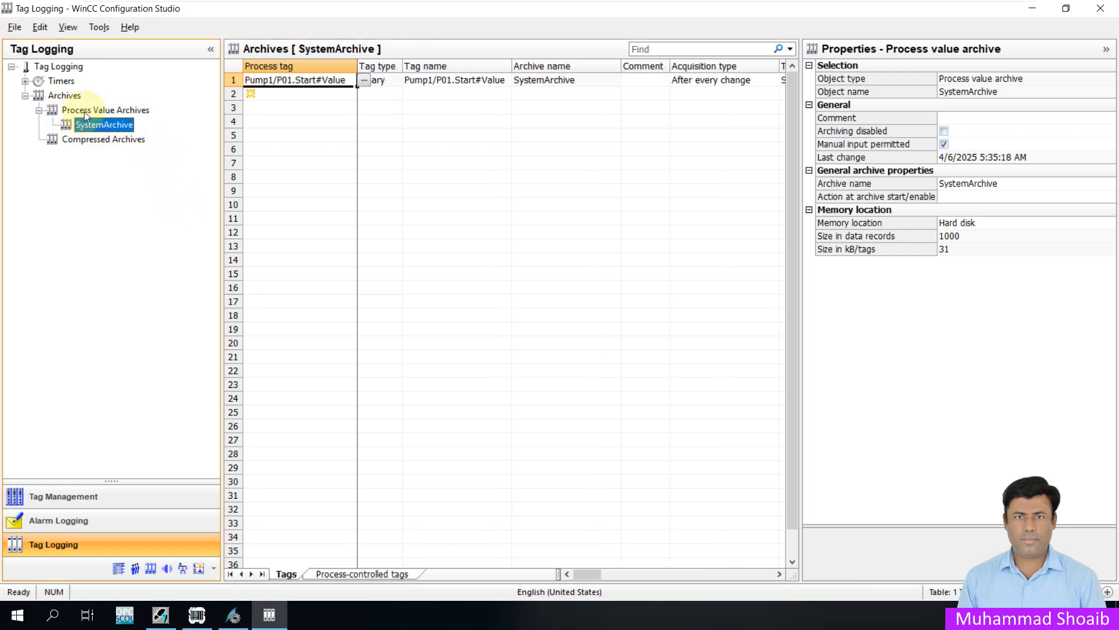
mouse_move(97, 144)
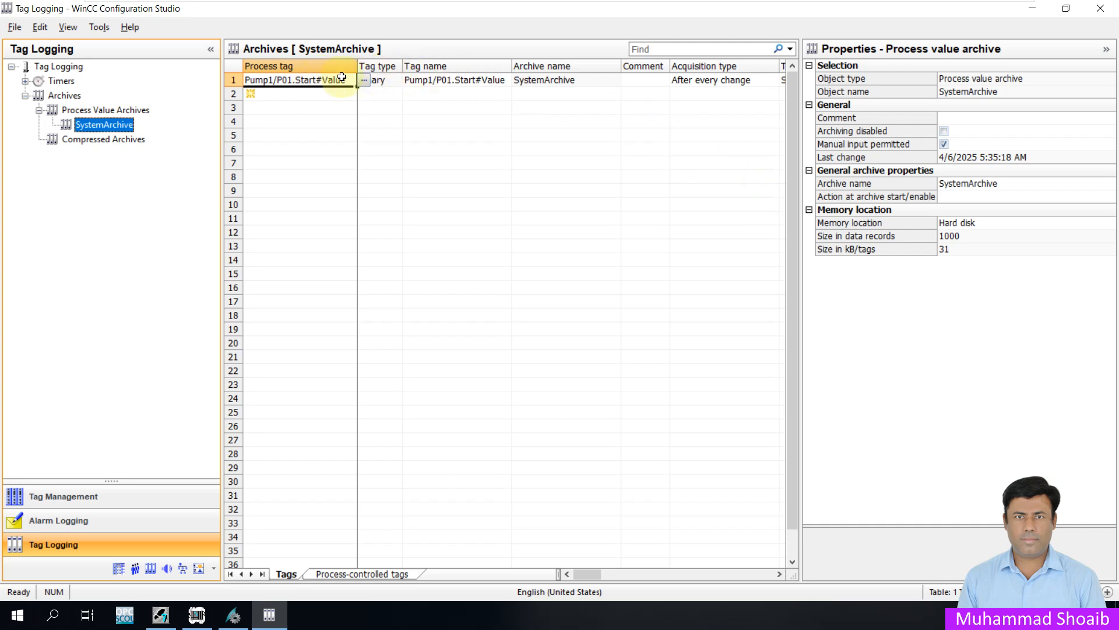
left_click(453, 80)
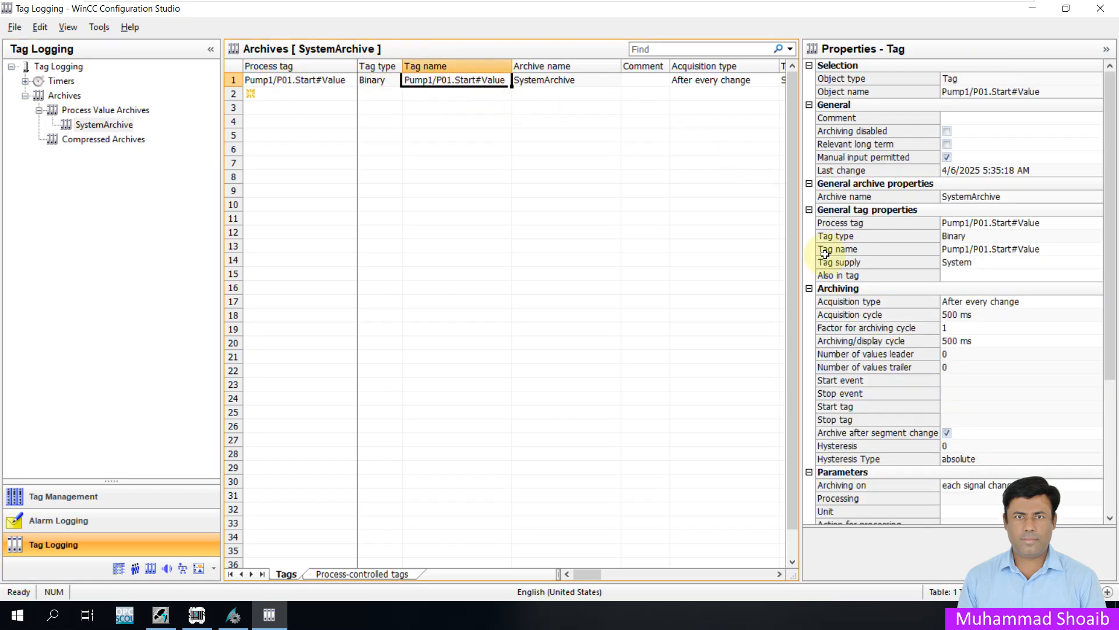
mouse_move(928, 315)
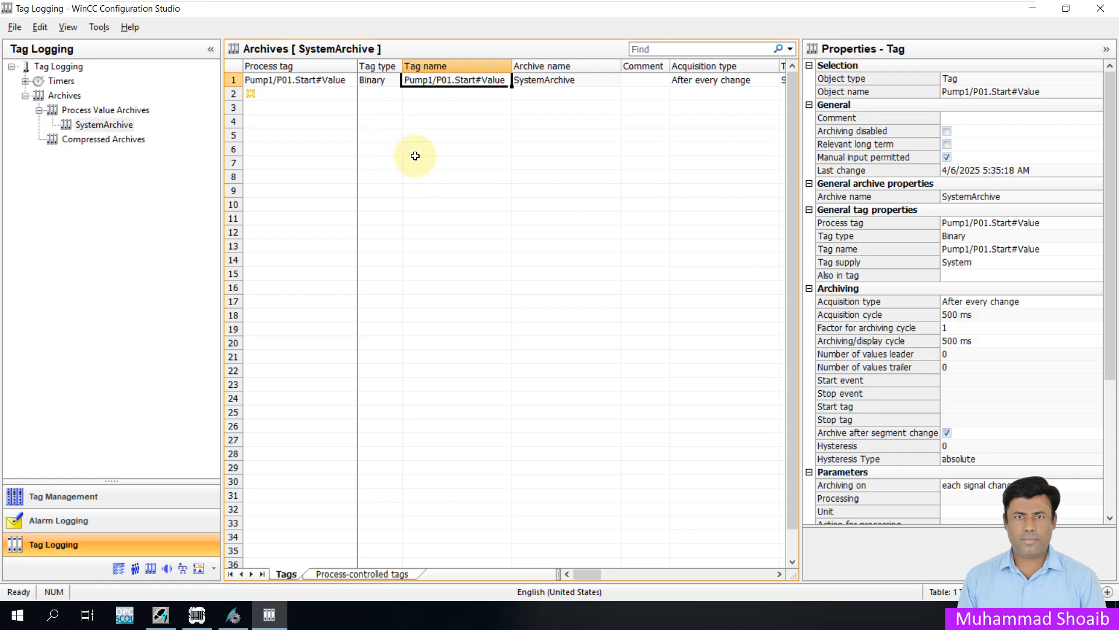
mouse_move(489, 129)
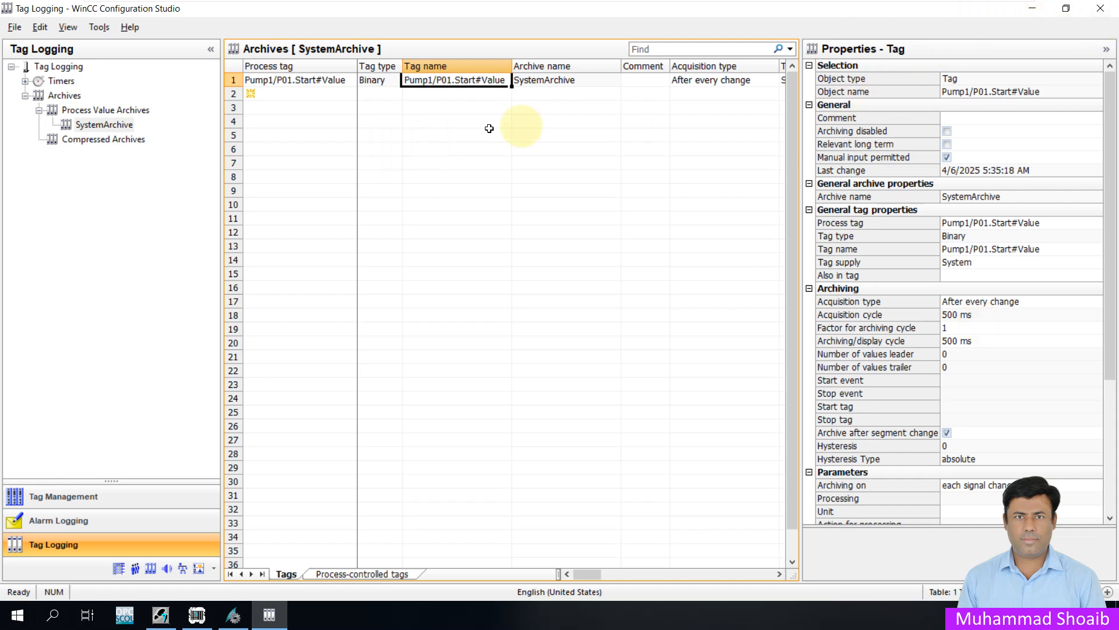
left_click(292, 148)
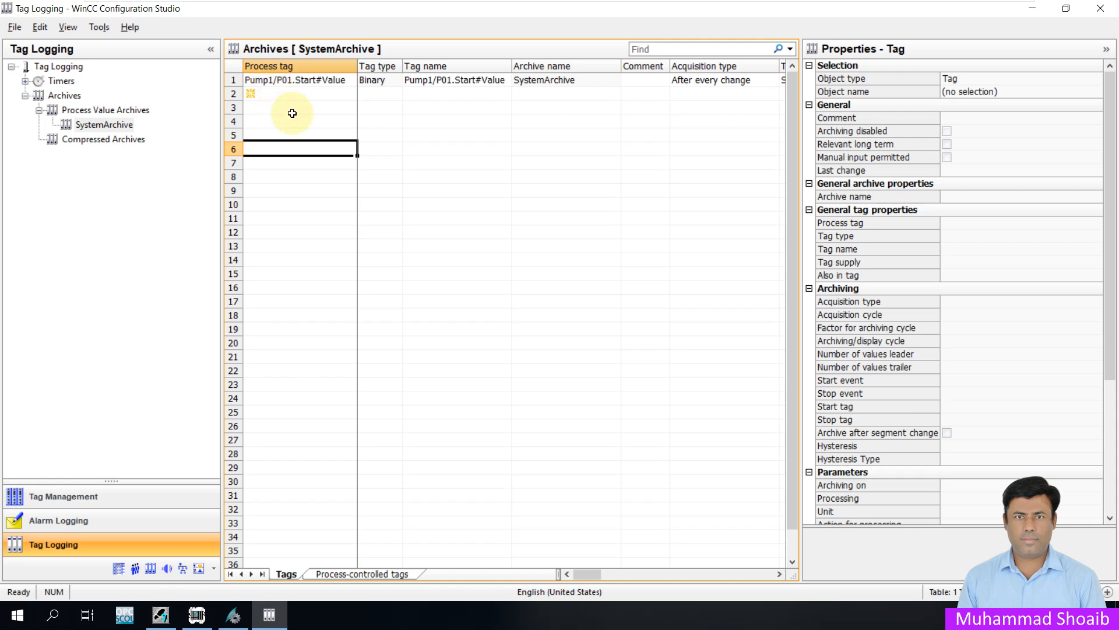
mouse_move(148, 140)
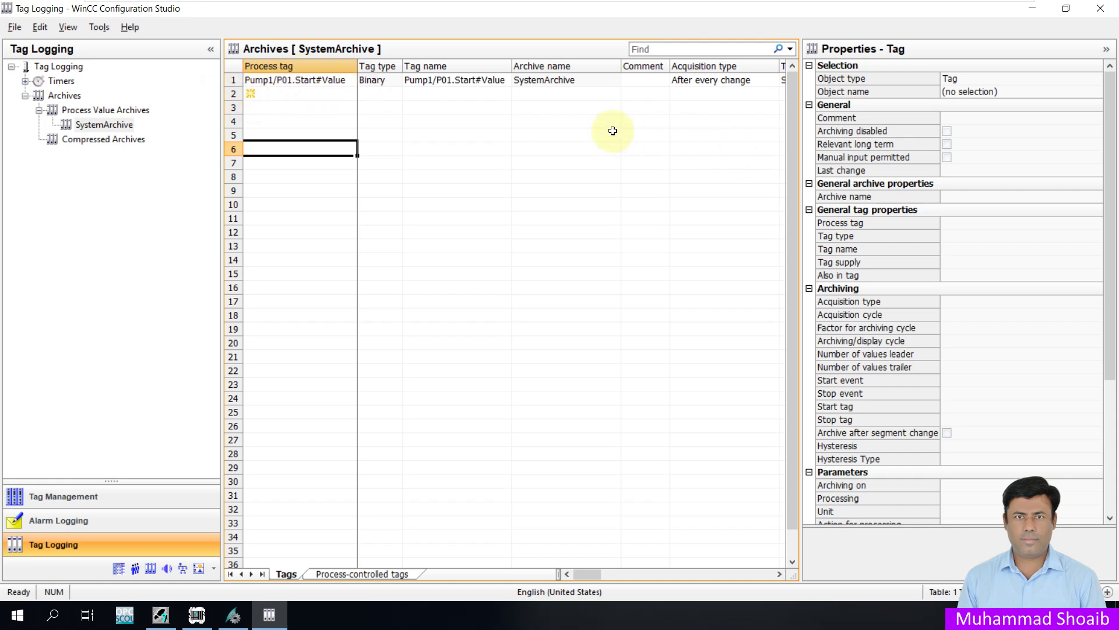
mouse_move(1045, 13)
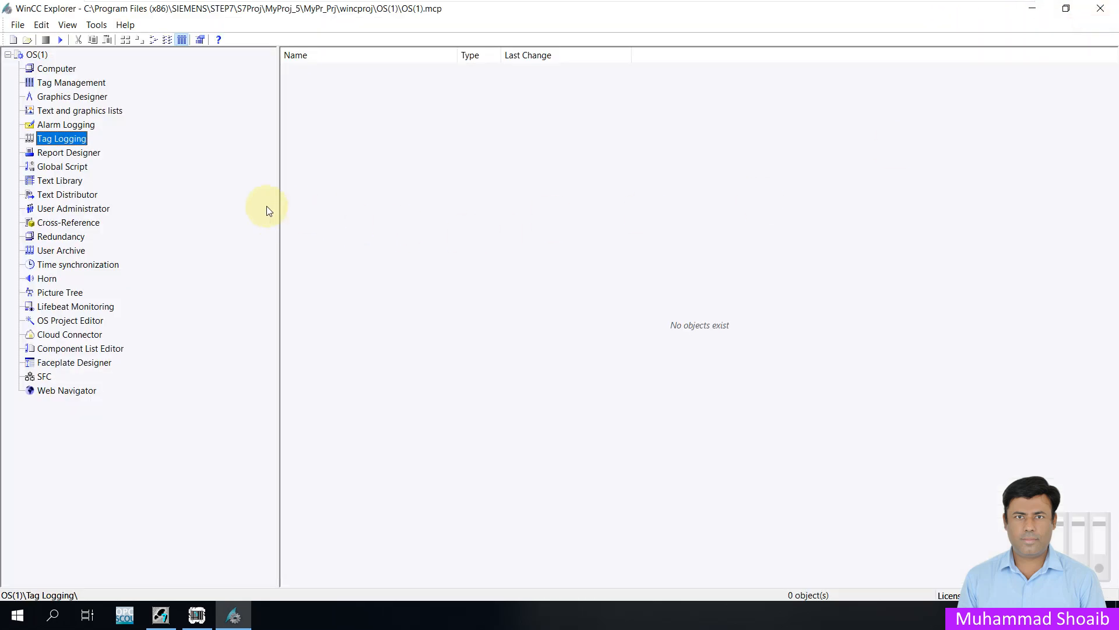
mouse_move(60, 40)
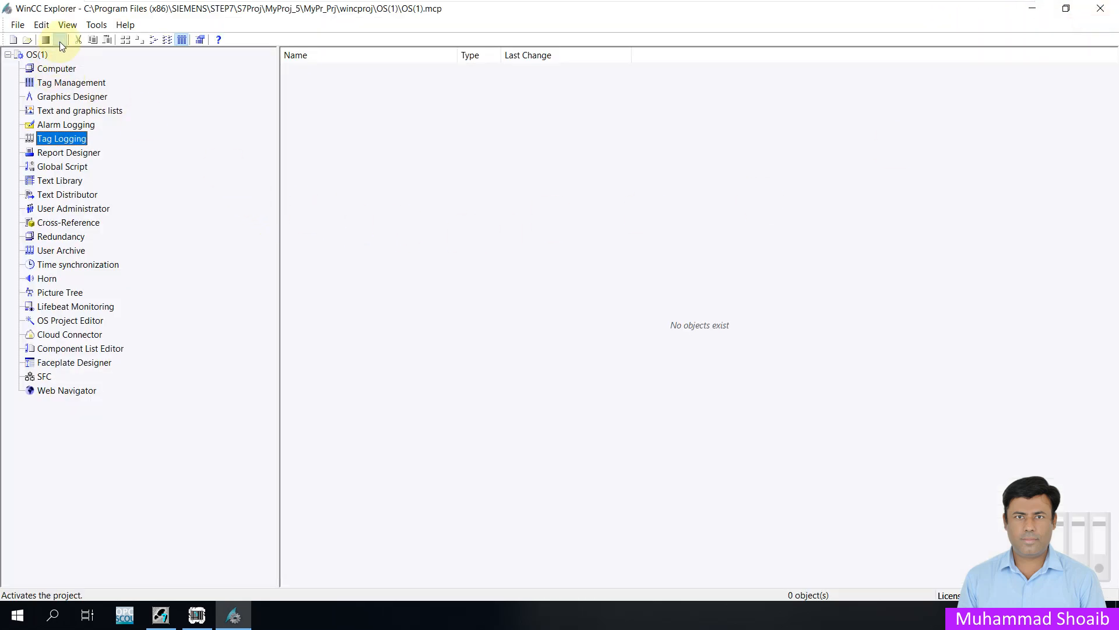
- Activate the OS(1) project to start the PCS 7 operator runtime
left_click(60, 40)
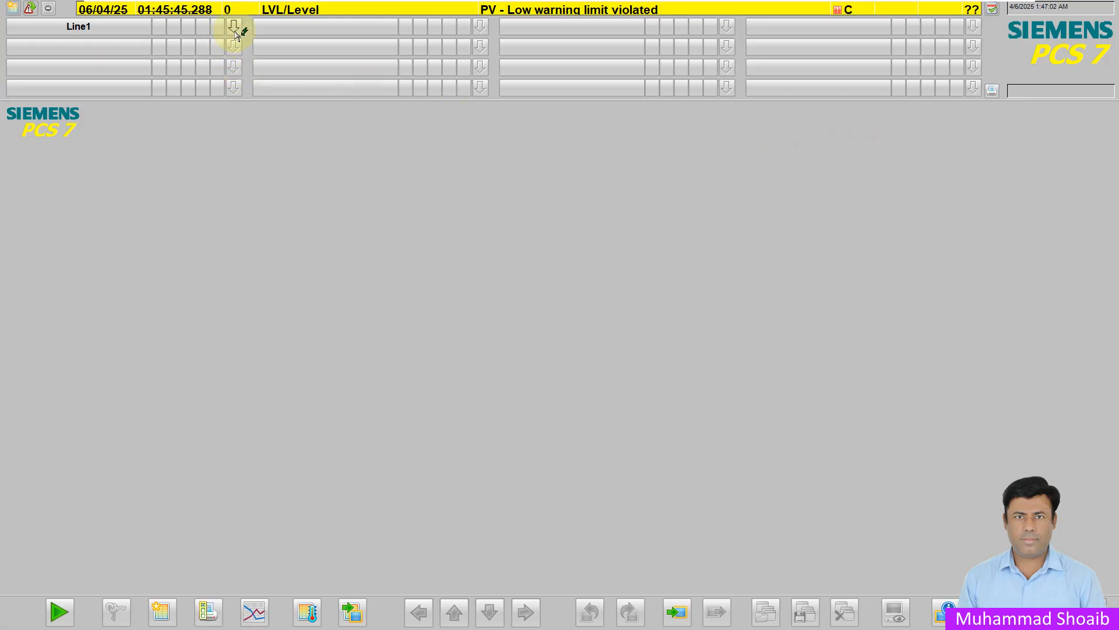
- Display the Line1 Mixer1 process picture and bring up the Pump1/P01 faceplate
left_click(235, 26)
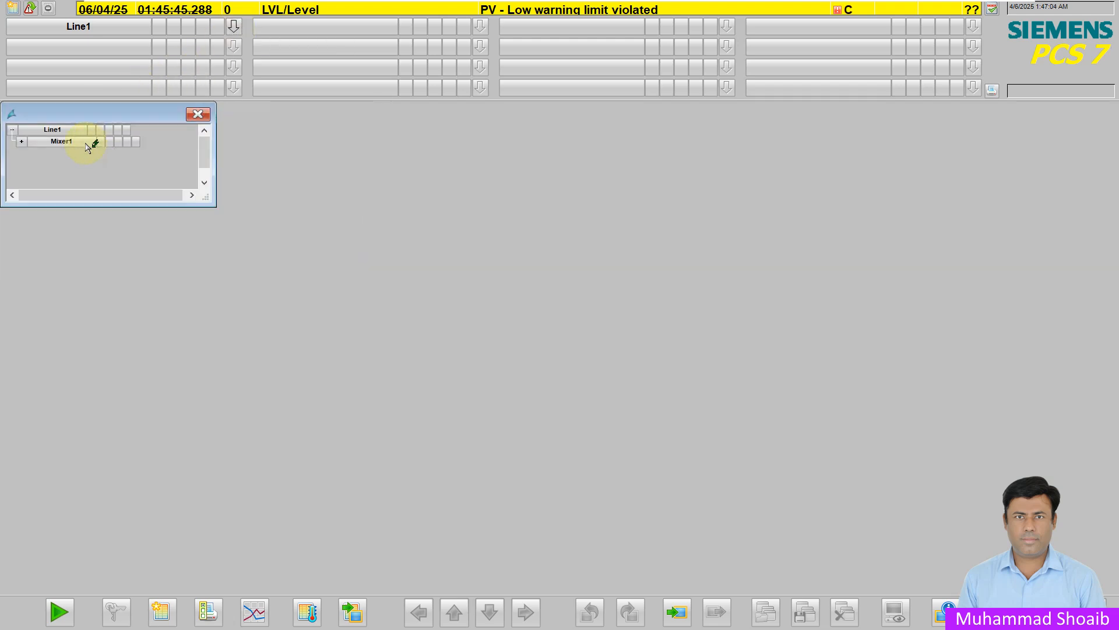
double_click(61, 141)
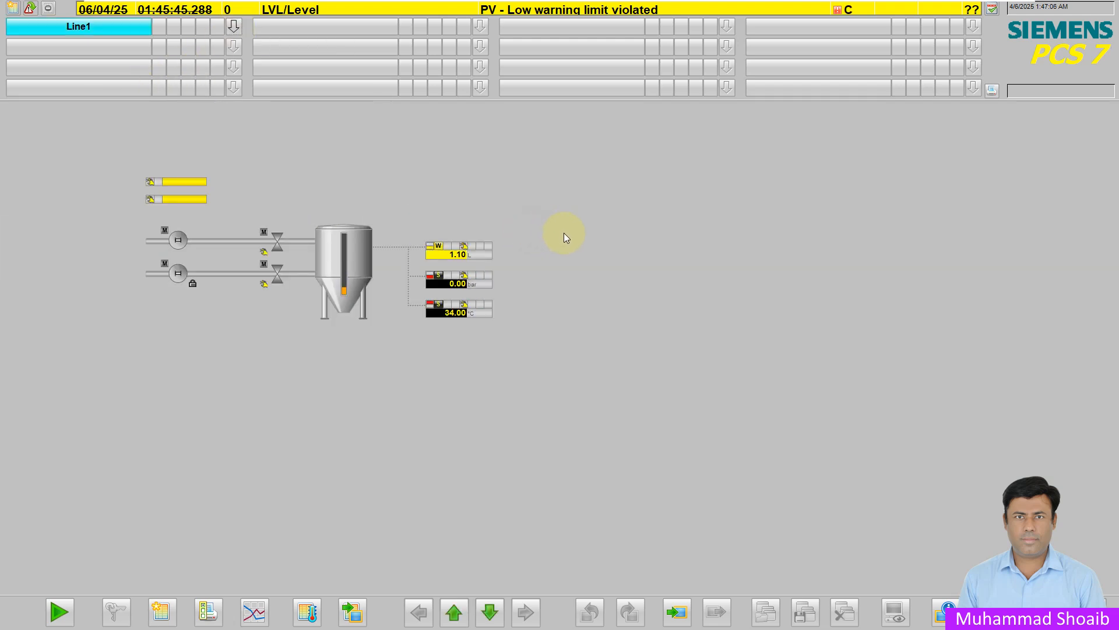
mouse_move(177, 242)
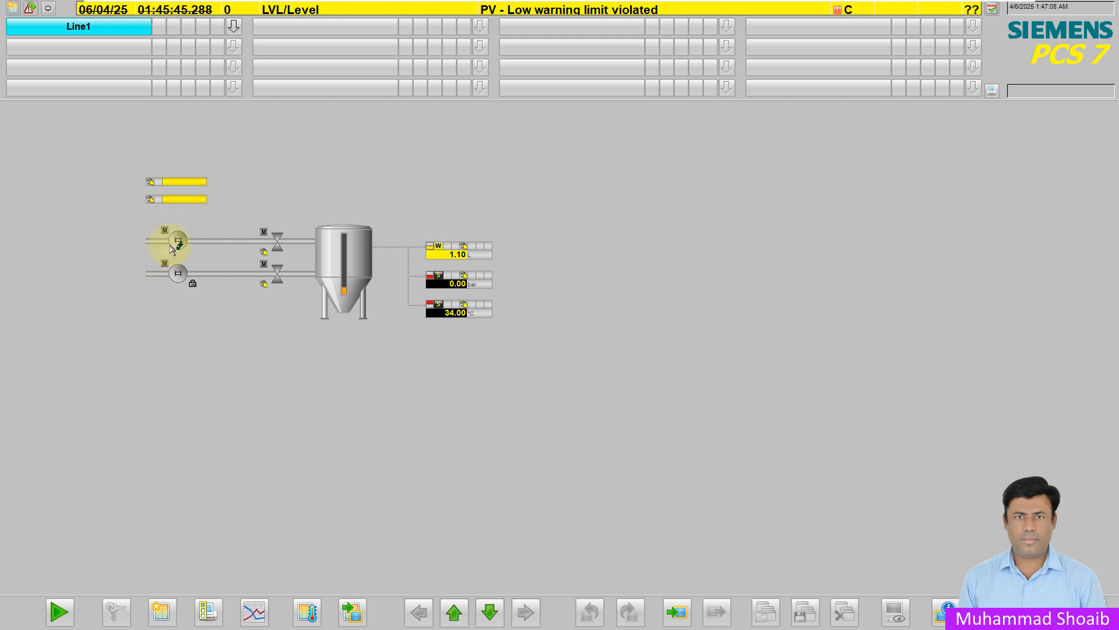
left_click(177, 242)
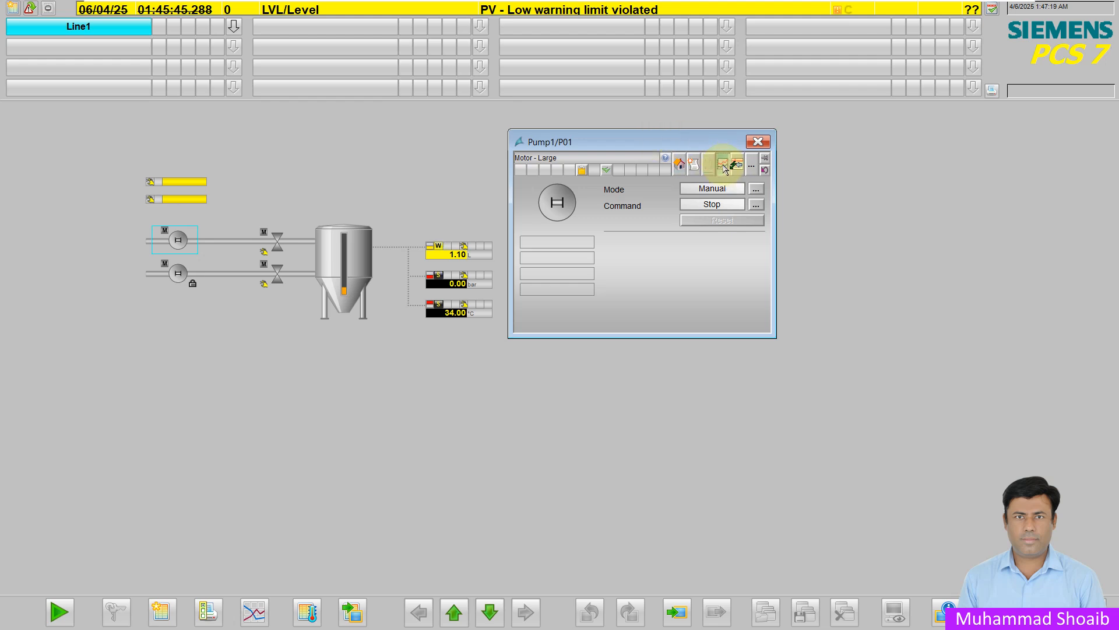
- Show the Pump1/P01 faceplate's trend view with live online data
left_click(707, 163)
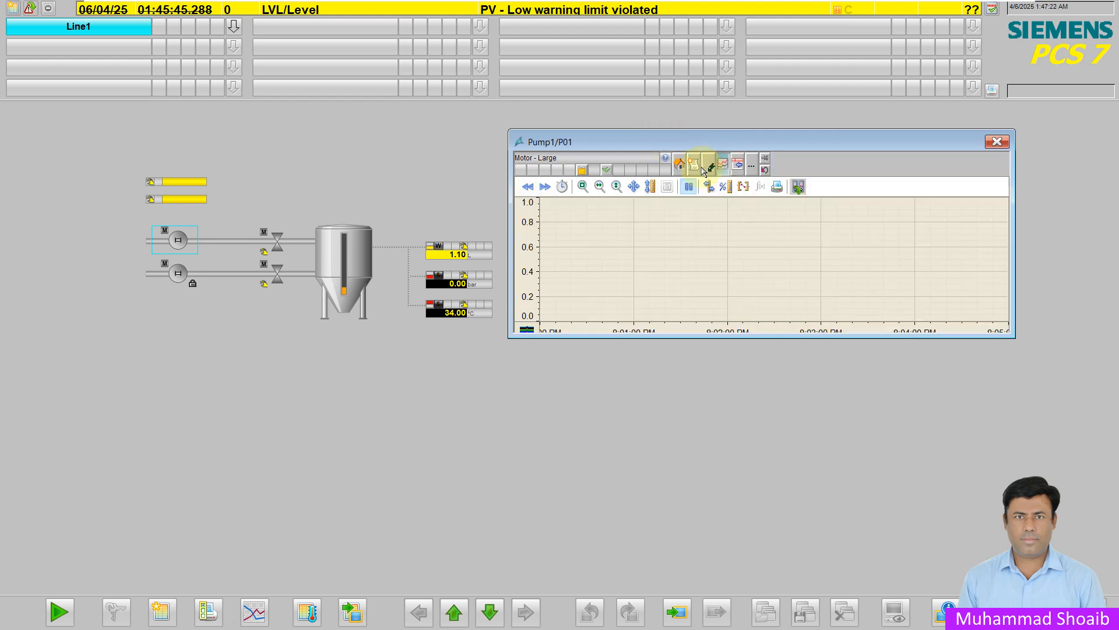
left_click(722, 164)
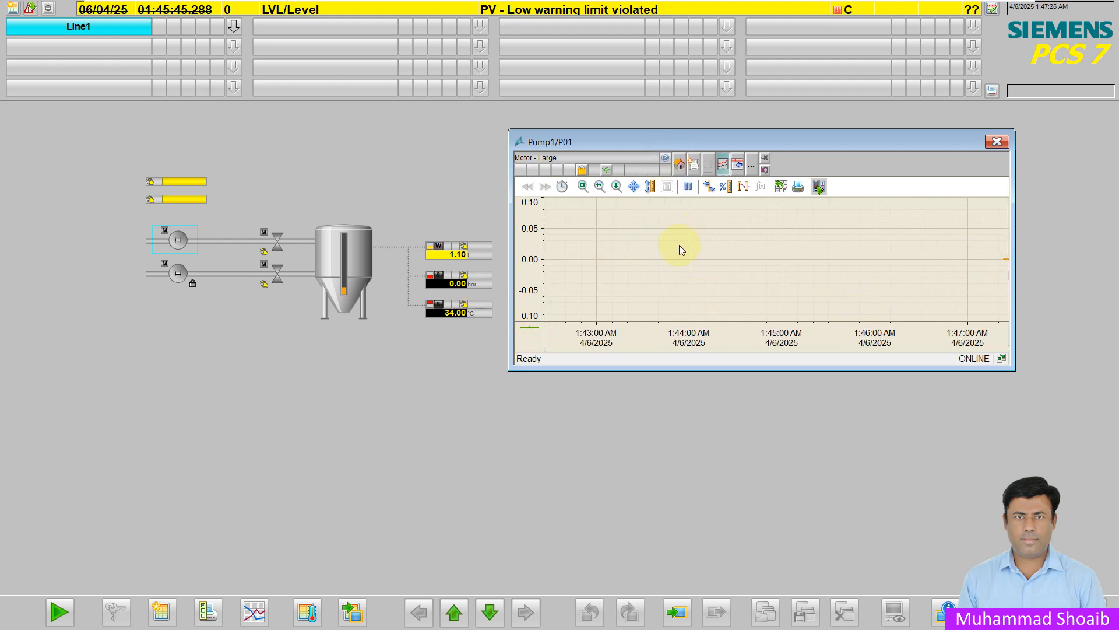
mouse_move(622, 303)
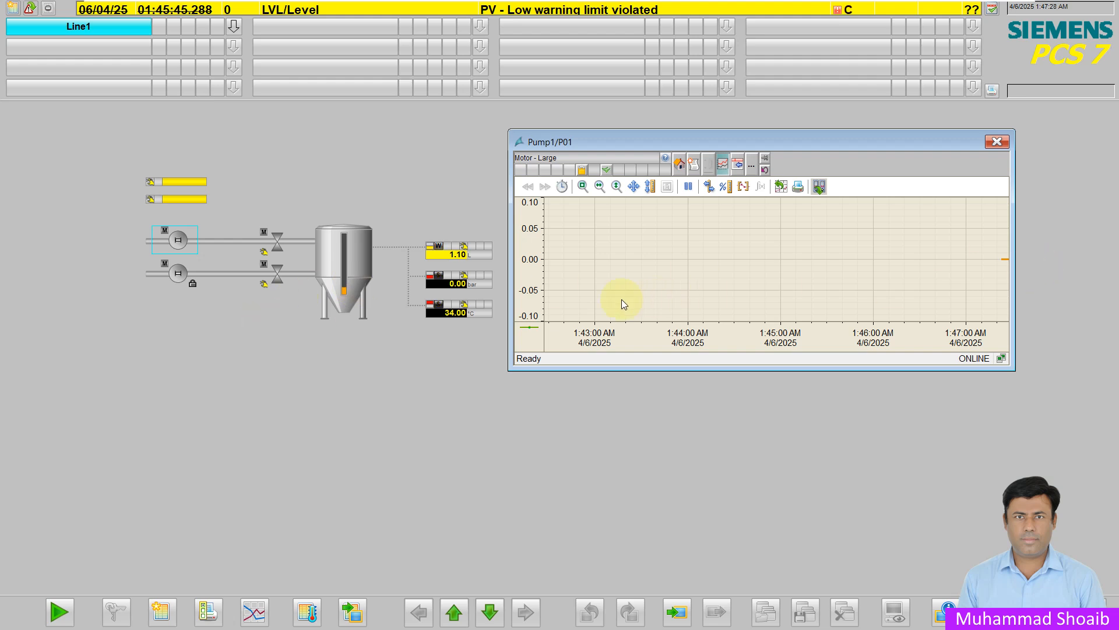
mouse_move(178, 246)
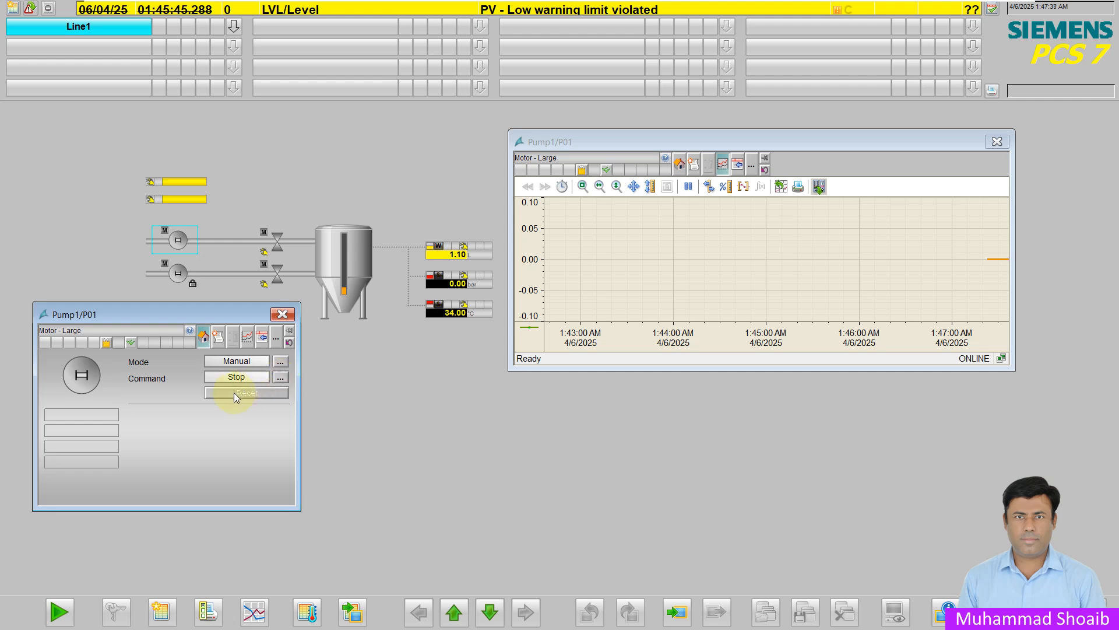
- Start pump P01 and then stop it so the trend records a 0-1-0 pulse
left_click(246, 393)
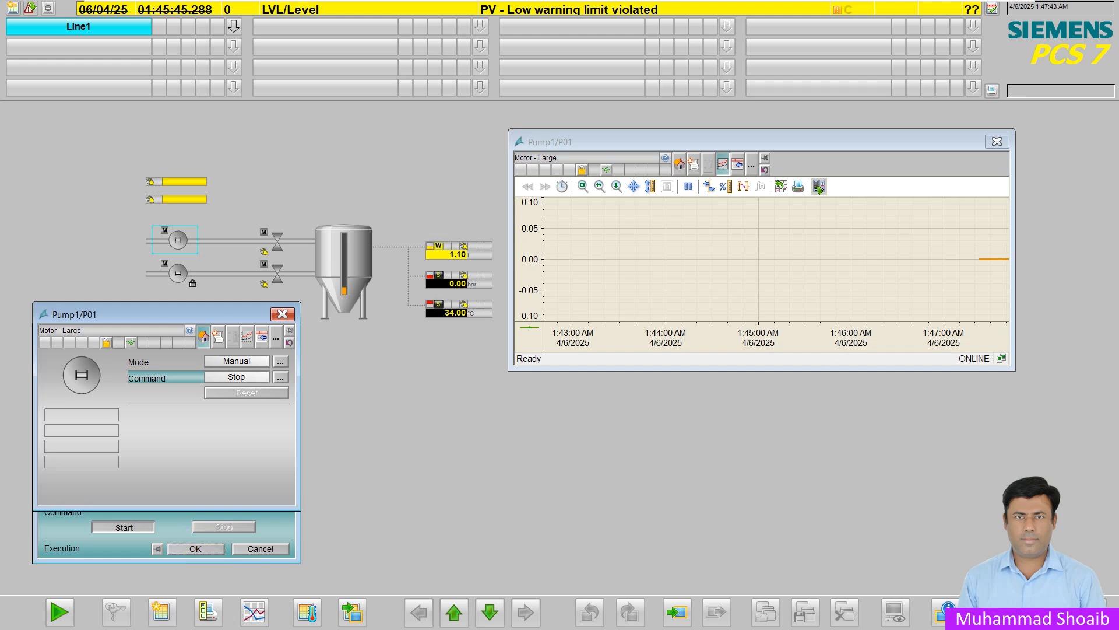
left_click(122, 525)
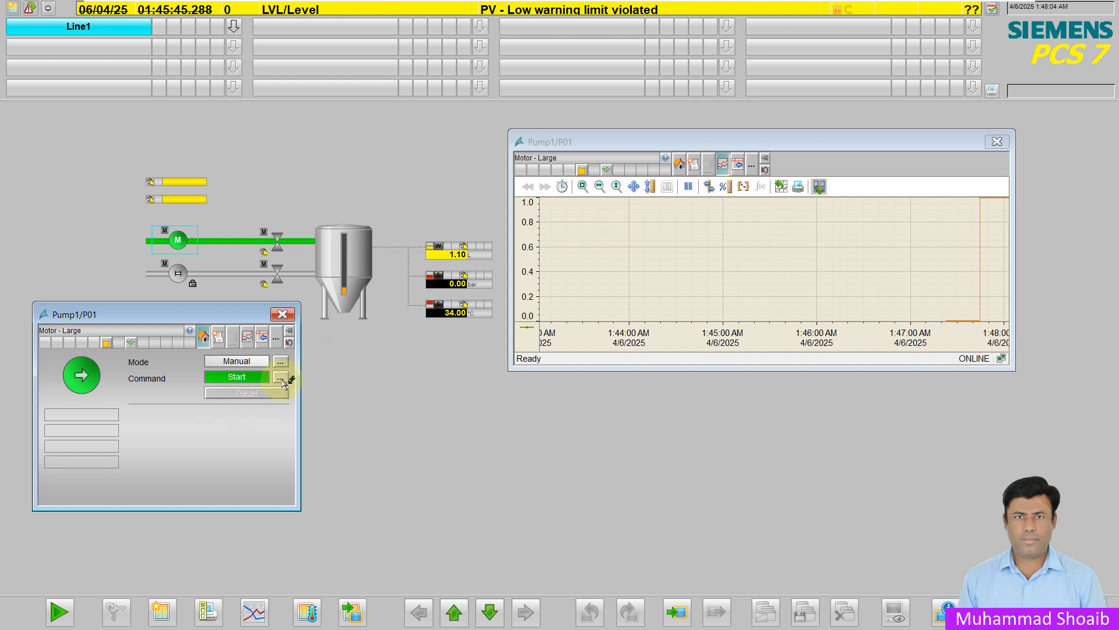
left_click(289, 377)
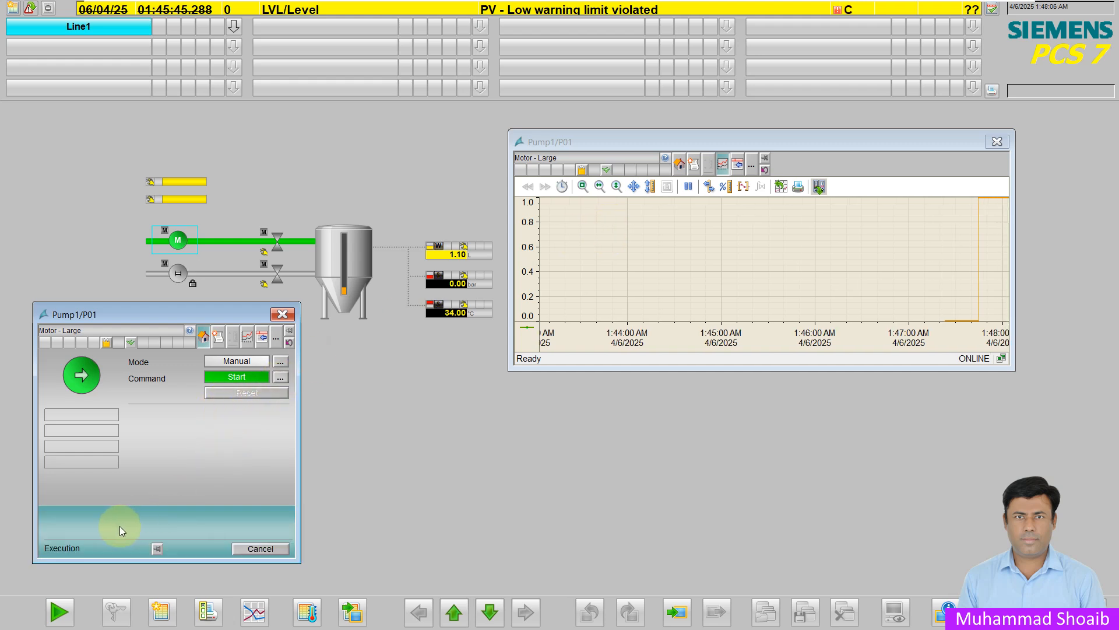
left_click(236, 376)
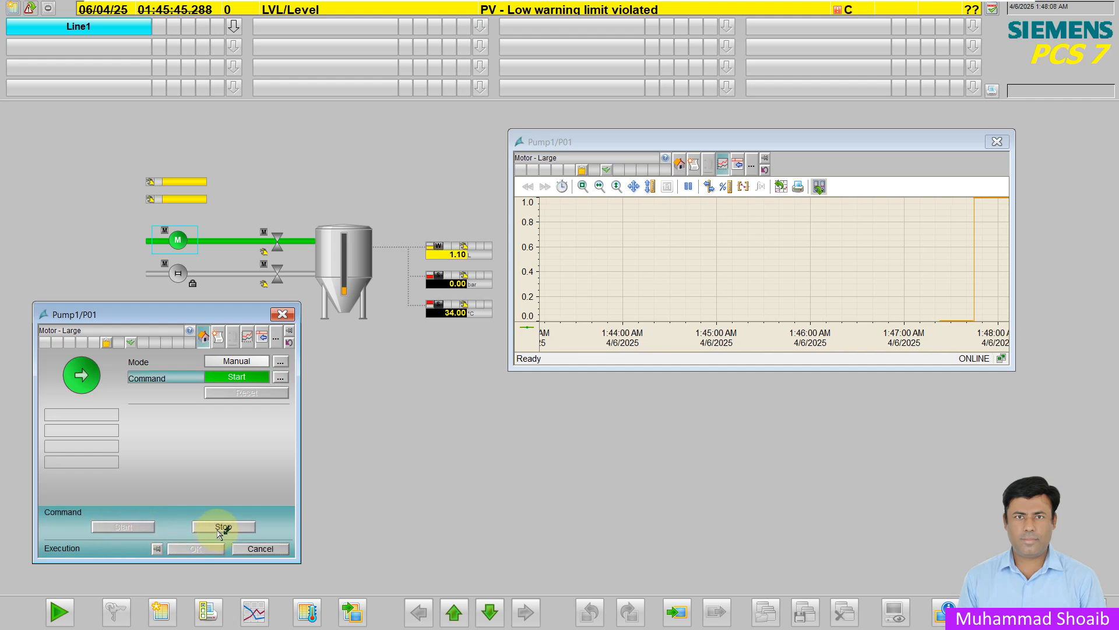
left_click(223, 526)
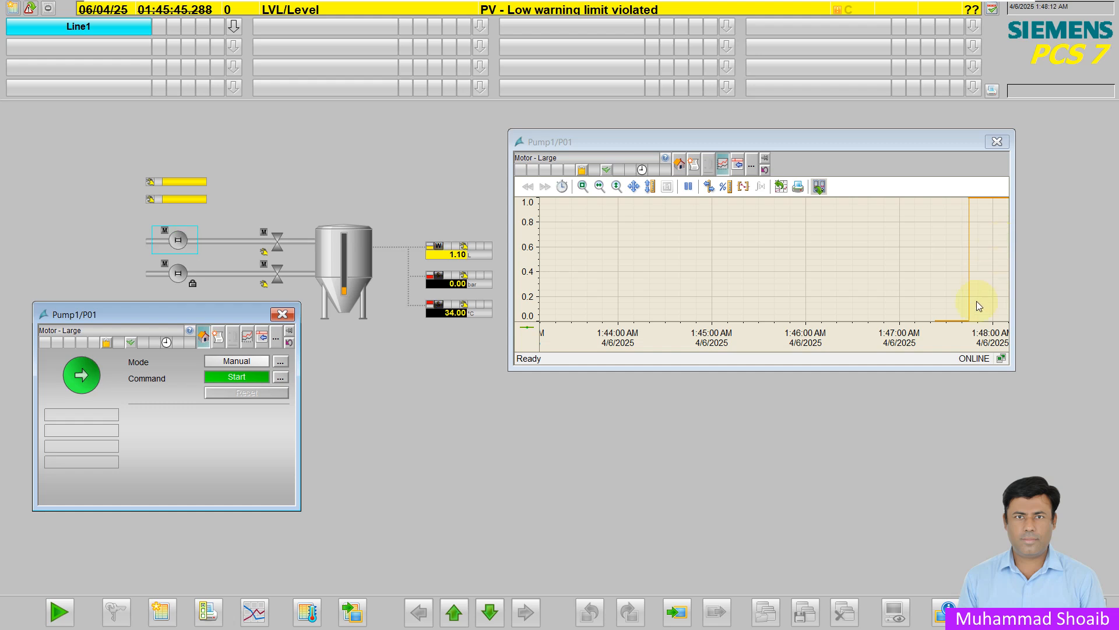
left_click(236, 376)
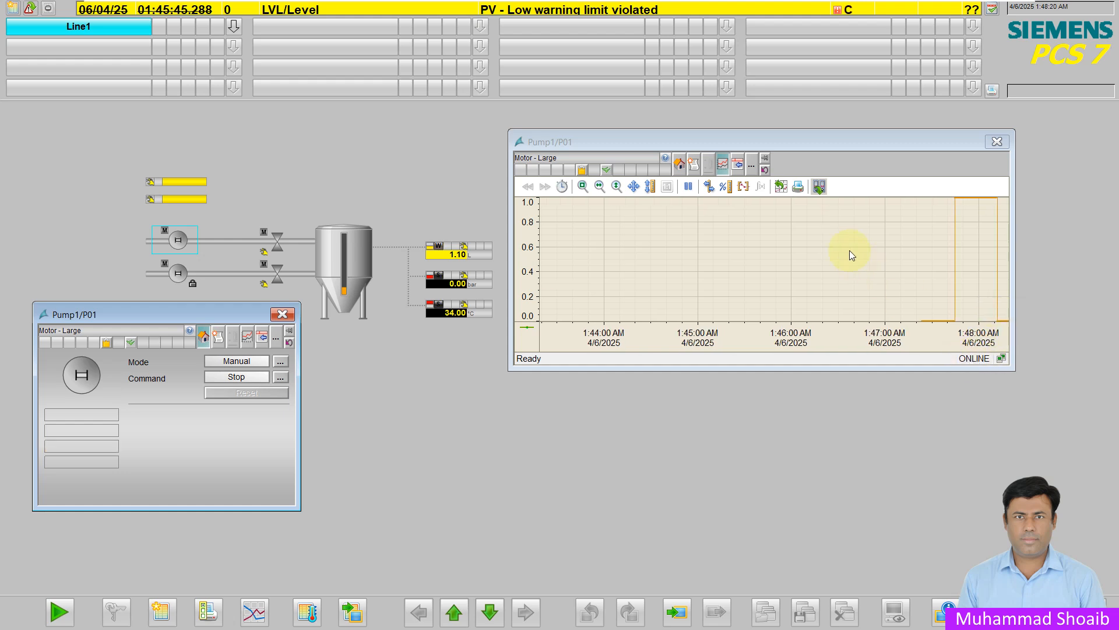
mouse_move(818, 187)
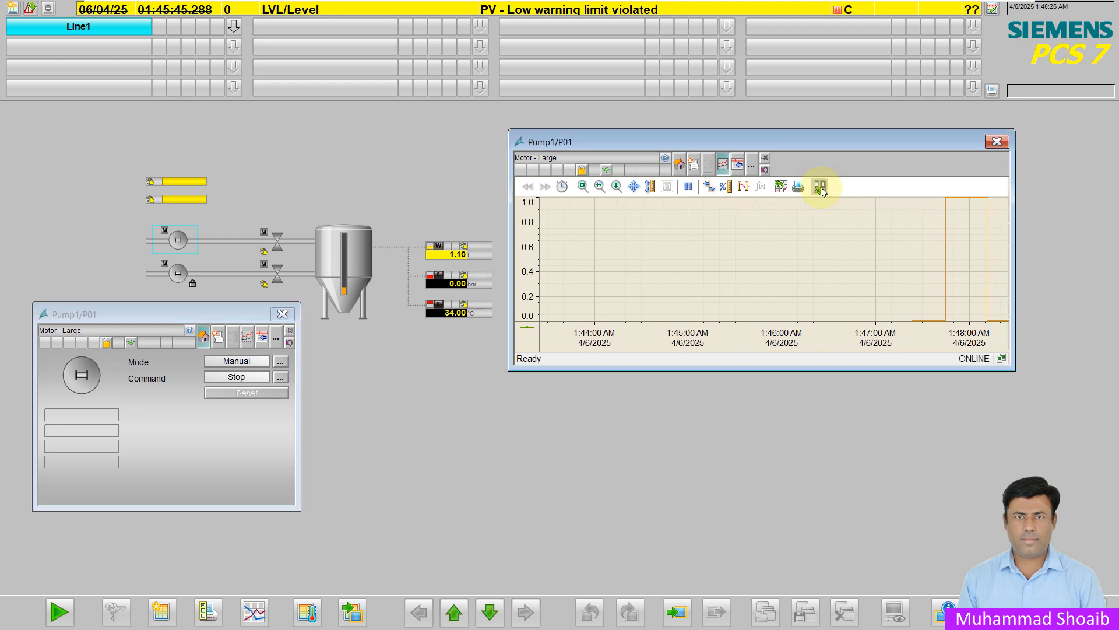
- Switch the Pump1/P01 trend to archive data with a 1-minute time range unit
left_click(820, 187)
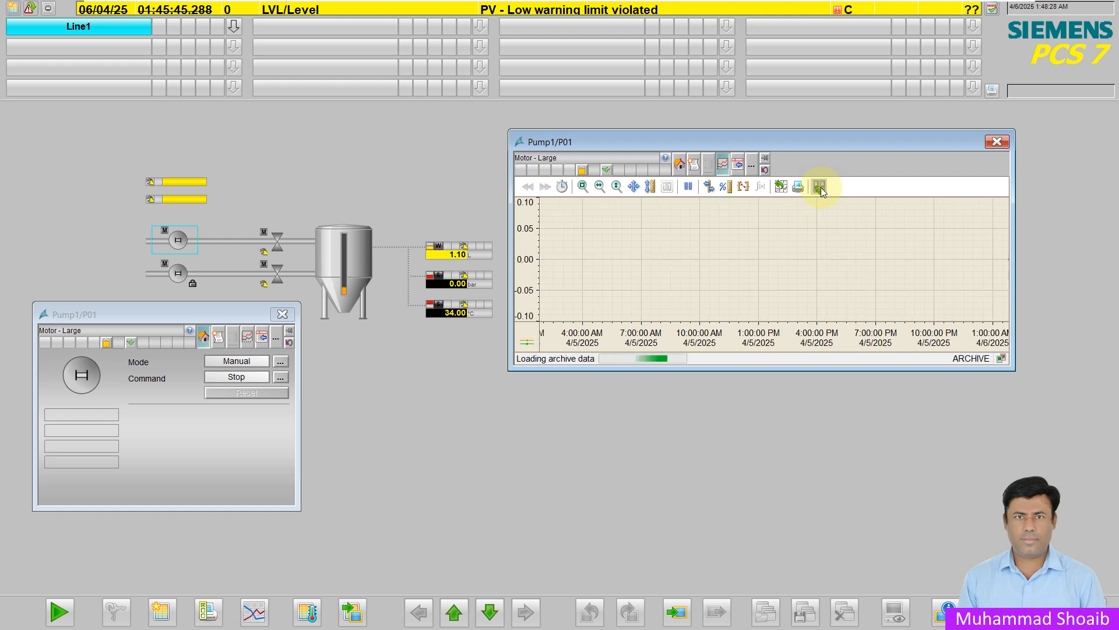
left_click(819, 186)
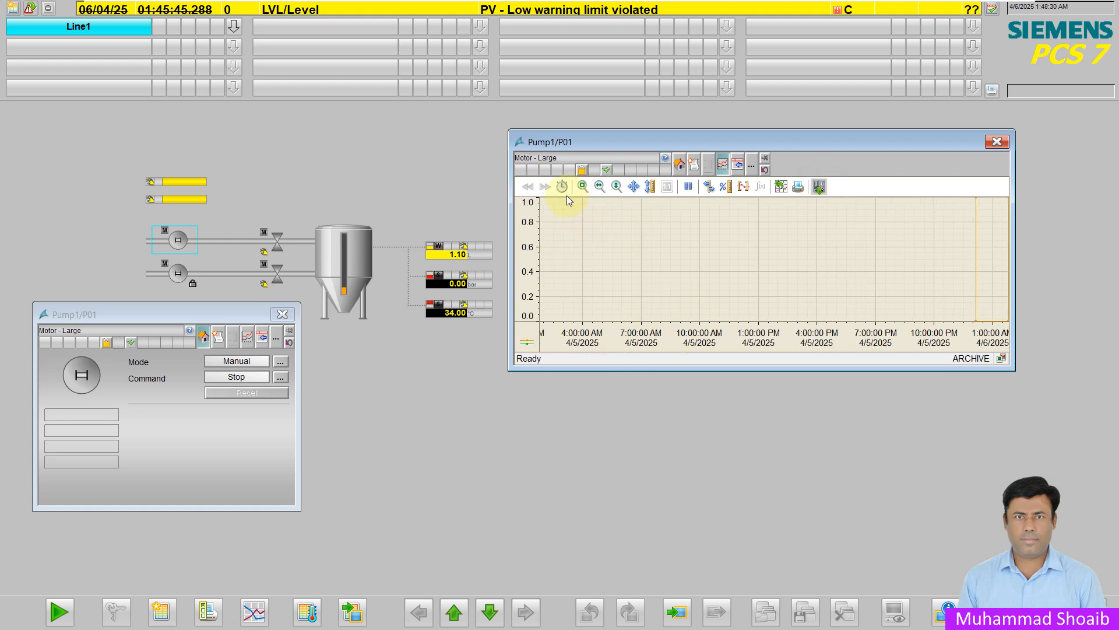
left_click(563, 187)
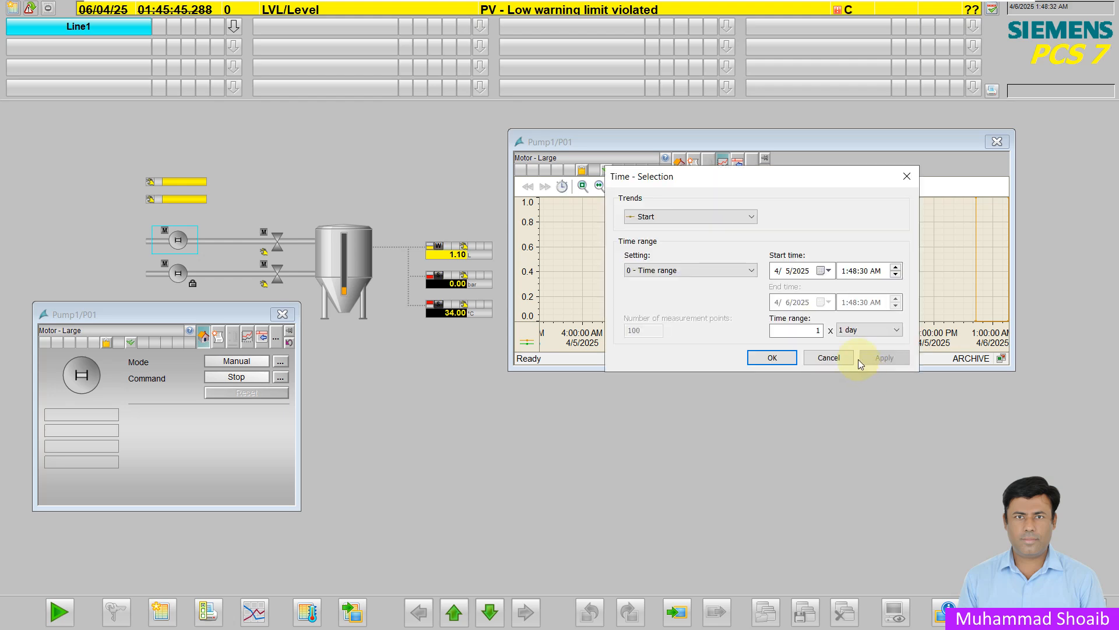
left_click(897, 329)
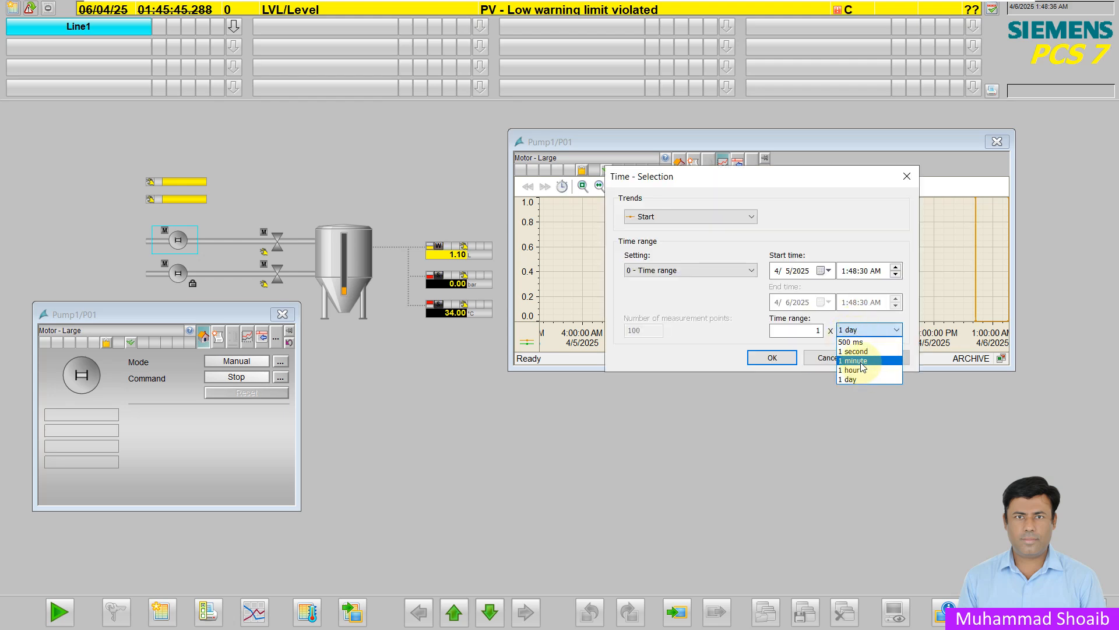
left_click(853, 361)
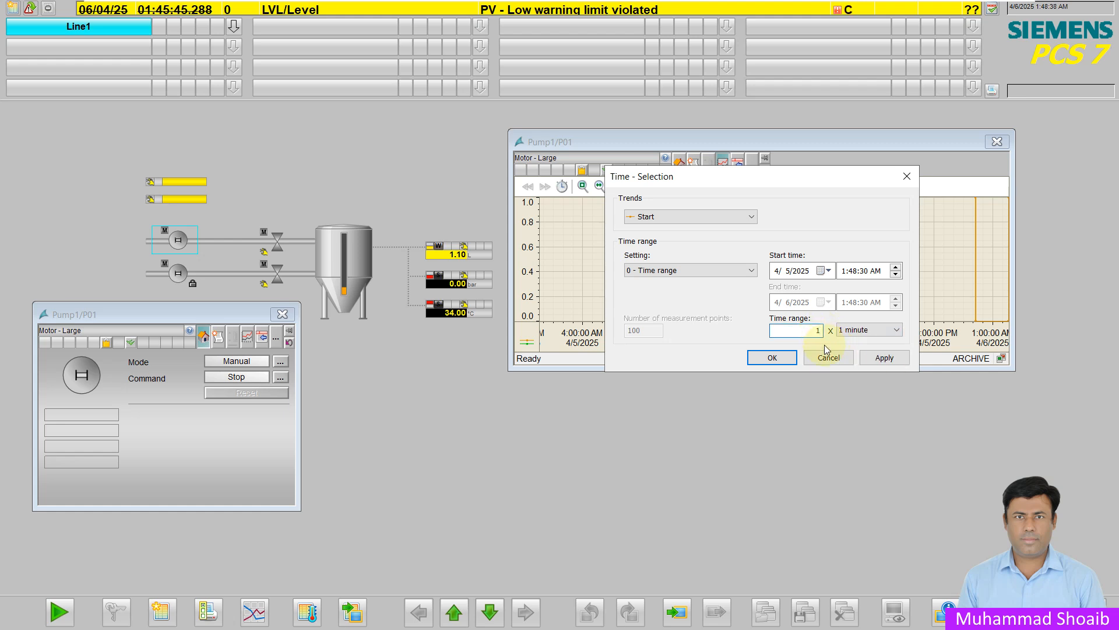
left_click(771, 356)
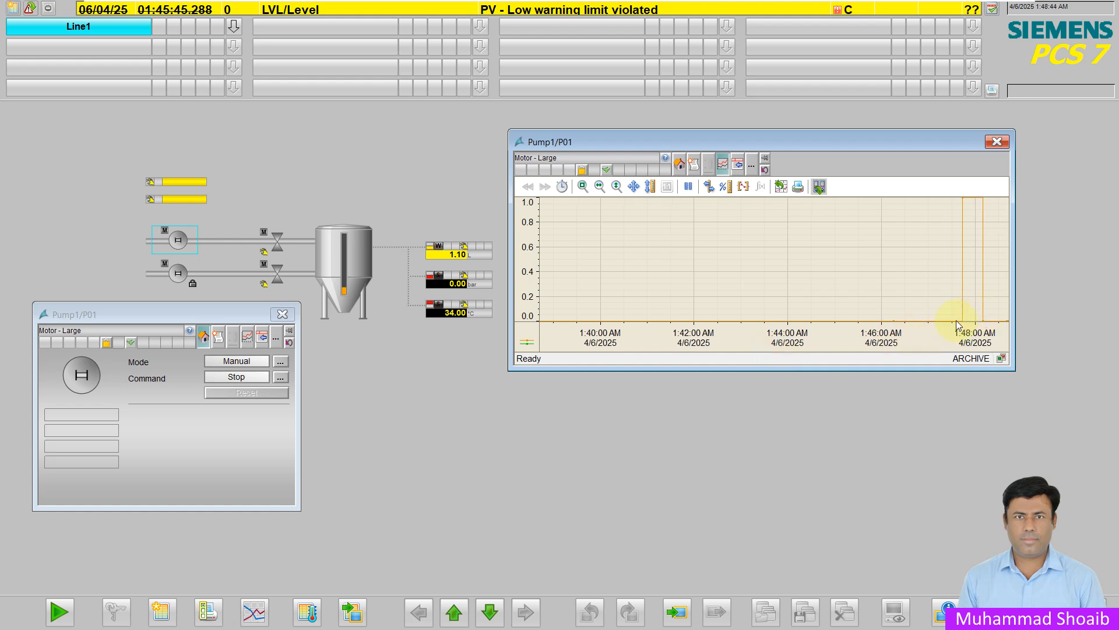
mouse_move(999, 307)
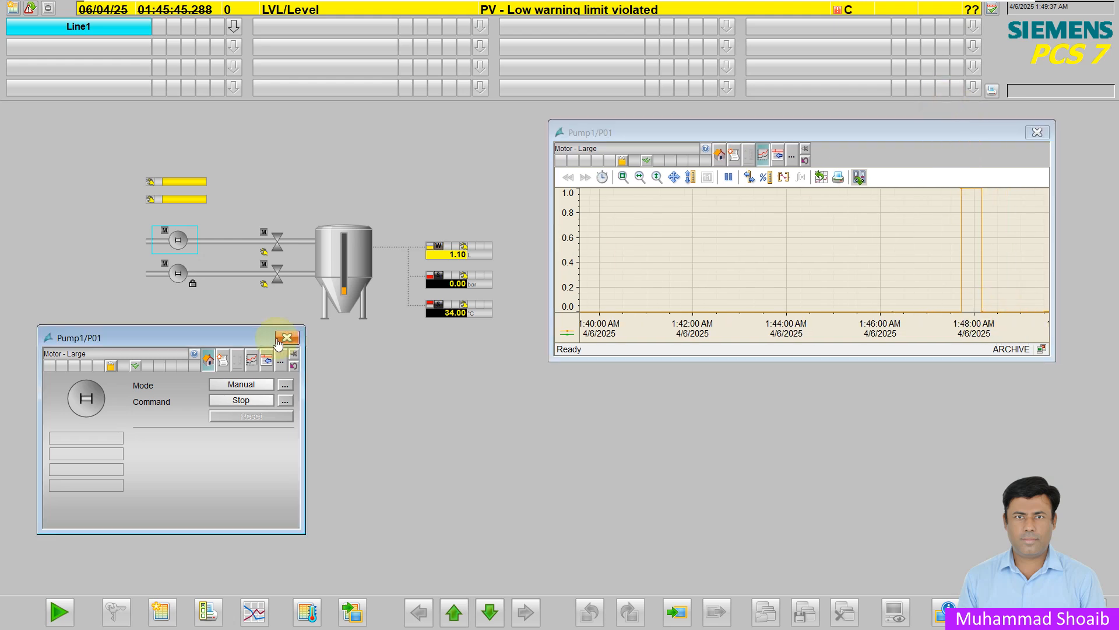
- Close the faceplate and trend windows, then reopen Pump1/P01's trend in online view
left_click(286, 337)
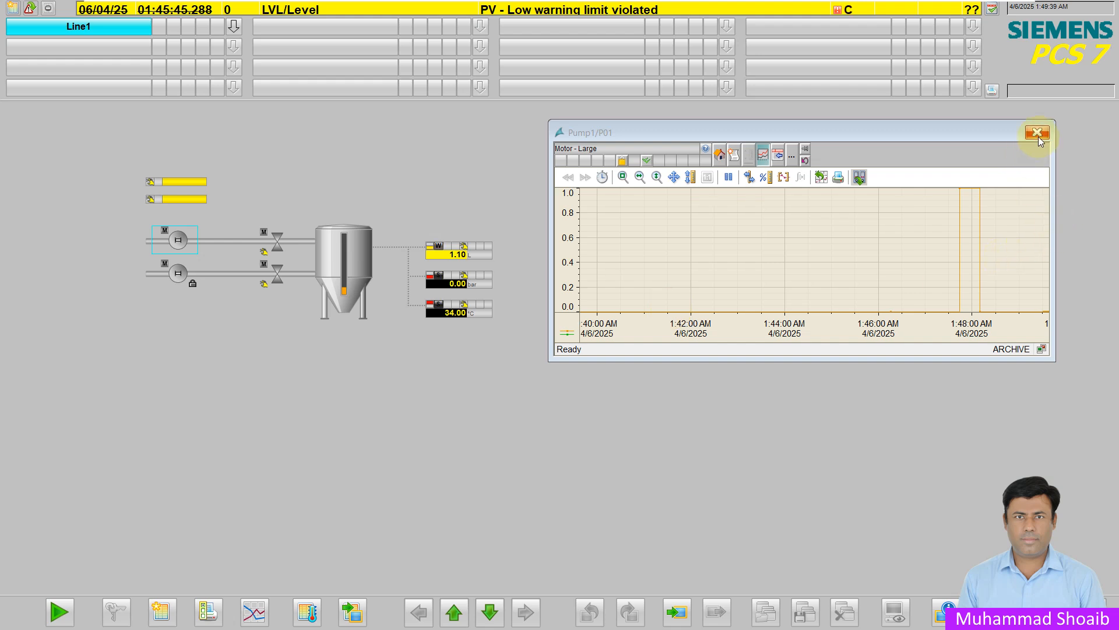
left_click(1038, 133)
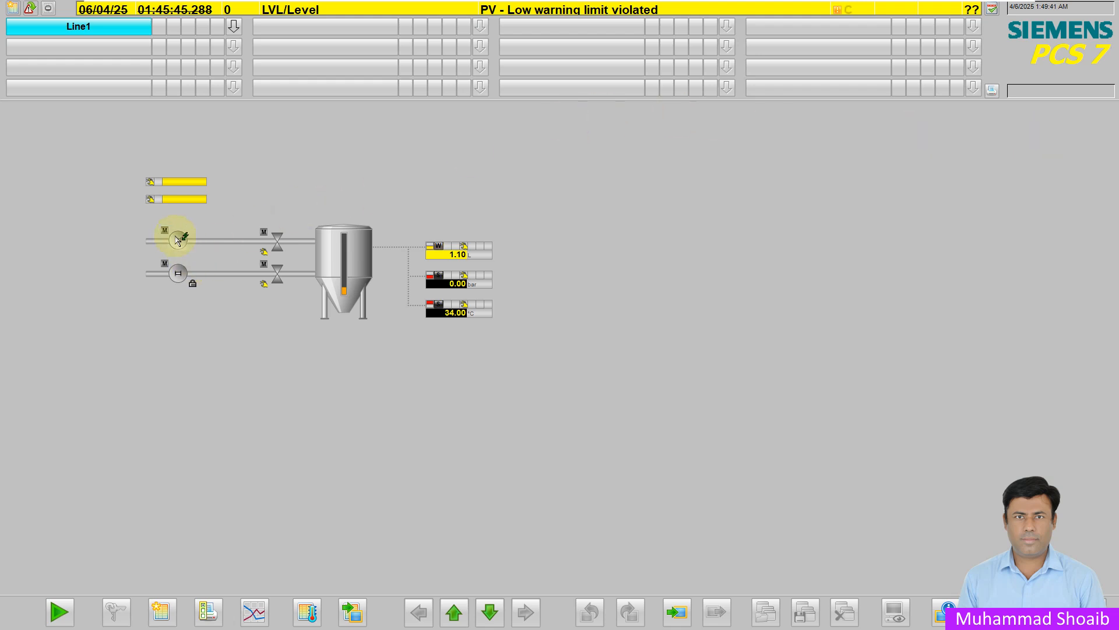
left_click(178, 239)
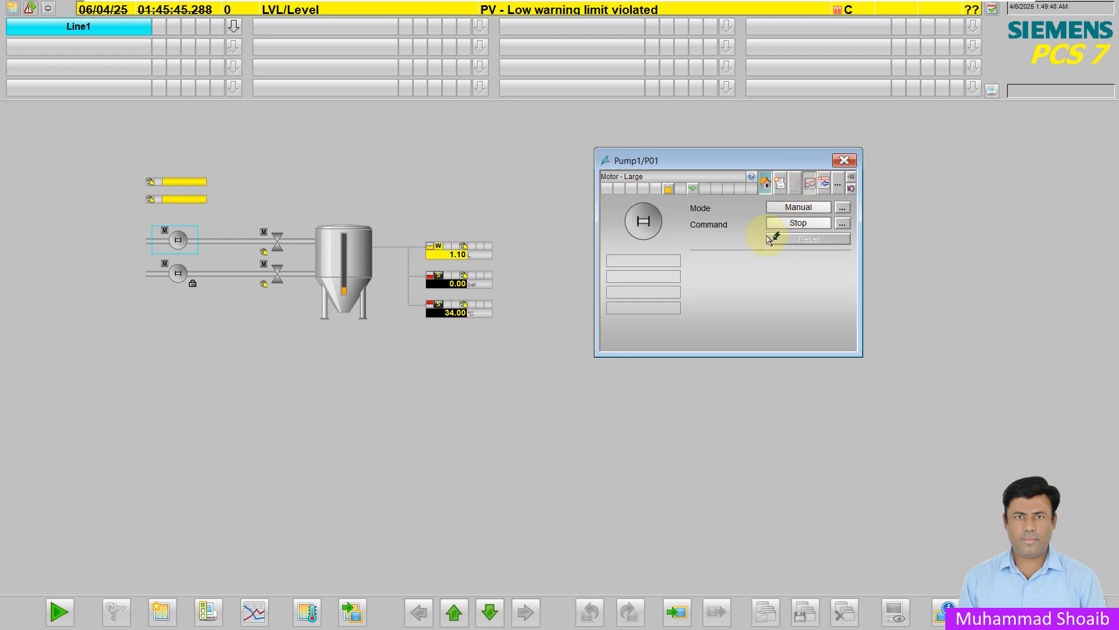
left_click(809, 182)
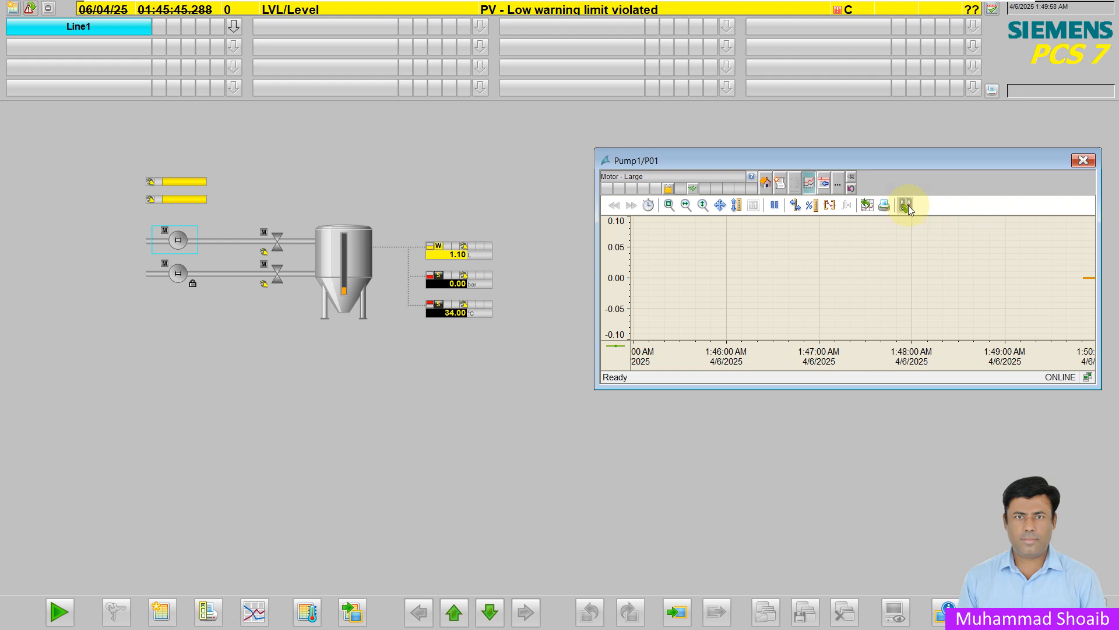
- Switch the trend to archive data over a 10-minute range, revealing the logged pulse
left_click(902, 205)
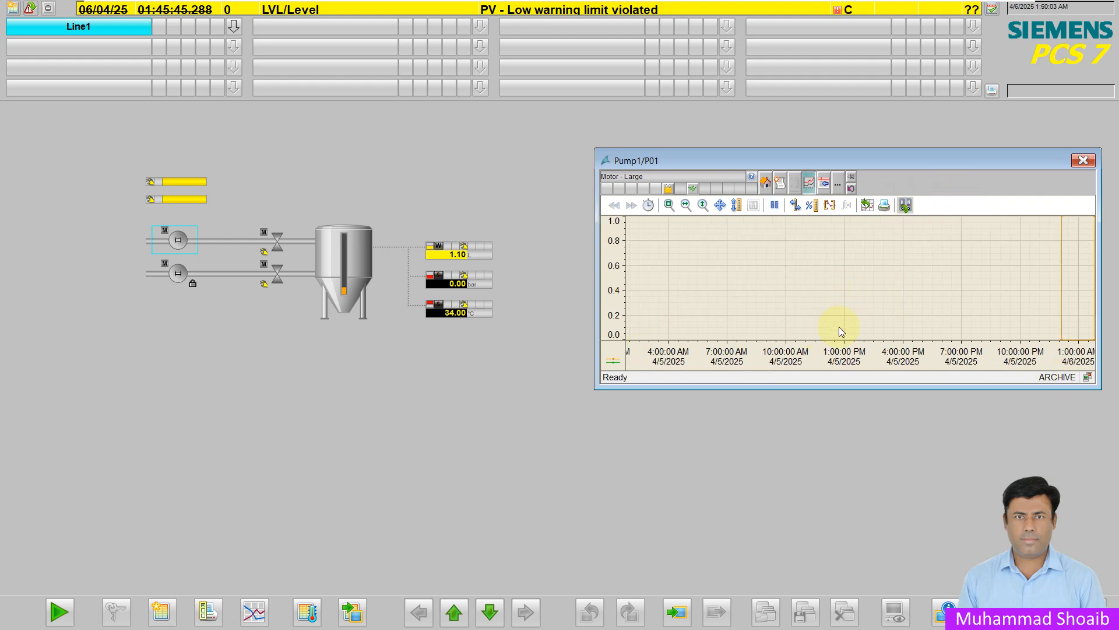
left_click(647, 205)
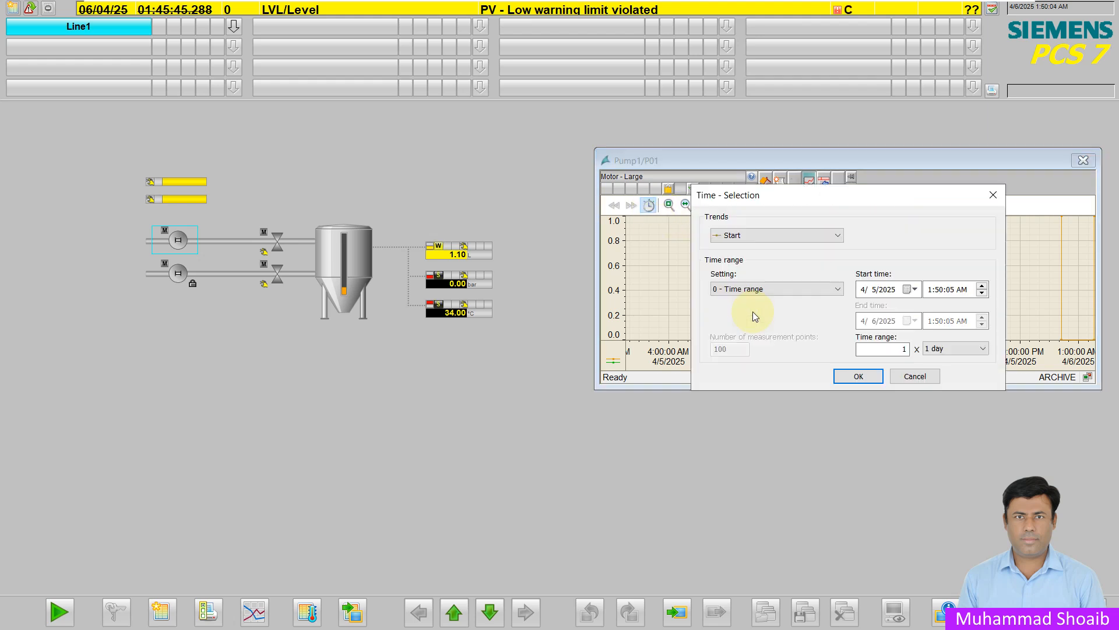
left_click(953, 349)
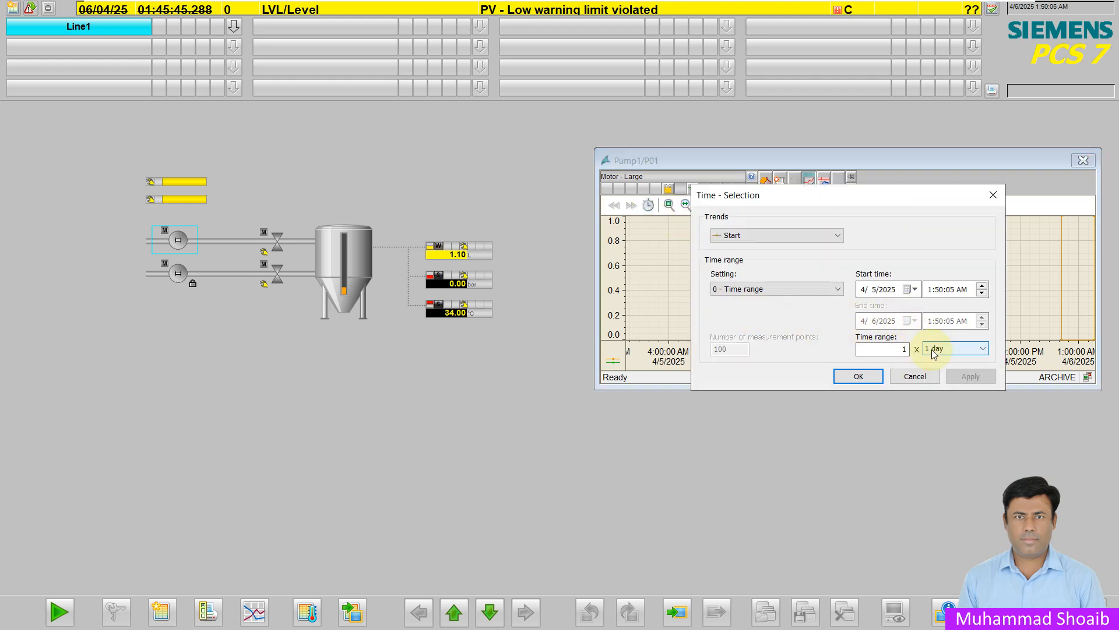
left_click(984, 349)
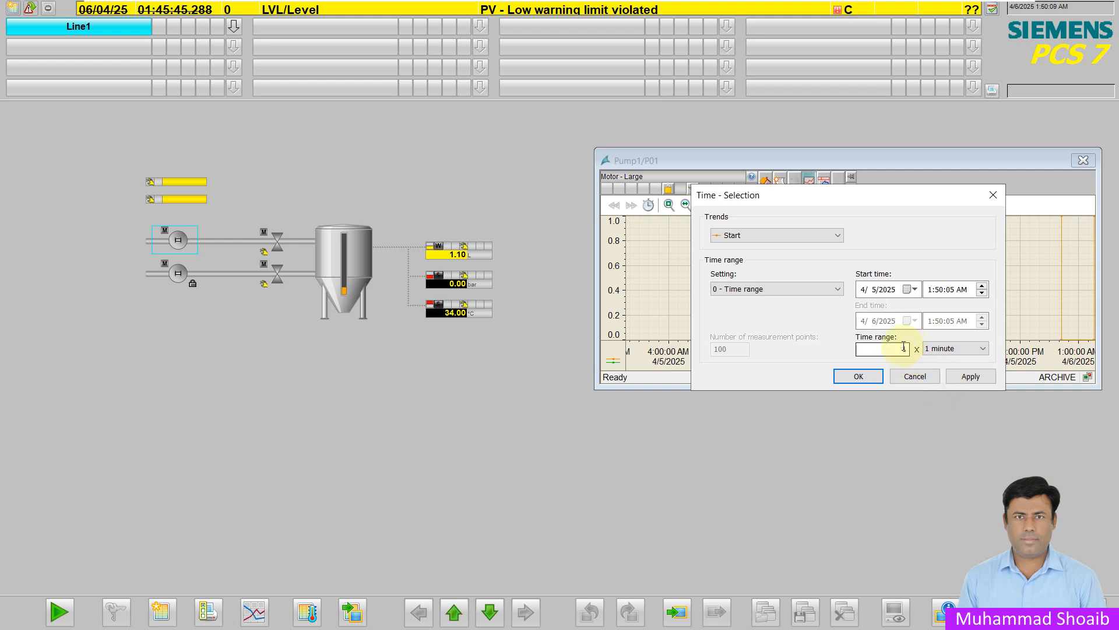
type("10")
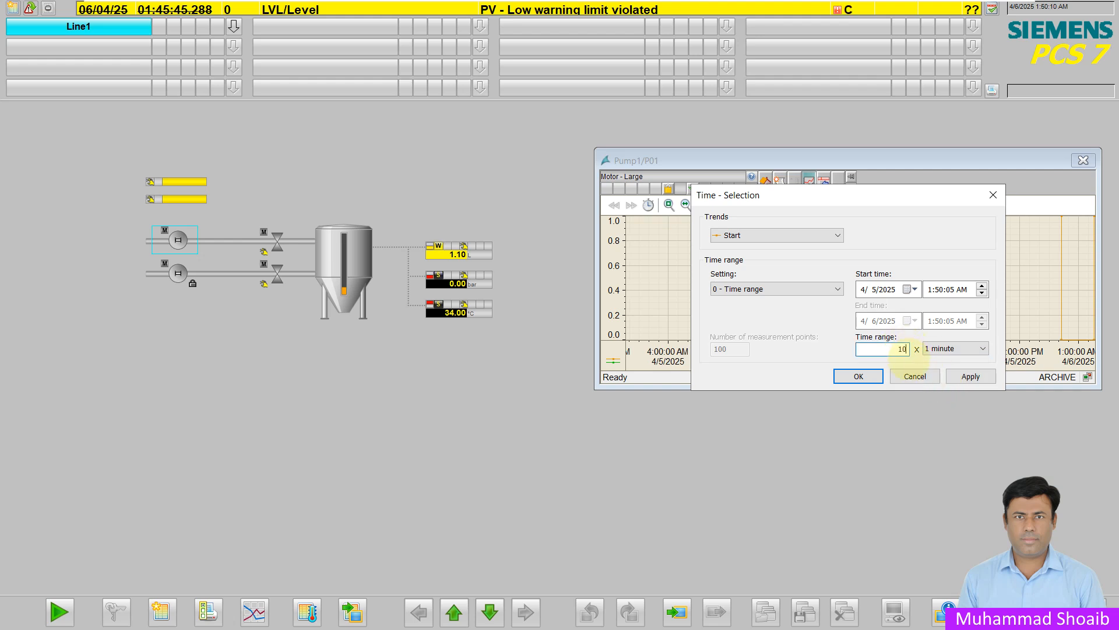
left_click(857, 376)
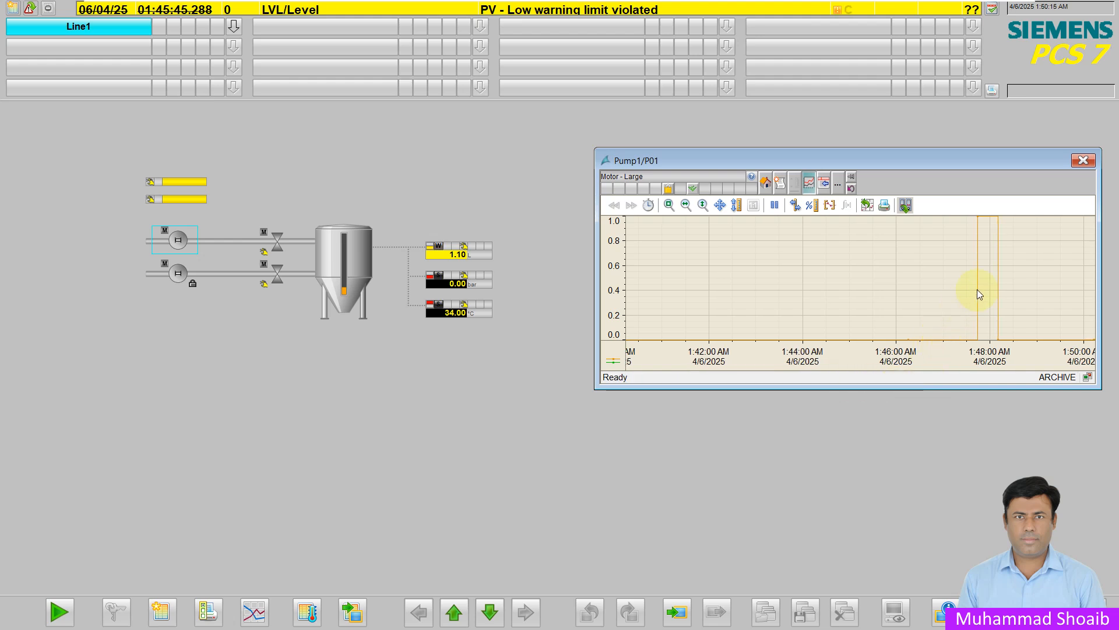
mouse_move(977, 274)
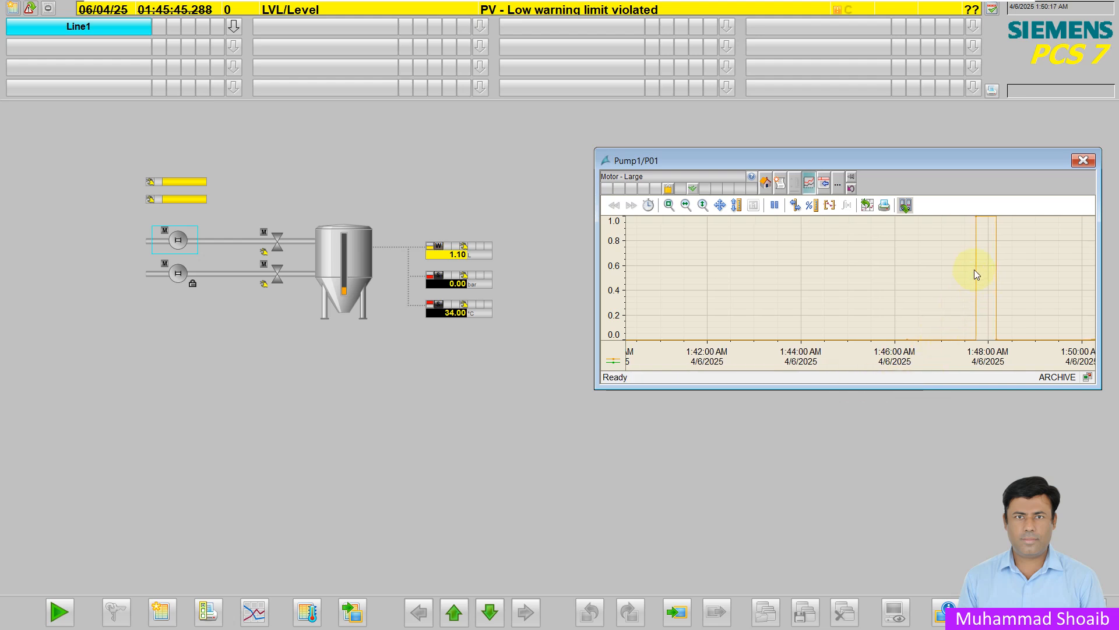
mouse_move(963, 251)
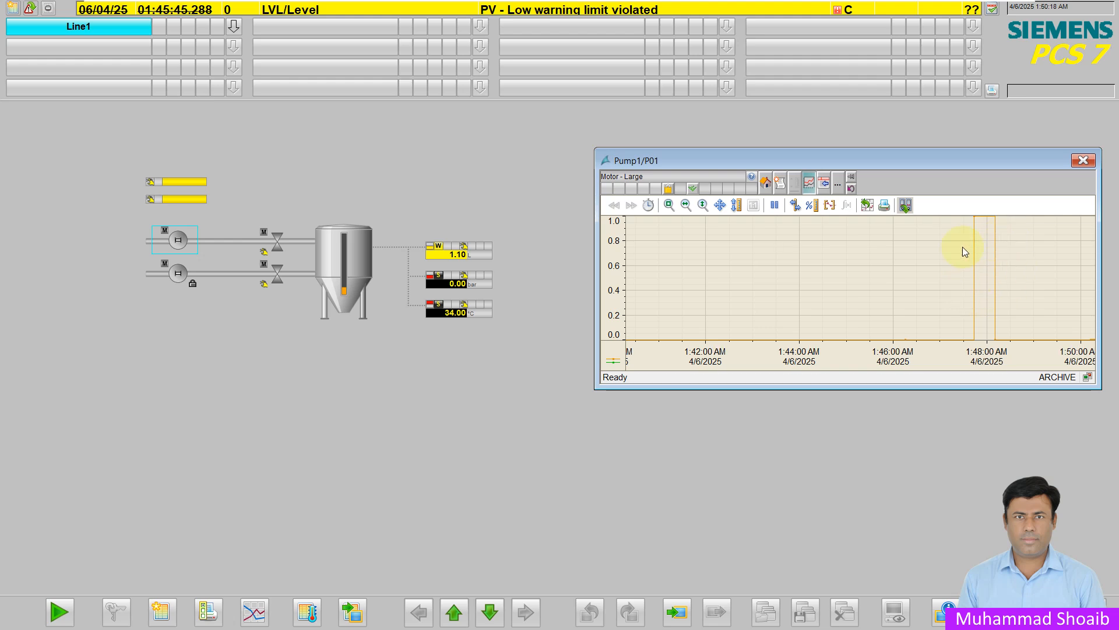